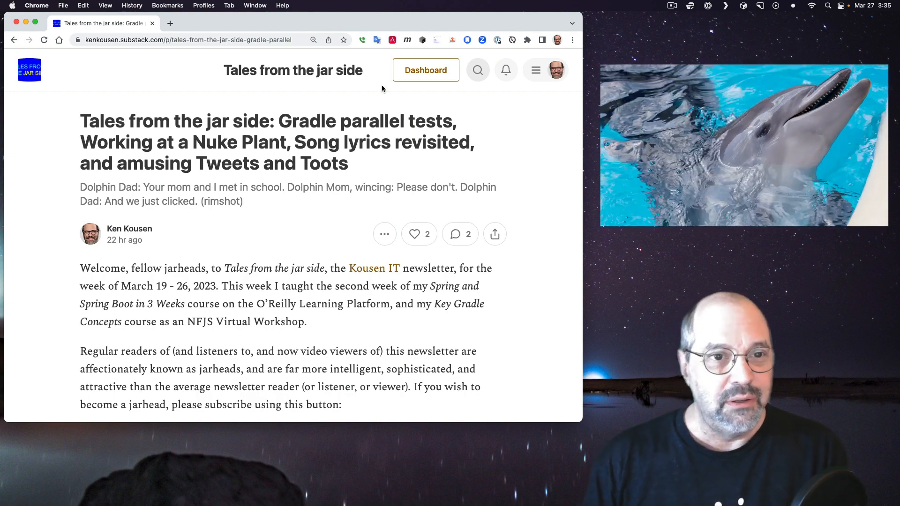
Step: Open the Instant Rimshot page in a new tab, then return to the newsletter and read on
{"action": "left_click", "coordinate": [170, 23]}
{"action": "type", "text": "instantrimshot.com"}
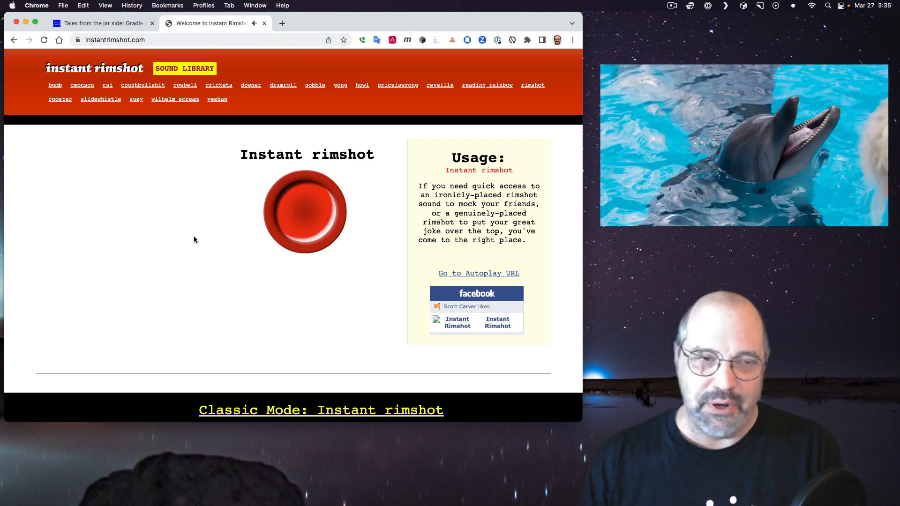
{"action": "left_click", "coordinate": [103, 24]}
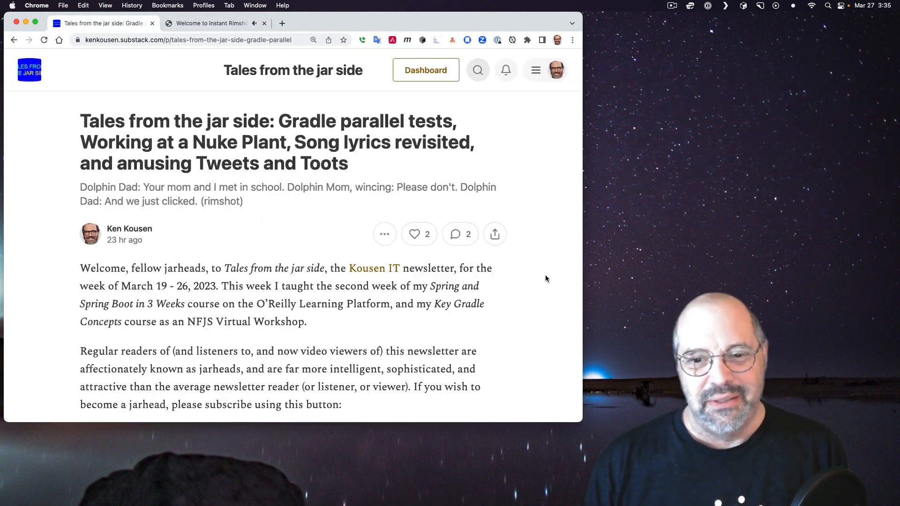
{"action": "scroll", "scroll_direction": "down", "scroll_amount": 3}
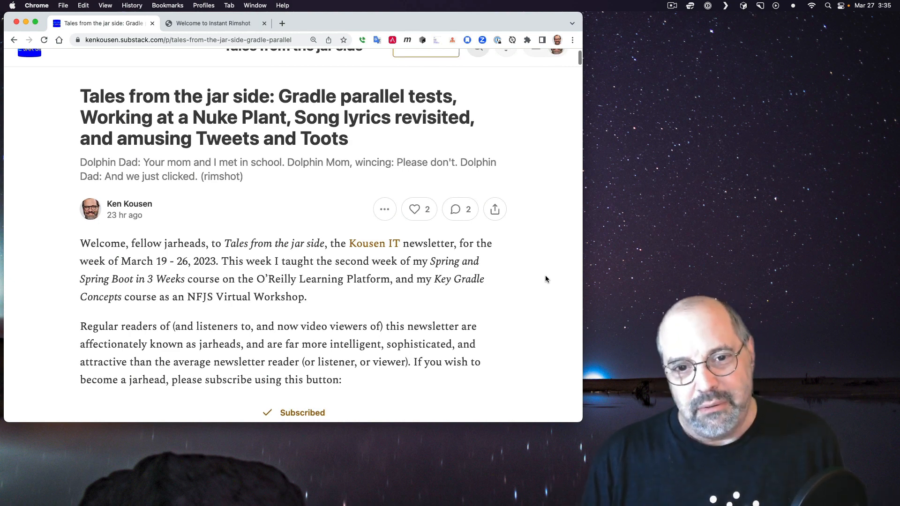
{"action": "scroll", "scroll_direction": "down", "scroll_amount": 3}
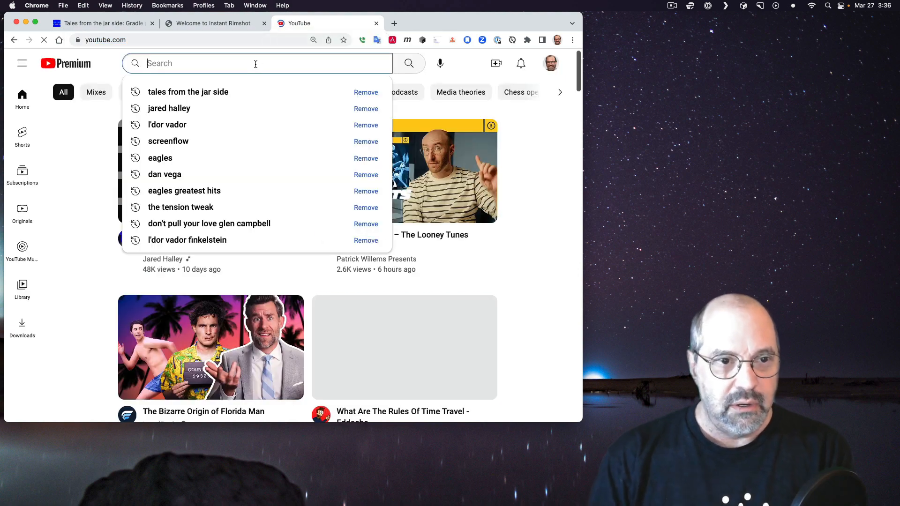
Step: Search YouTube for 'tales from the jar side' and open the channel's page
{"action": "left_click", "coordinate": [188, 92]}
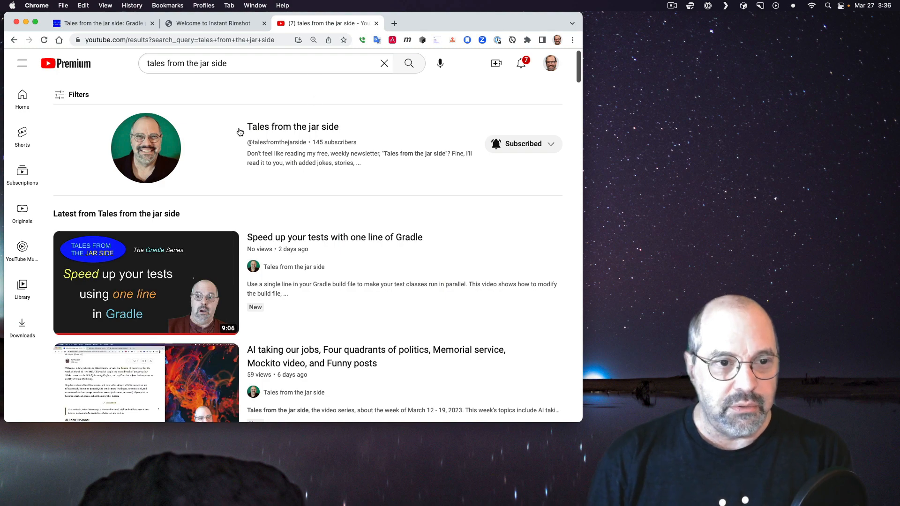
{"action": "left_click", "coordinate": [292, 127]}
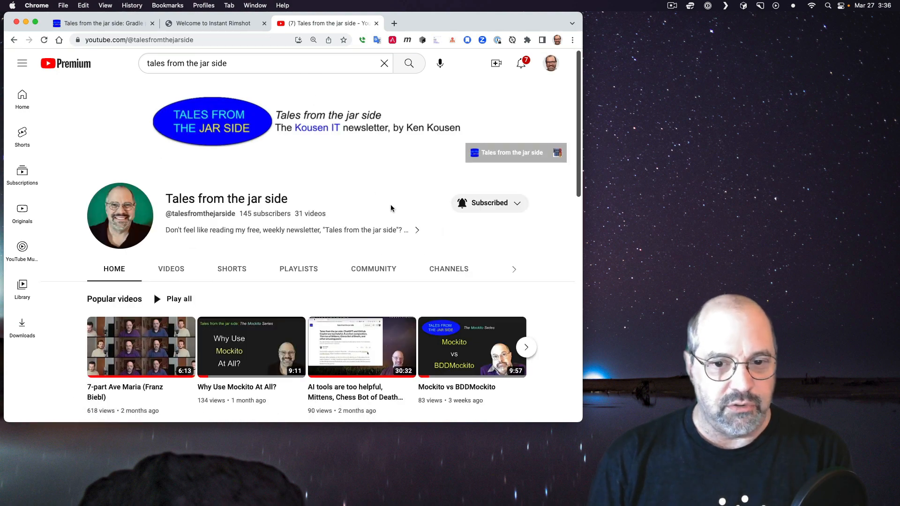
{"action": "mouse_move", "coordinate": [523, 240]}
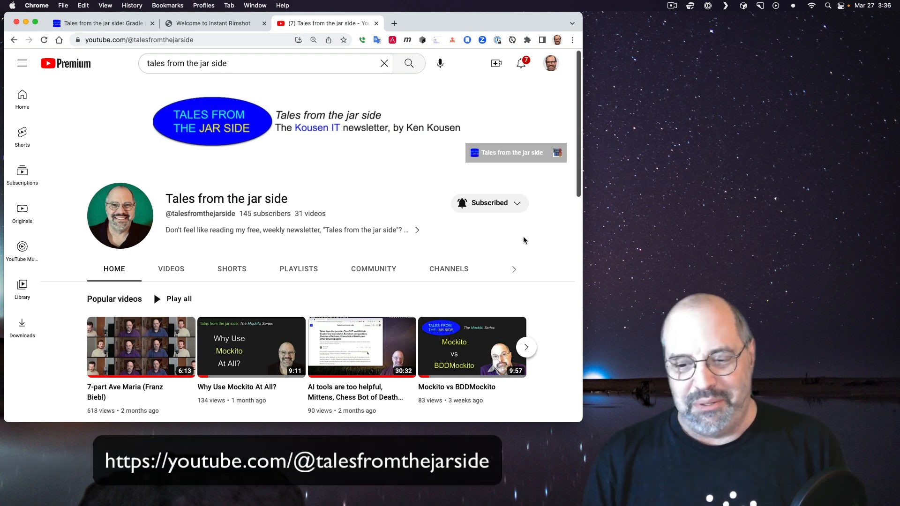
{"action": "mouse_move", "coordinate": [373, 156]}
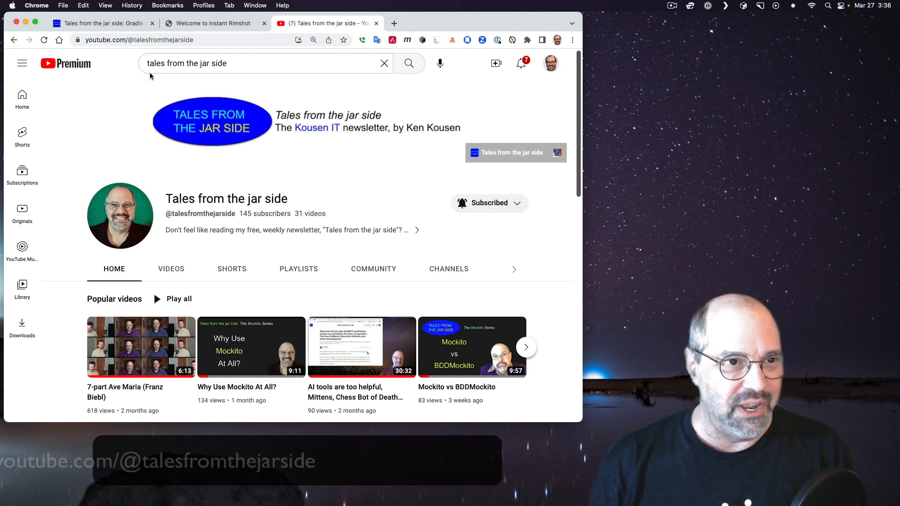
Step: Return to the newsletter, read down to Gradle Parallel Tests, and follow the course link
{"action": "left_click", "coordinate": [103, 23]}
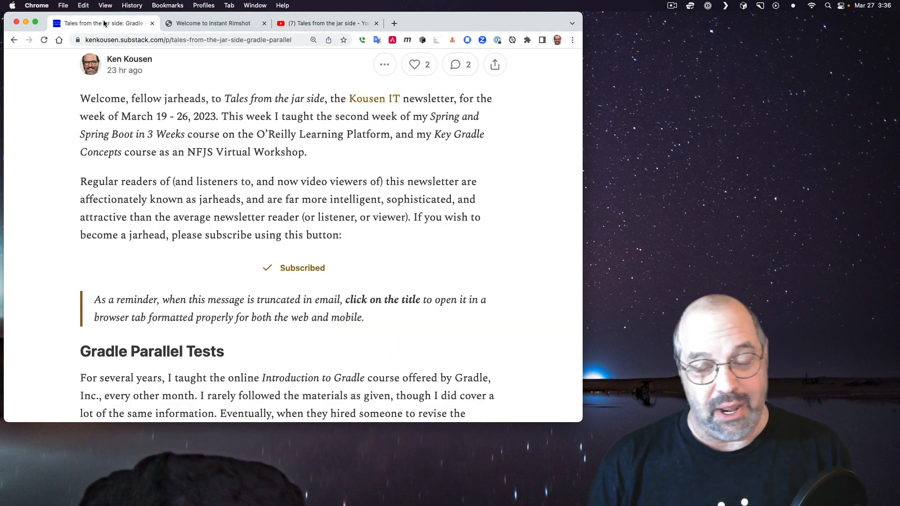
{"action": "scroll", "scroll_direction": "down", "scroll_amount": 3}
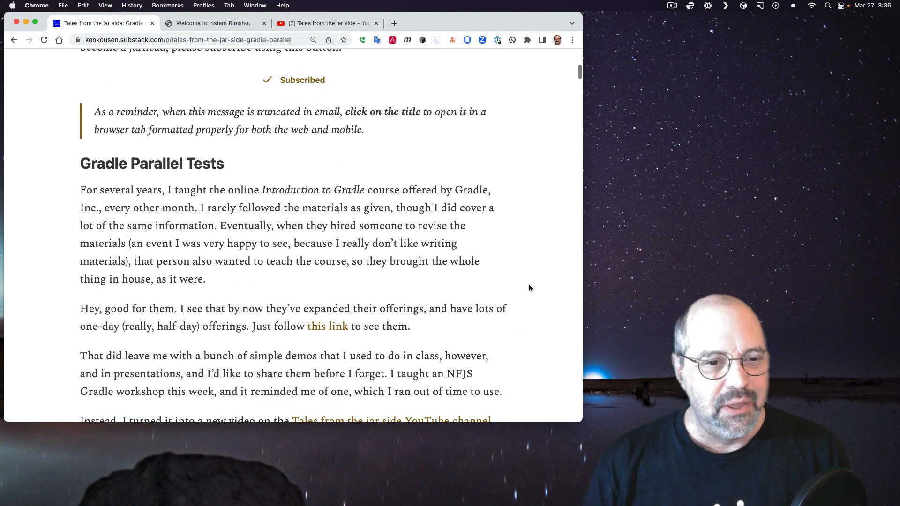
{"action": "scroll", "scroll_direction": "down", "scroll_amount": 3}
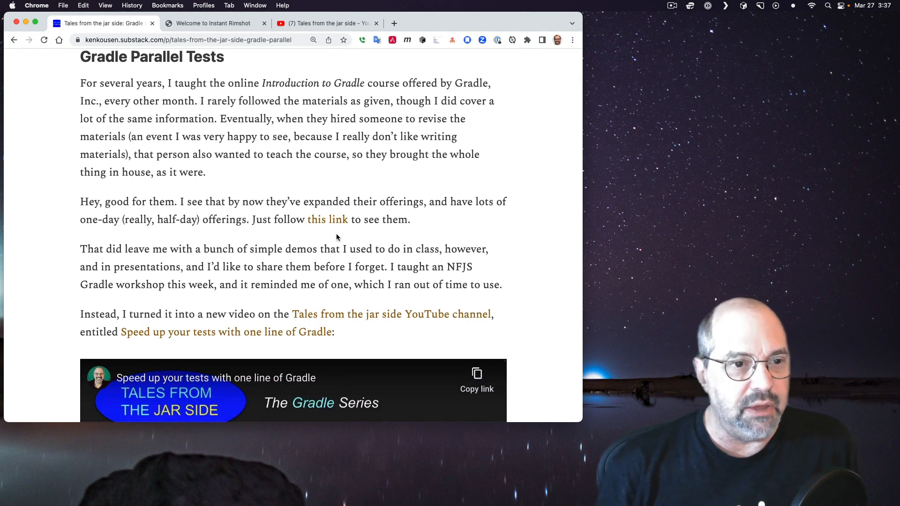
{"action": "mouse_move", "coordinate": [327, 219]}
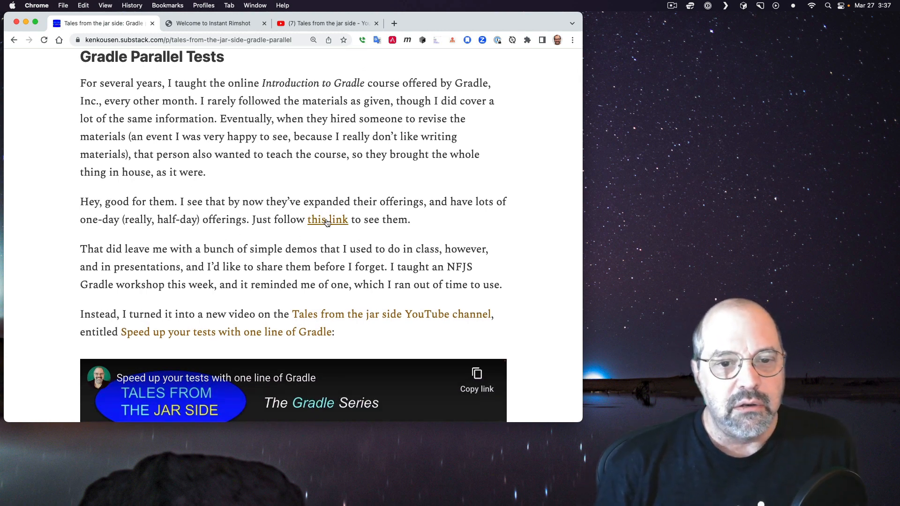
{"action": "left_click", "coordinate": [493, 23]}
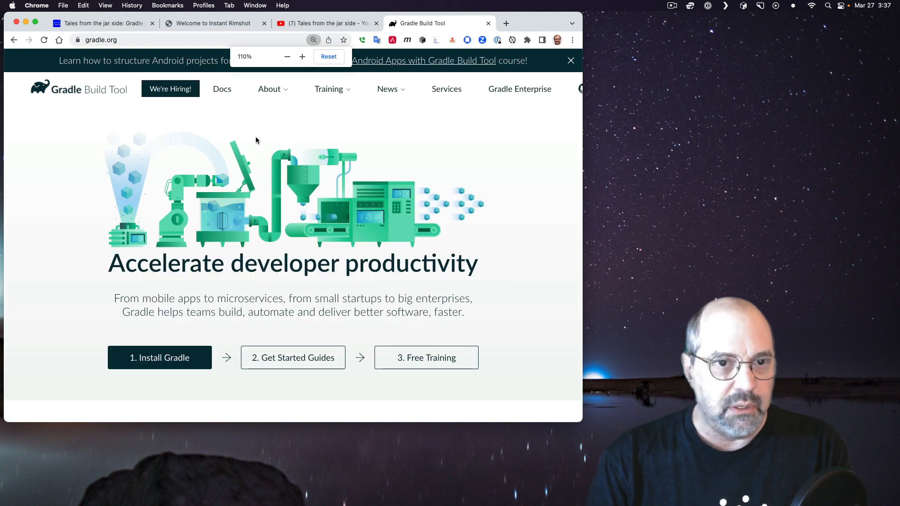
Step: Open Training Journey from gradle.org's Training menu and scroll to the Training Map
{"action": "left_click", "coordinate": [328, 89]}
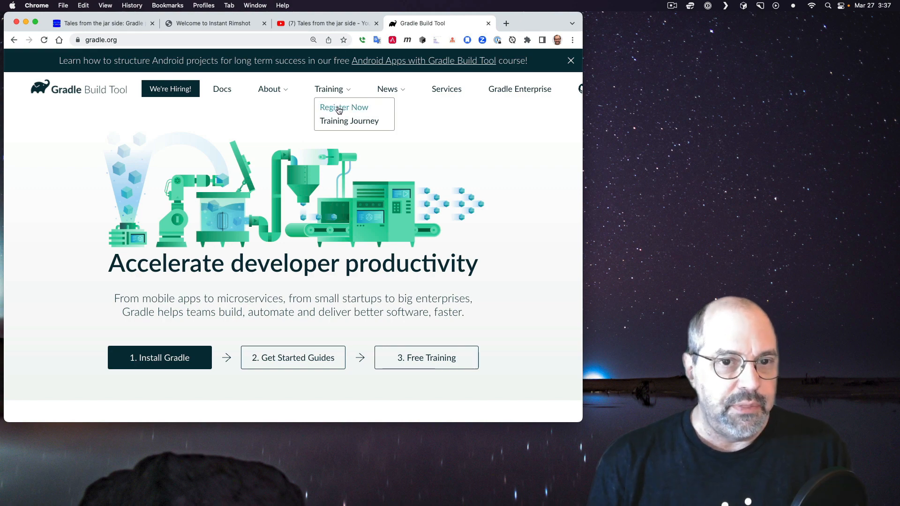
{"action": "mouse_move", "coordinate": [348, 120]}
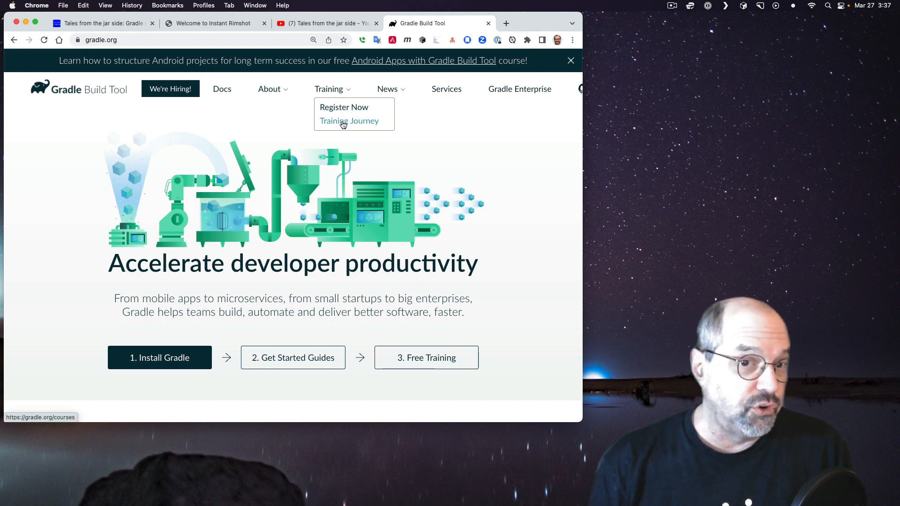
{"action": "left_click", "coordinate": [348, 121]}
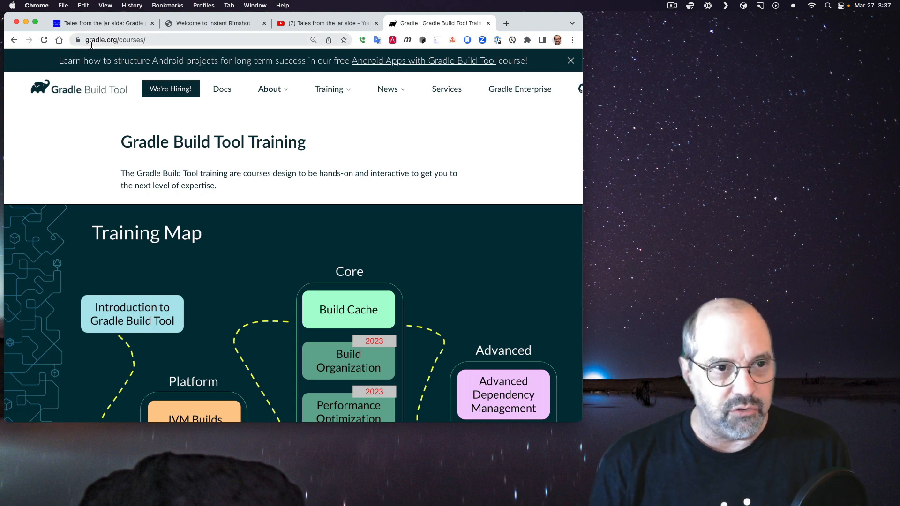
{"action": "left_click", "coordinate": [119, 39]}
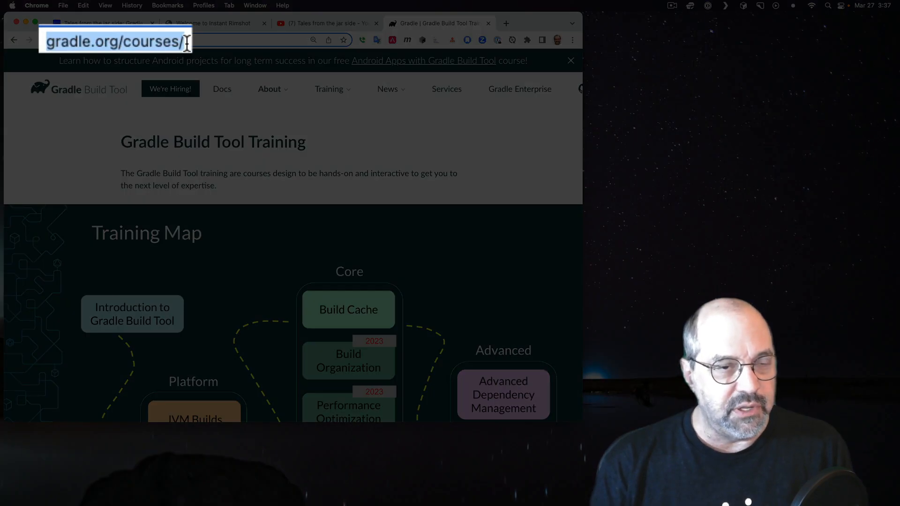
{"action": "scroll", "scroll_direction": "down", "scroll_amount": 3}
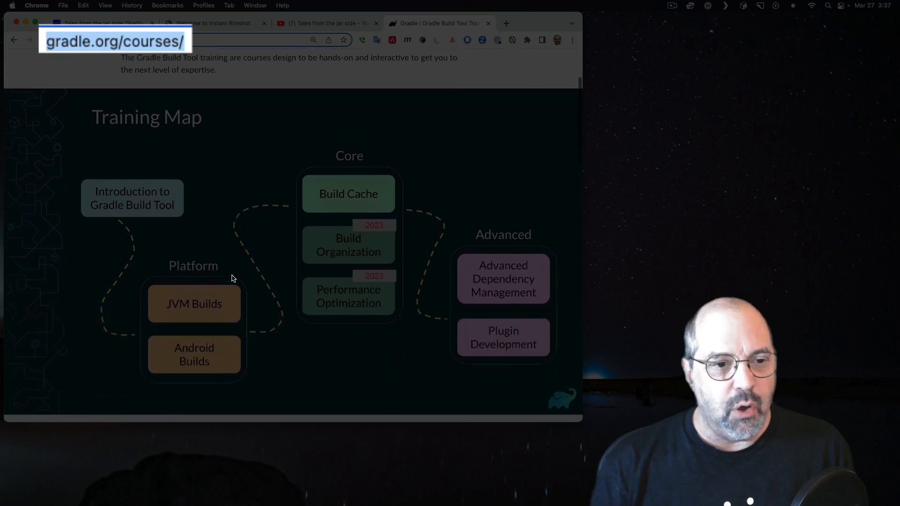
{"action": "scroll", "scroll_direction": "down", "scroll_amount": 3}
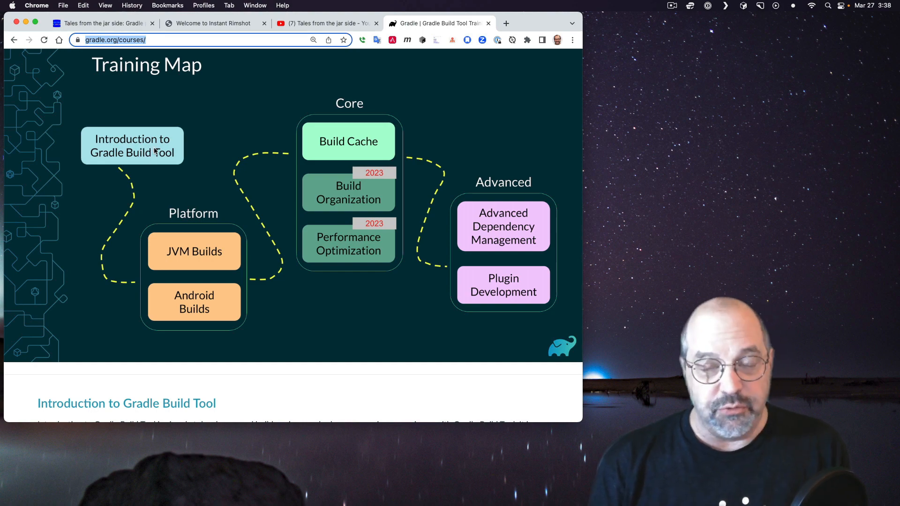
{"action": "mouse_move", "coordinate": [197, 240]}
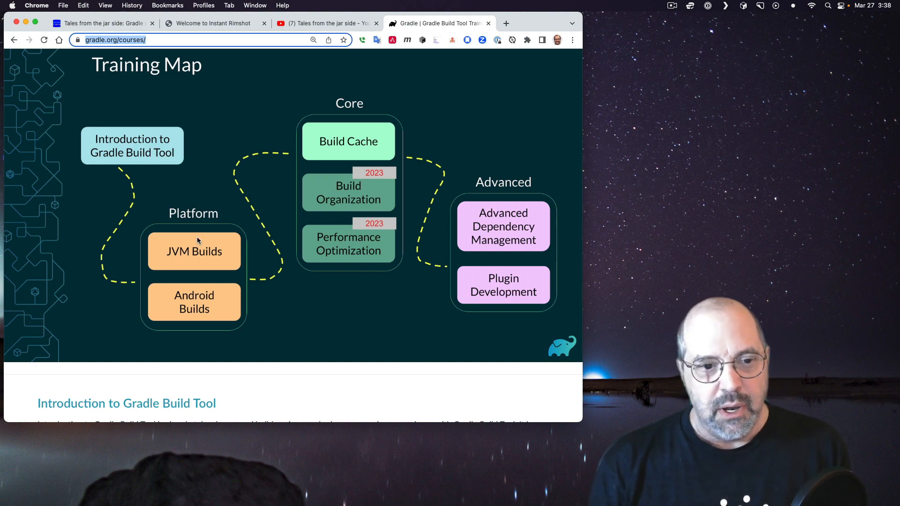
{"action": "mouse_move", "coordinate": [225, 312]}
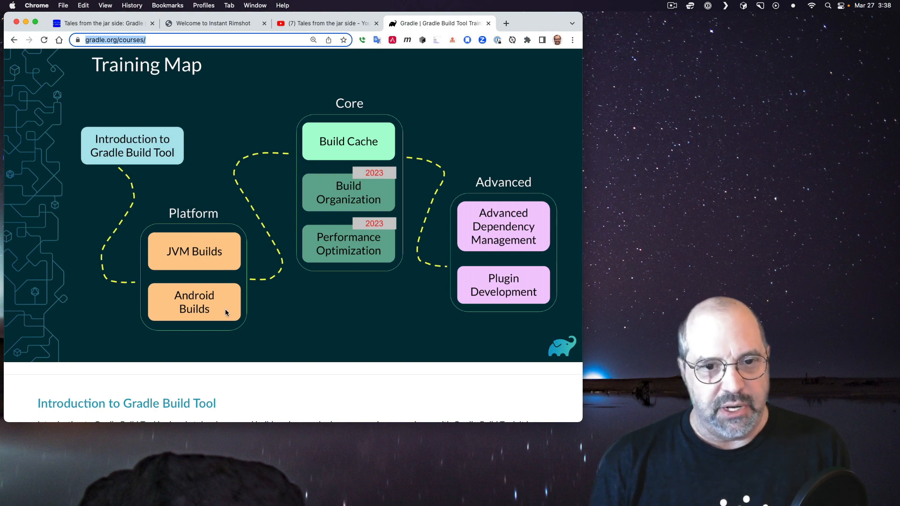
{"action": "mouse_move", "coordinate": [482, 267]}
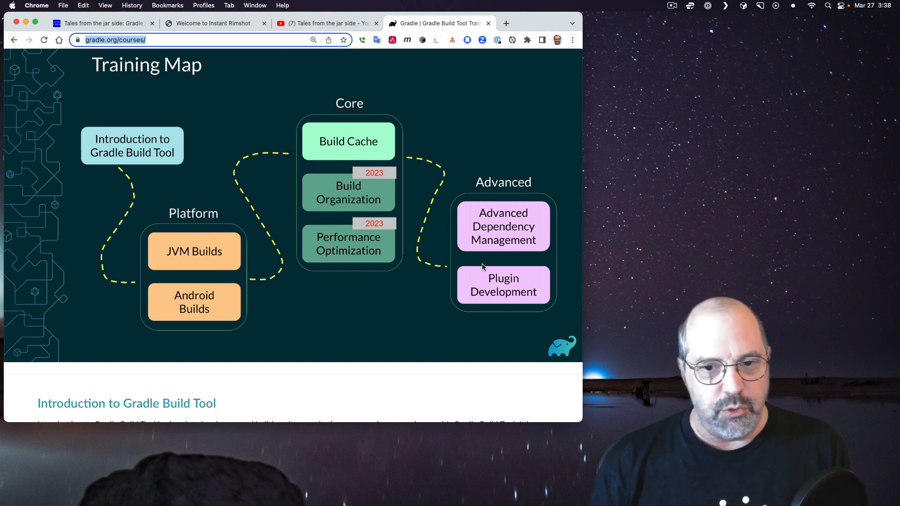
{"action": "mouse_move", "coordinate": [228, 117]}
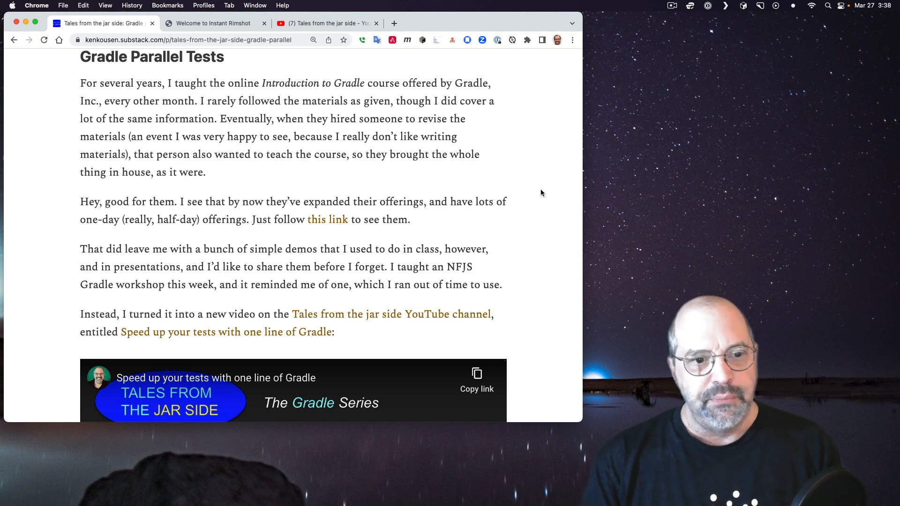
Step: Scroll the post down to the 'Speed up your tests with one line of Gradle' video
{"action": "scroll", "scroll_direction": "down", "scroll_amount": 3}
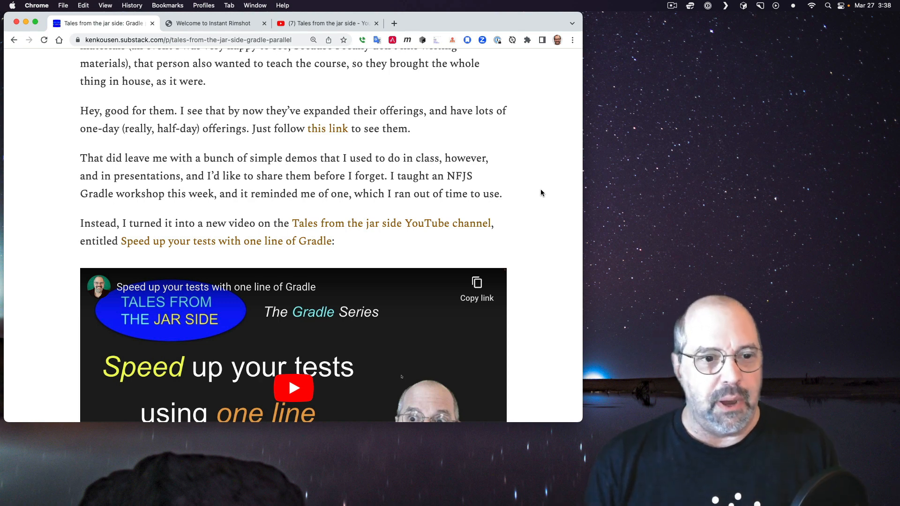
{"action": "scroll", "scroll_direction": "down", "scroll_amount": 3}
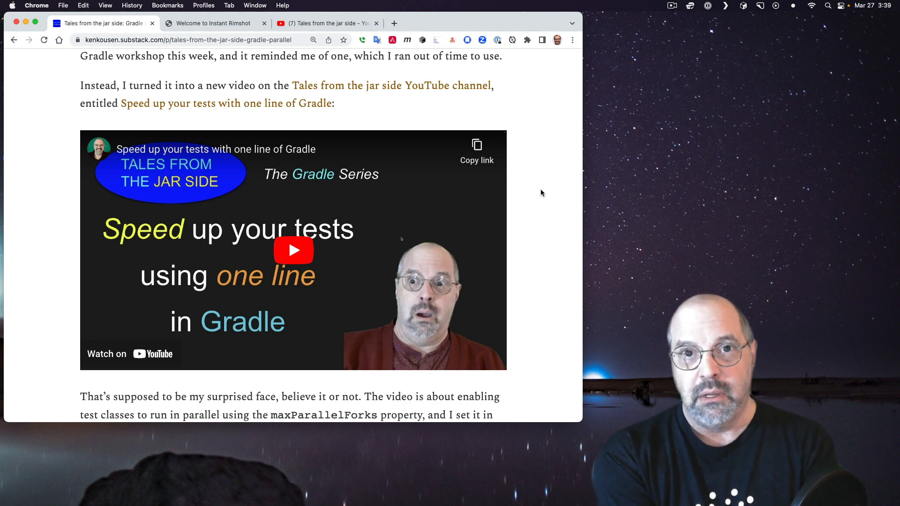
Step: Scroll past the Gradle video paragraph to the 'Peach Bottom's Up' internship section
{"action": "scroll", "scroll_direction": "down", "scroll_amount": 3}
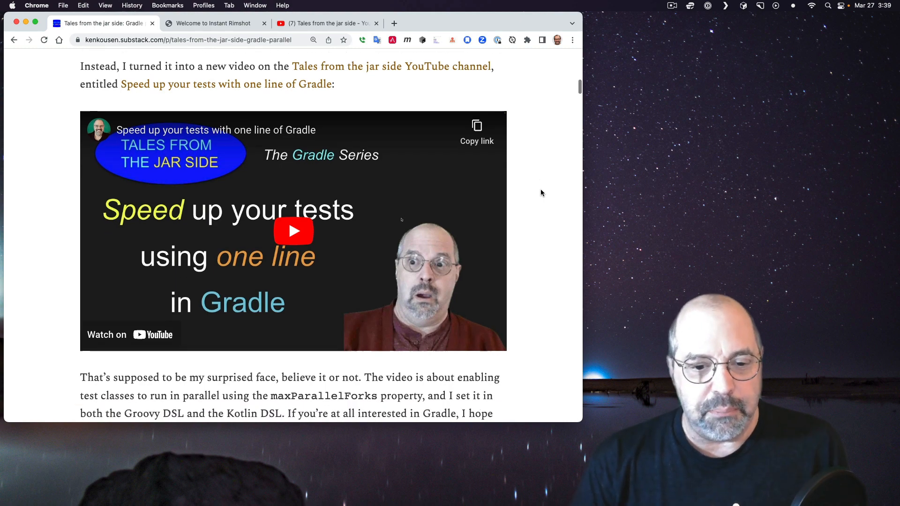
{"action": "scroll", "scroll_direction": "down", "scroll_amount": 3}
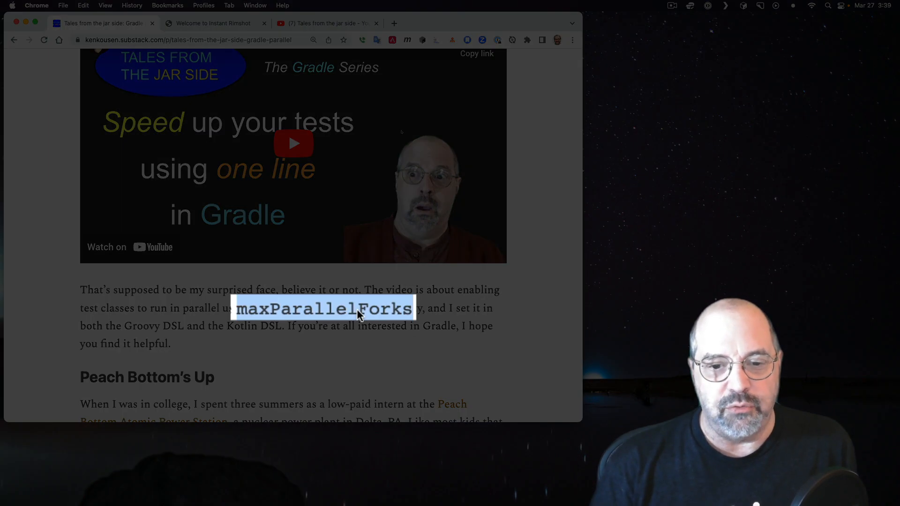
{"action": "mouse_move", "coordinate": [369, 351]}
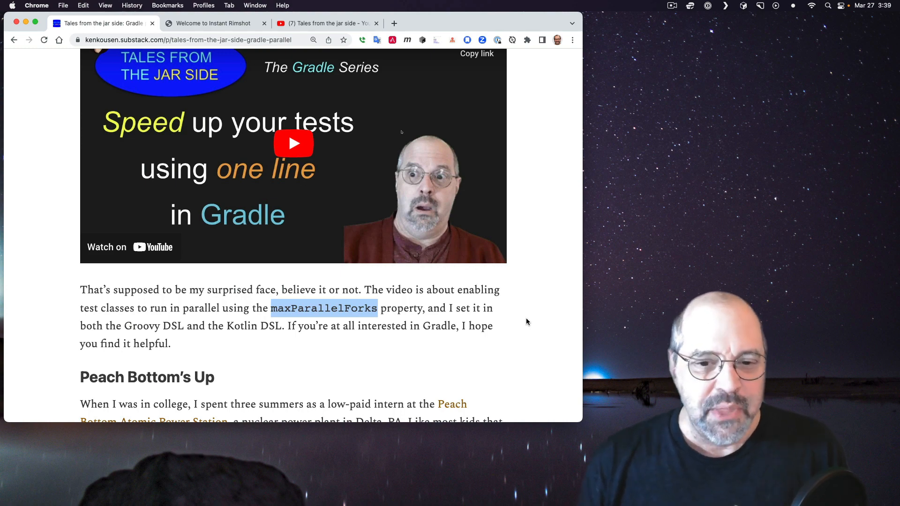
{"action": "scroll", "scroll_direction": "down", "scroll_amount": 3}
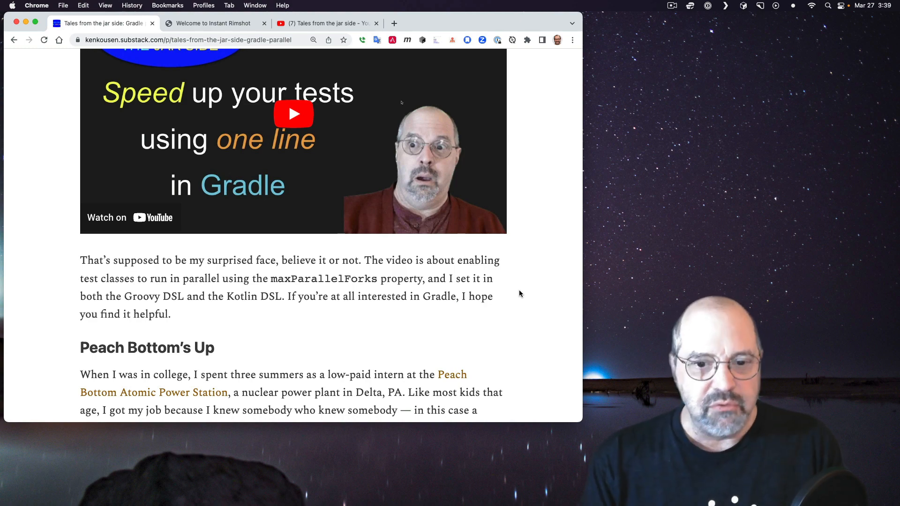
{"action": "scroll", "scroll_direction": "down", "scroll_amount": 3}
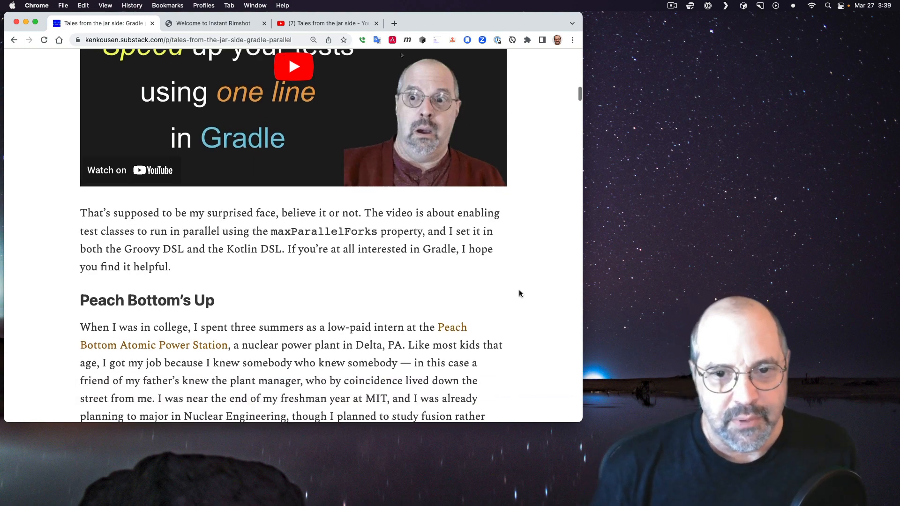
{"action": "scroll", "scroll_direction": "down", "scroll_amount": 3}
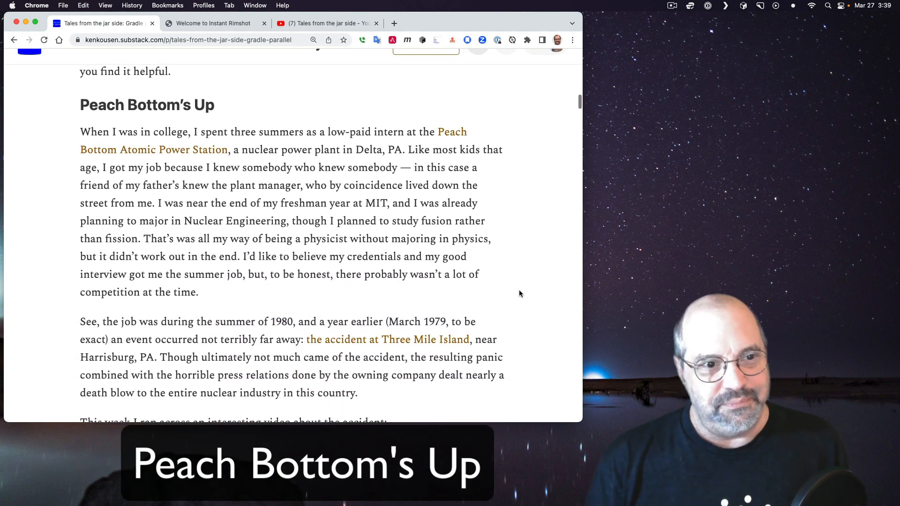
{"action": "scroll", "scroll_direction": "up", "scroll_amount": 3}
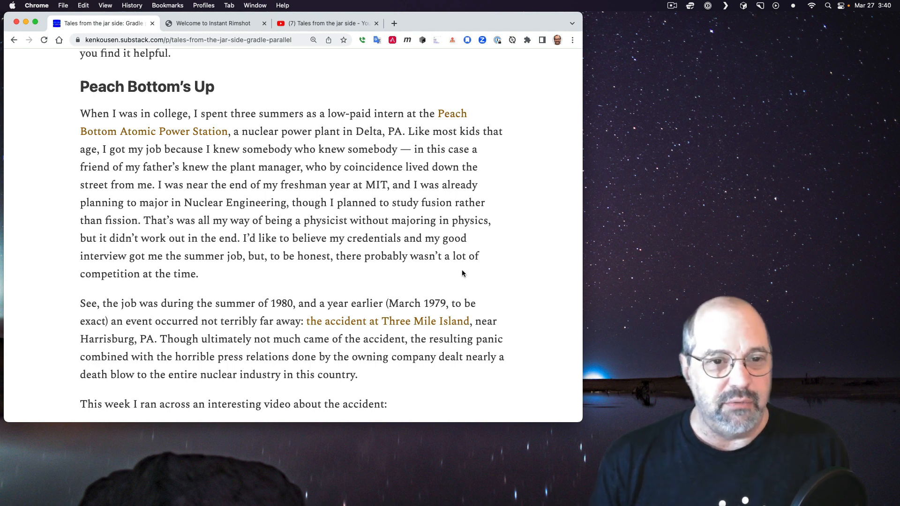
Step: Open the 'Peach Bottom Atomic Power Station' link in a new tab and read its introduction
{"action": "right_click", "coordinate": [153, 130]}
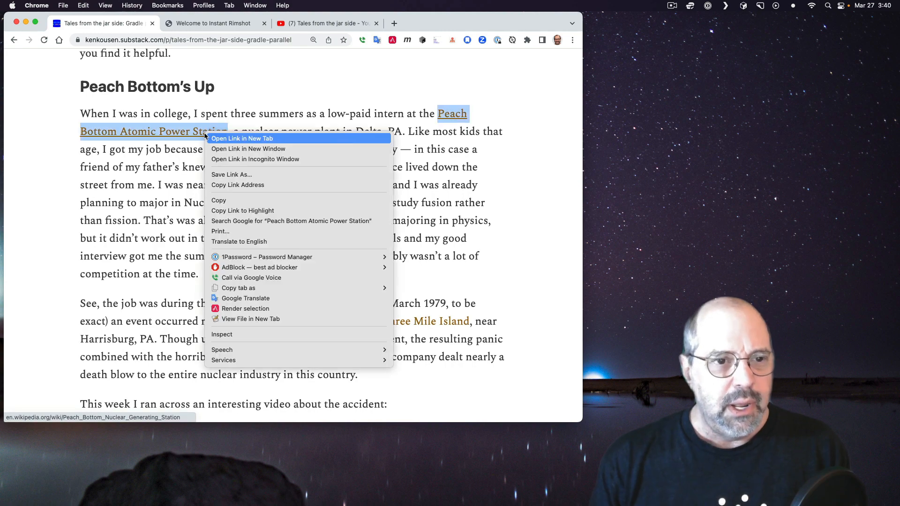
{"action": "left_click", "coordinate": [242, 138]}
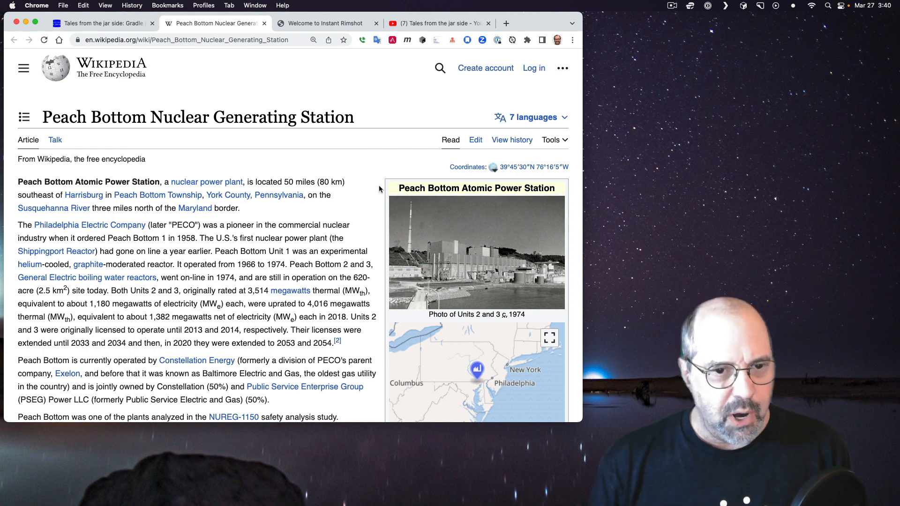
{"action": "mouse_move", "coordinate": [379, 209]}
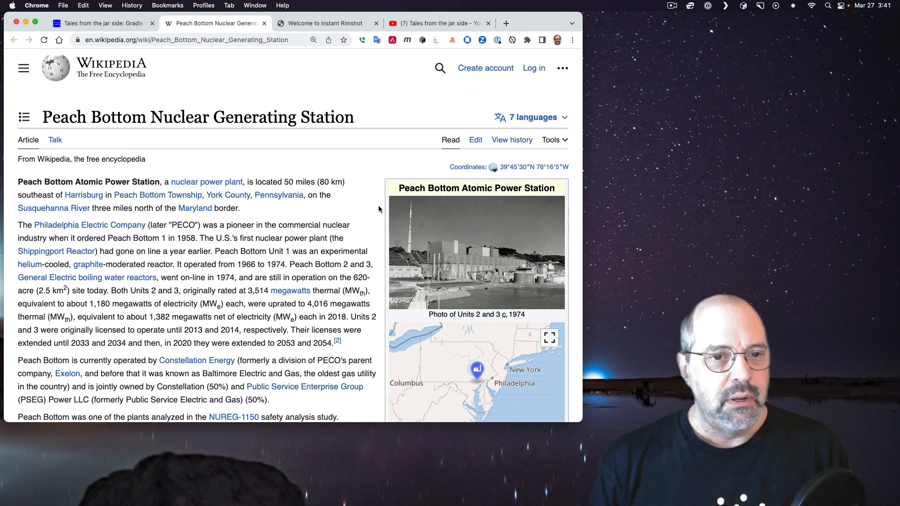
{"action": "mouse_move", "coordinate": [347, 203]}
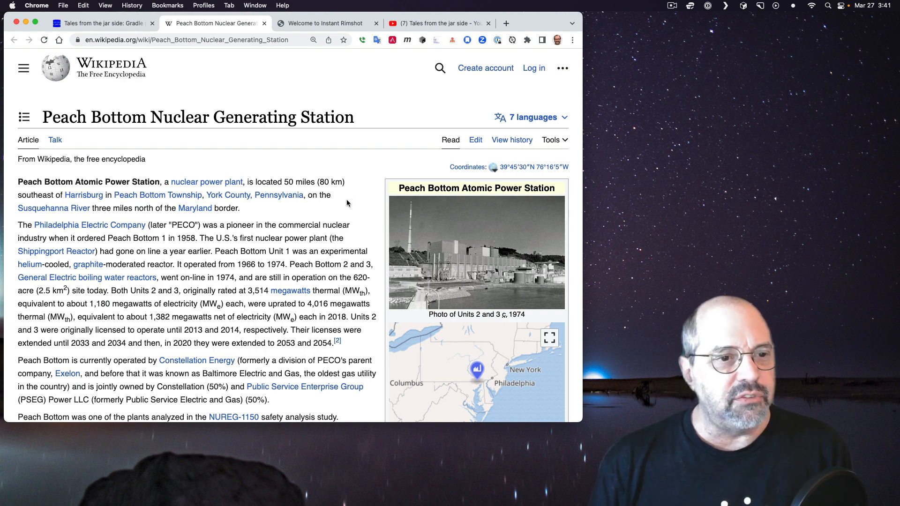
{"action": "scroll", "scroll_direction": "down", "scroll_amount": 3}
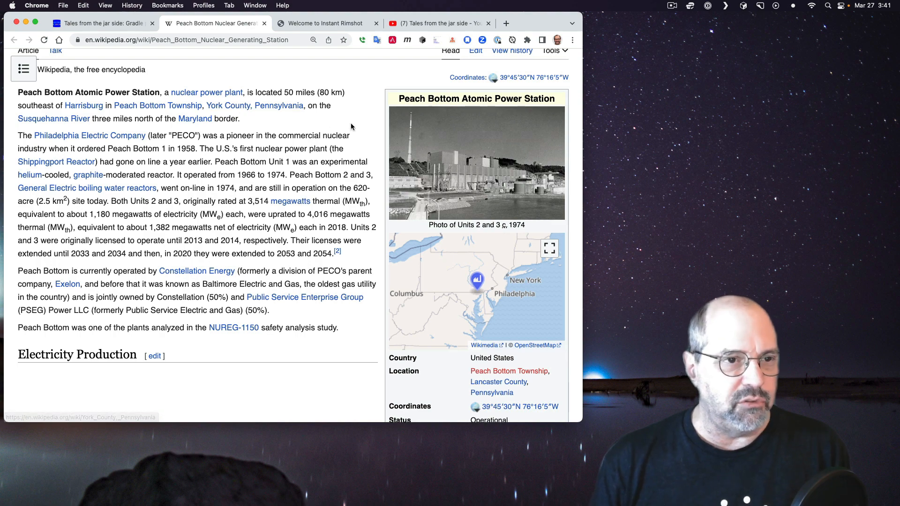
{"action": "mouse_move", "coordinate": [452, 285]}
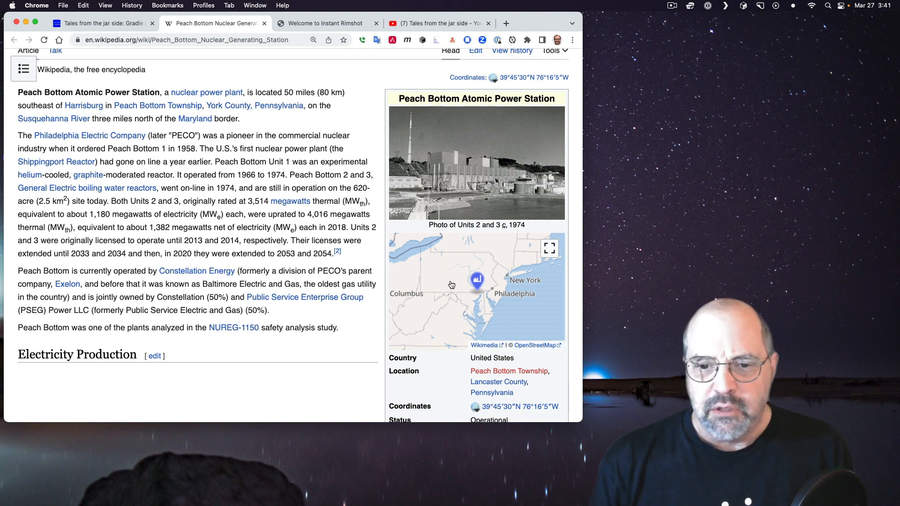
{"action": "mouse_move", "coordinate": [478, 282]}
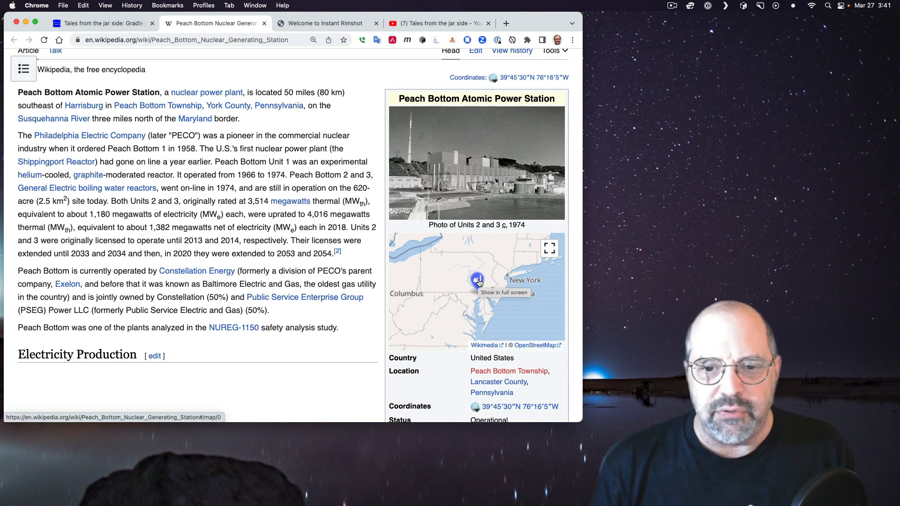
Step: Expand the Peach Bottom location map full screen, then return to the Substack post
{"action": "left_click", "coordinate": [548, 248]}
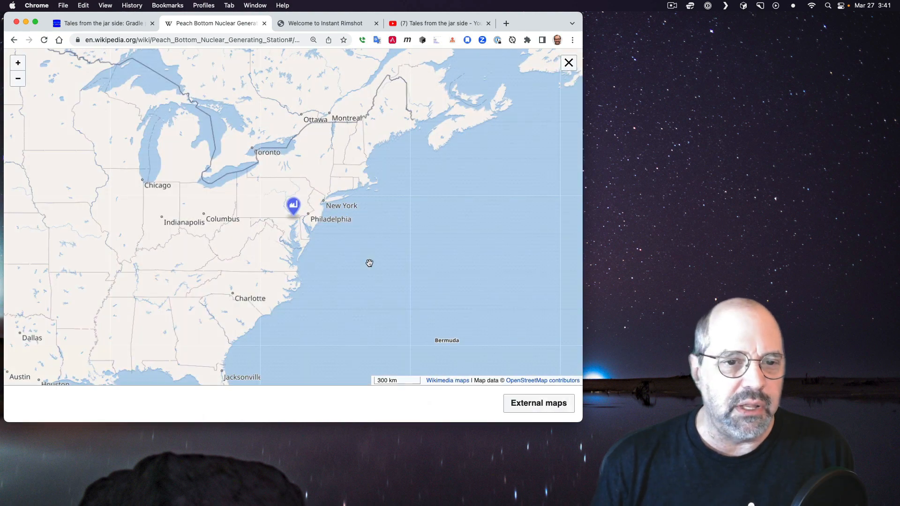
{"action": "mouse_move", "coordinate": [294, 207]}
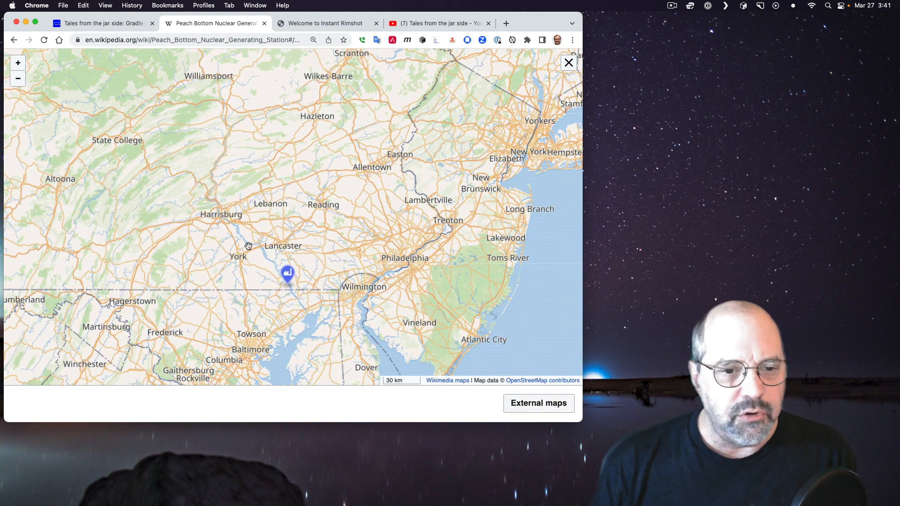
{"action": "mouse_move", "coordinate": [283, 249]}
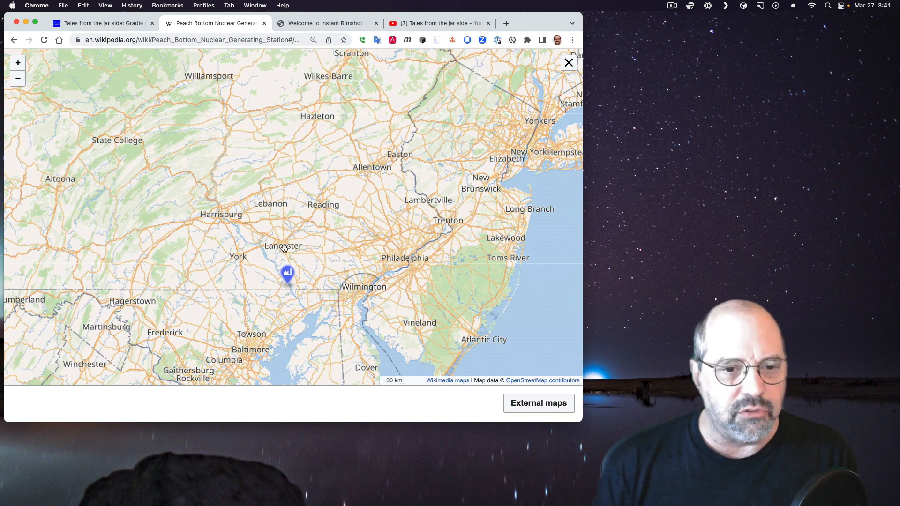
{"action": "mouse_move", "coordinate": [226, 222]}
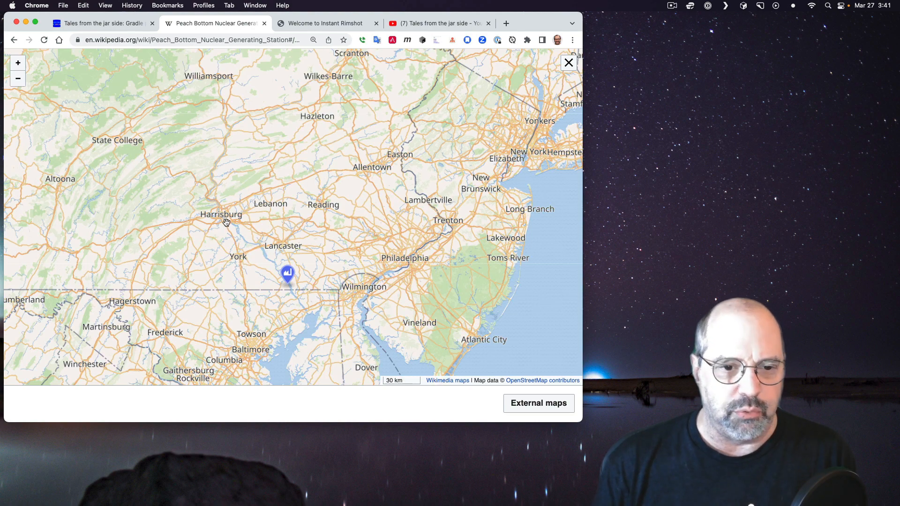
{"action": "mouse_move", "coordinate": [242, 264]}
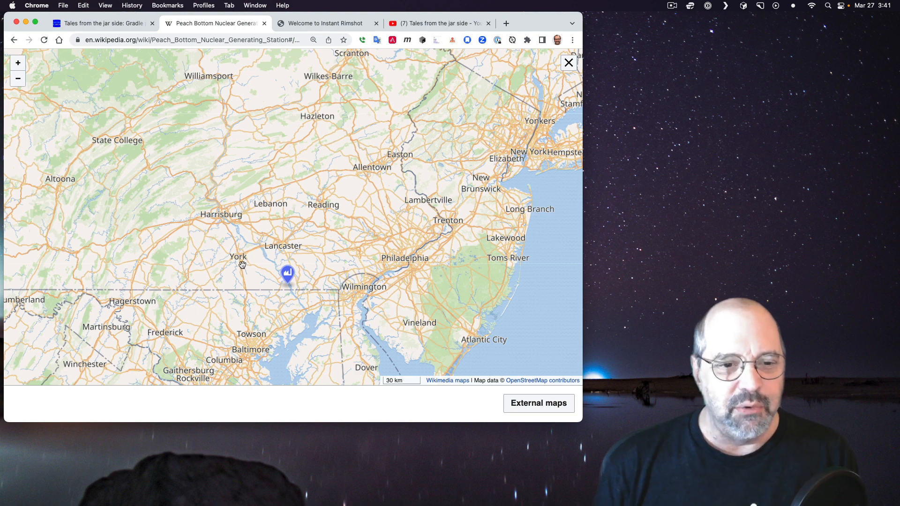
{"action": "mouse_move", "coordinate": [258, 341]}
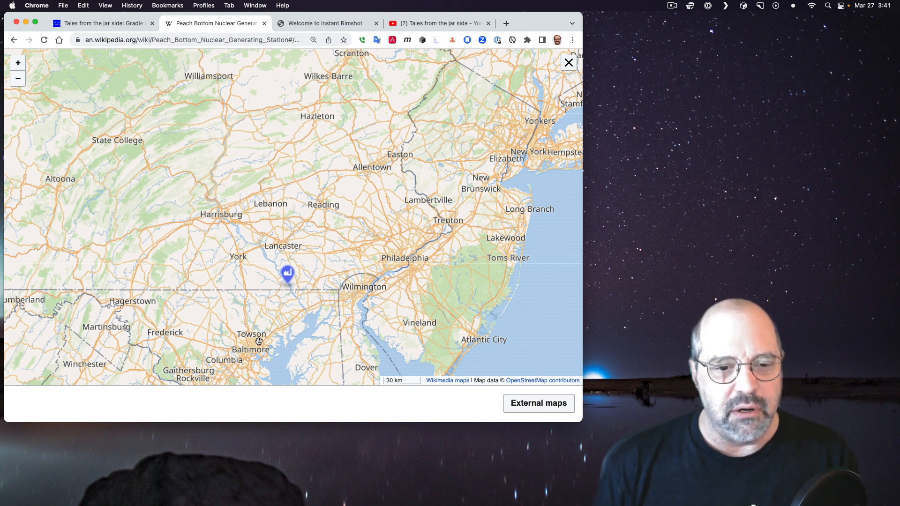
{"action": "mouse_move", "coordinate": [365, 290]}
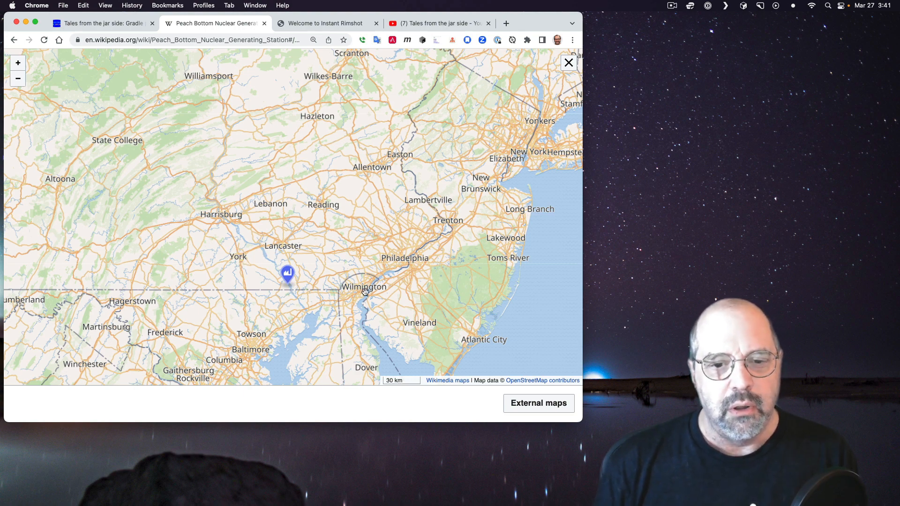
{"action": "mouse_move", "coordinate": [454, 218]}
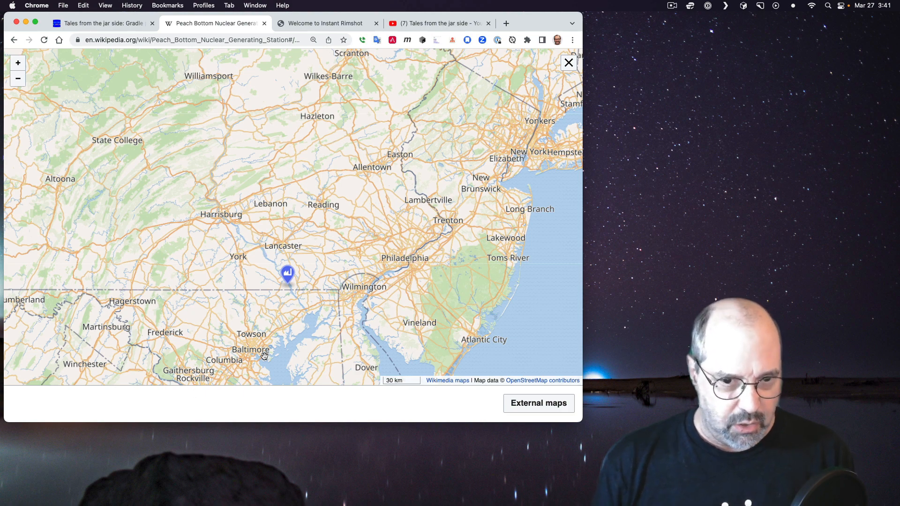
{"action": "mouse_move", "coordinate": [230, 366]}
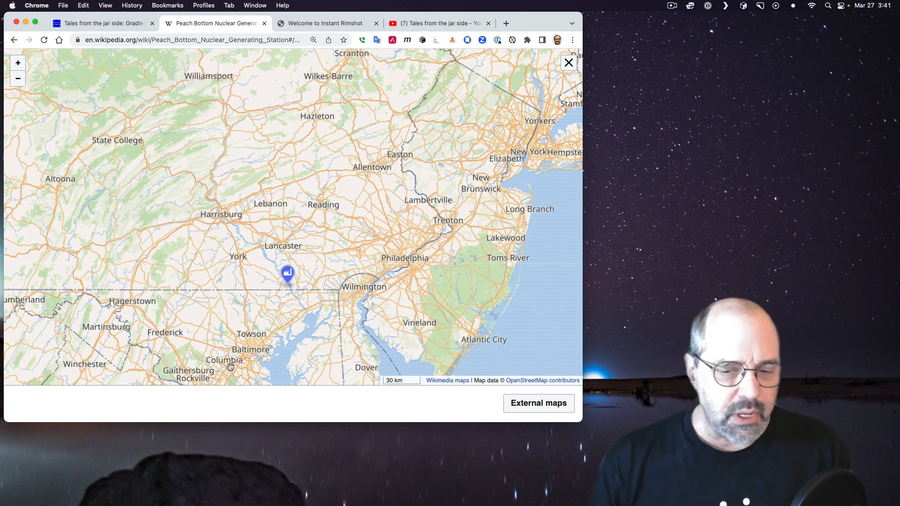
{"action": "left_click", "coordinate": [103, 23]}
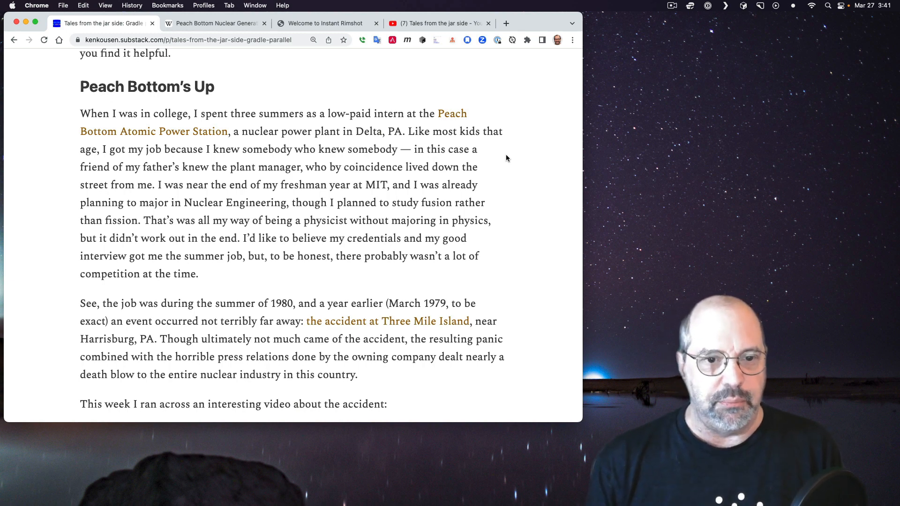
{"action": "mouse_move", "coordinate": [491, 186]}
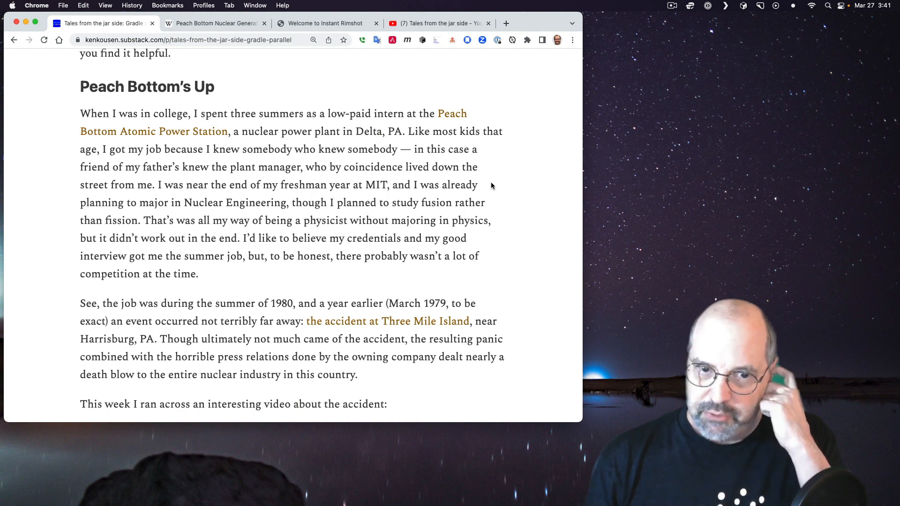
{"action": "scroll", "scroll_direction": "down", "scroll_amount": 3}
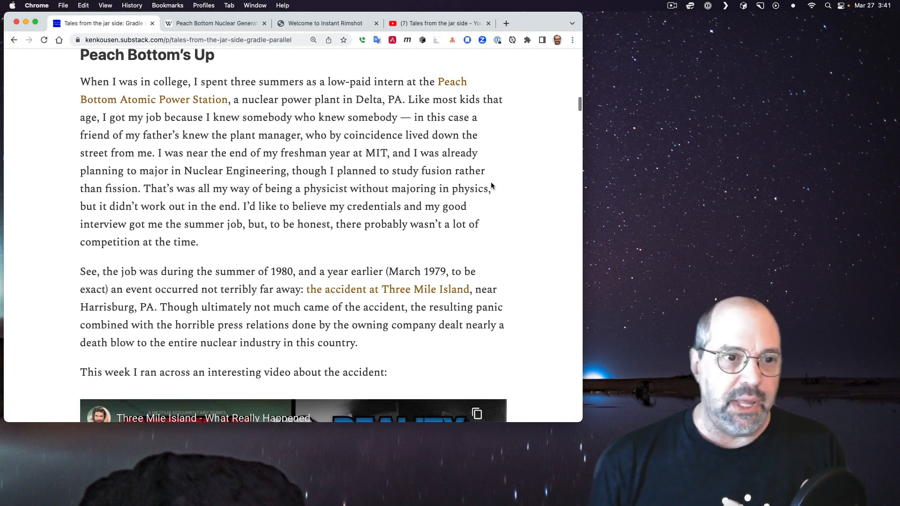
{"action": "scroll", "scroll_direction": "up", "scroll_amount": 3}
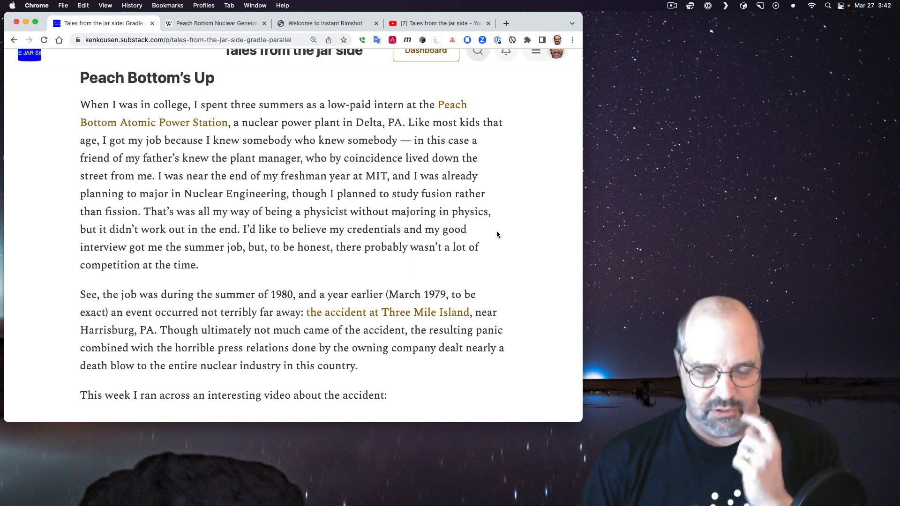
{"action": "scroll", "scroll_direction": "down", "scroll_amount": 3}
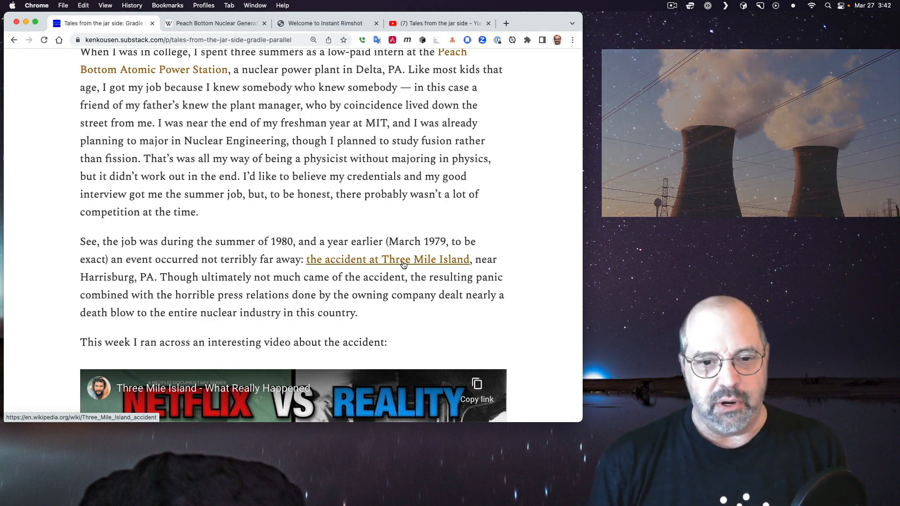
Step: Briefly open the Three Mile Island accident article, then close its tab
{"action": "left_click", "coordinate": [388, 259]}
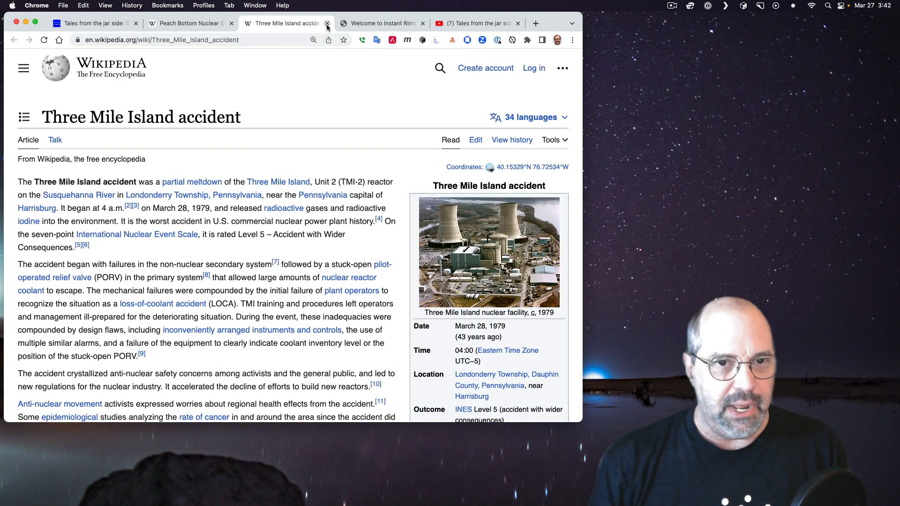
{"action": "left_click", "coordinate": [327, 23]}
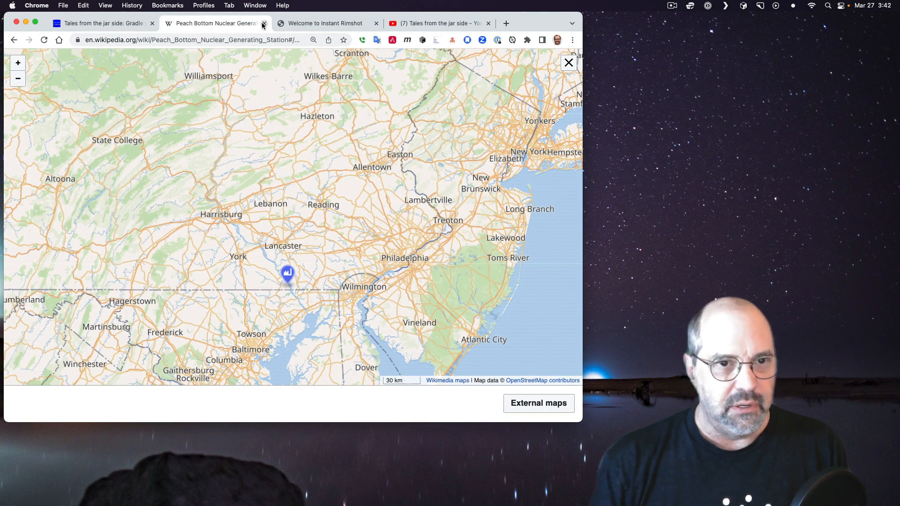
Step: Close the Peach Bottom article and scroll the post to the Three Mile Island video
{"action": "left_click", "coordinate": [264, 23]}
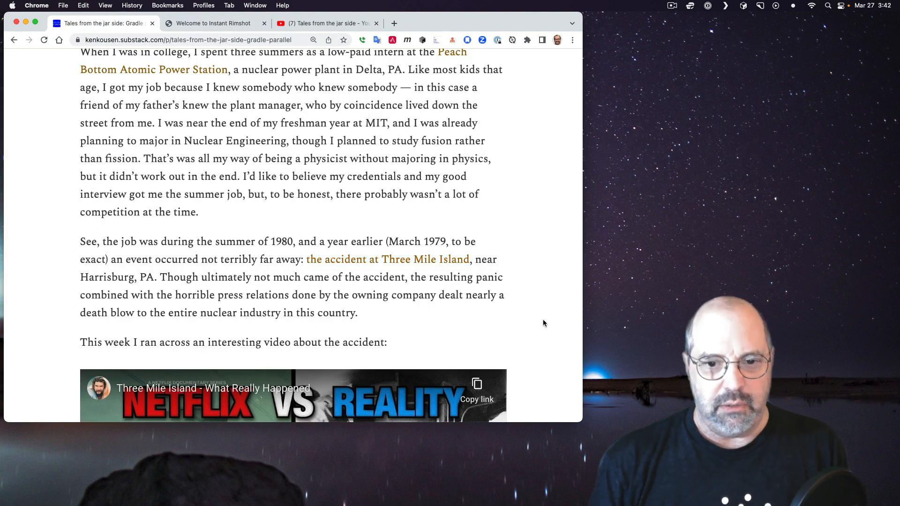
{"action": "scroll", "scroll_direction": "down", "scroll_amount": 3}
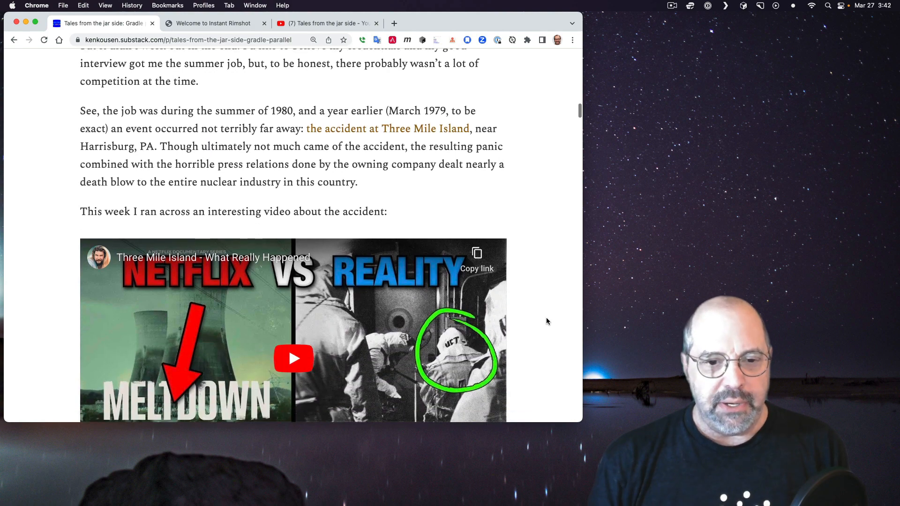
{"action": "scroll", "scroll_direction": "down", "scroll_amount": 3}
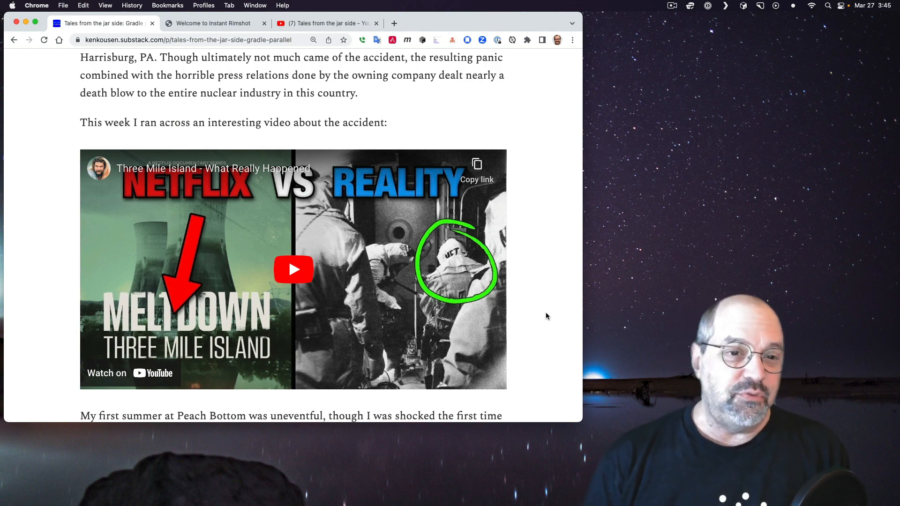
Step: Scroll past the Netflix vs Reality video to the first summer at Peach Bottom story
{"action": "scroll", "scroll_direction": "down", "scroll_amount": 3}
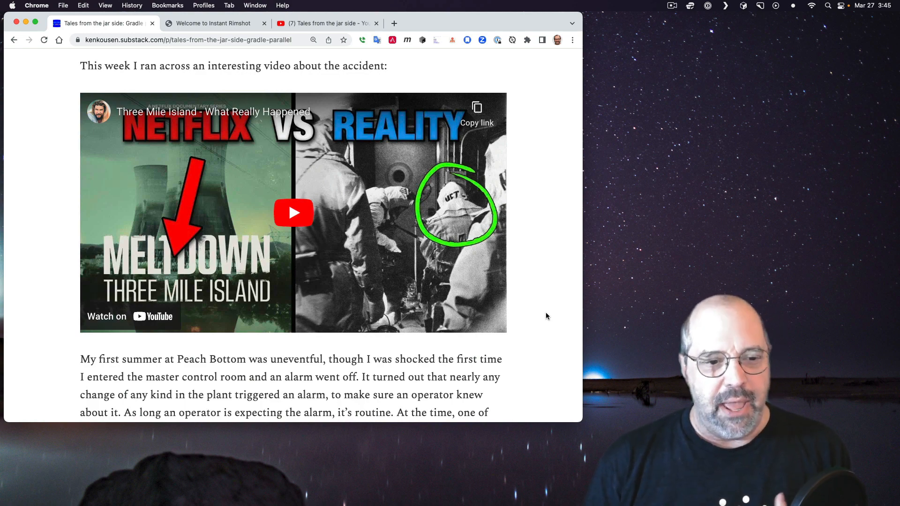
{"action": "scroll", "scroll_direction": "down", "scroll_amount": 3}
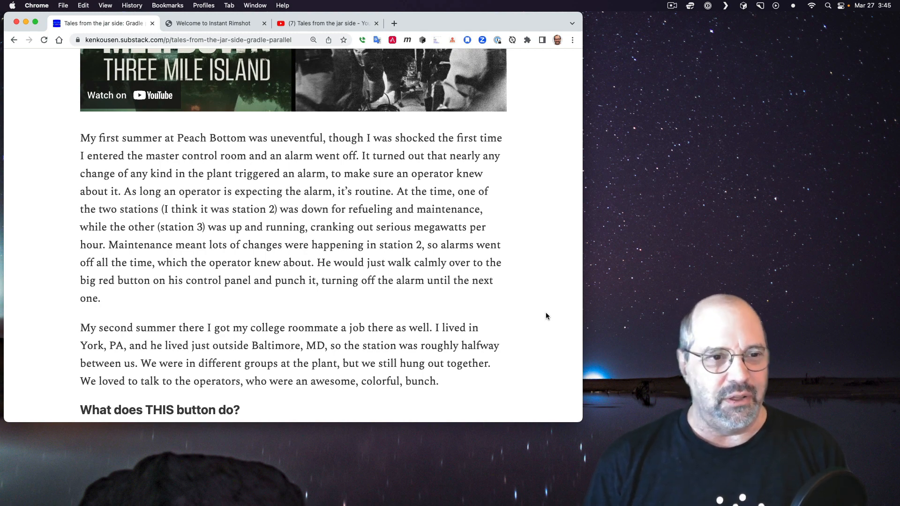
{"action": "mouse_move", "coordinate": [515, 292]}
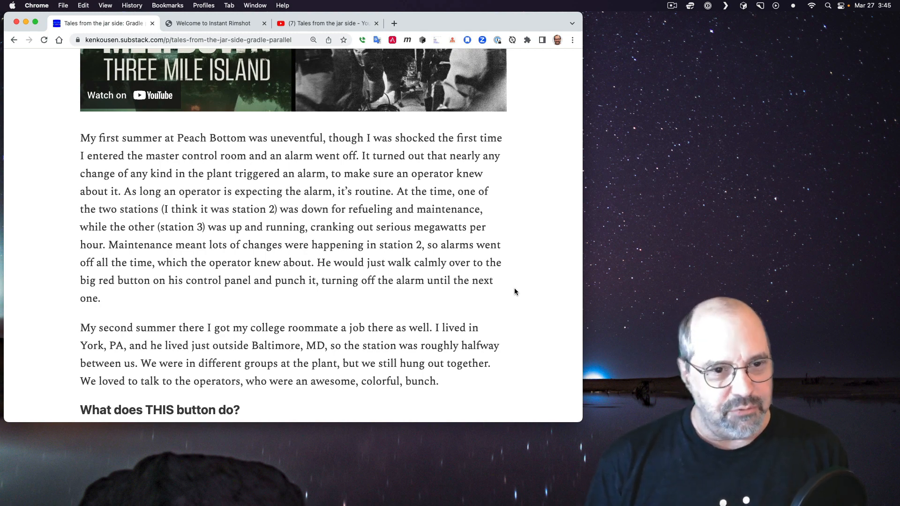
{"action": "mouse_move", "coordinate": [549, 190]}
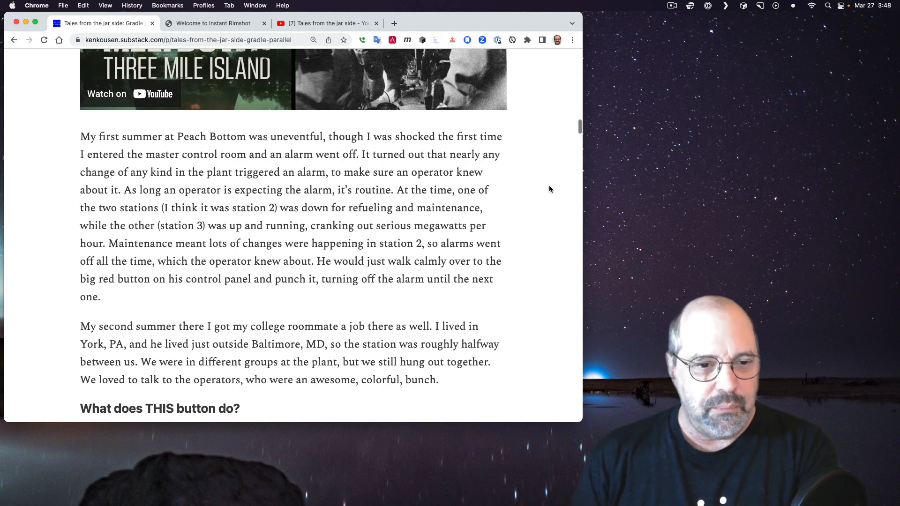
Step: Scroll to the 'What does THIS button do?' heading and its paragraphs
{"action": "scroll", "scroll_direction": "down", "scroll_amount": 3}
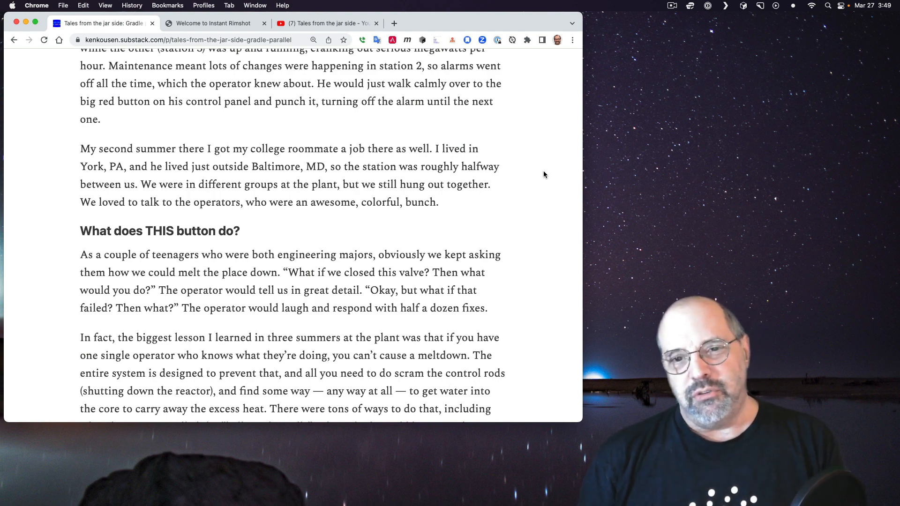
{"action": "scroll", "scroll_direction": "down", "scroll_amount": 3}
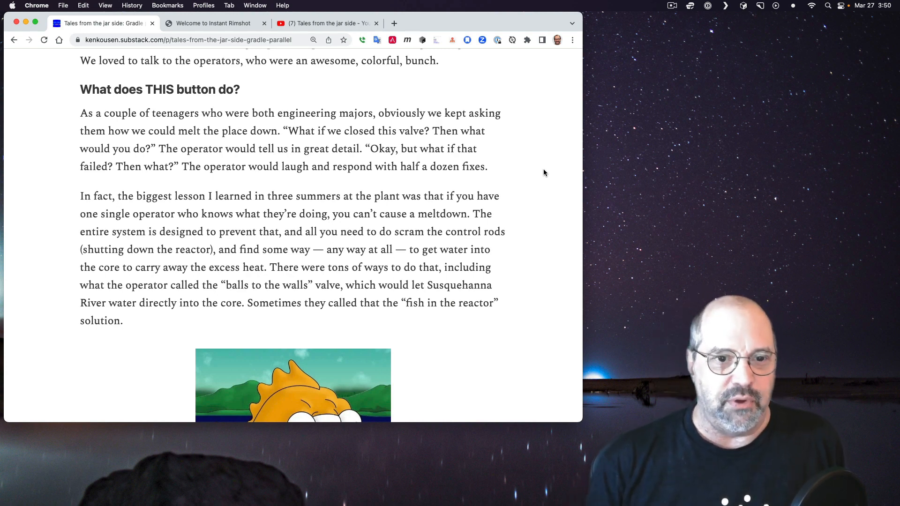
Step: Scroll until the three-eyed cartoon fish illustration is fully visible
{"action": "scroll", "scroll_direction": "down", "scroll_amount": 3}
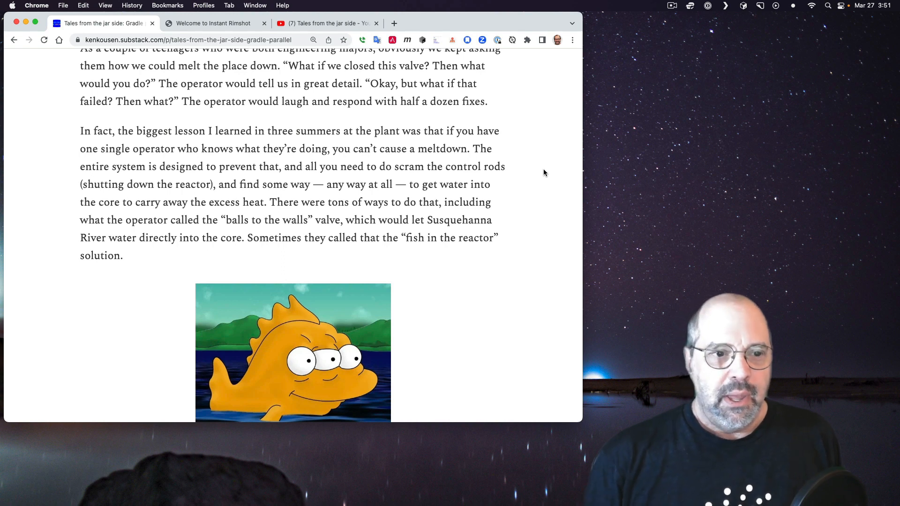
{"action": "scroll", "scroll_direction": "down", "scroll_amount": 3}
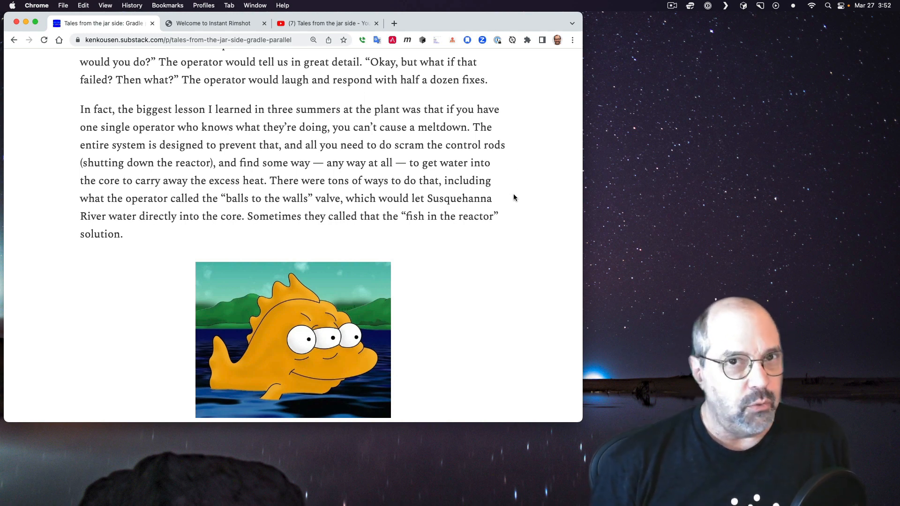
{"action": "mouse_move", "coordinate": [526, 199]}
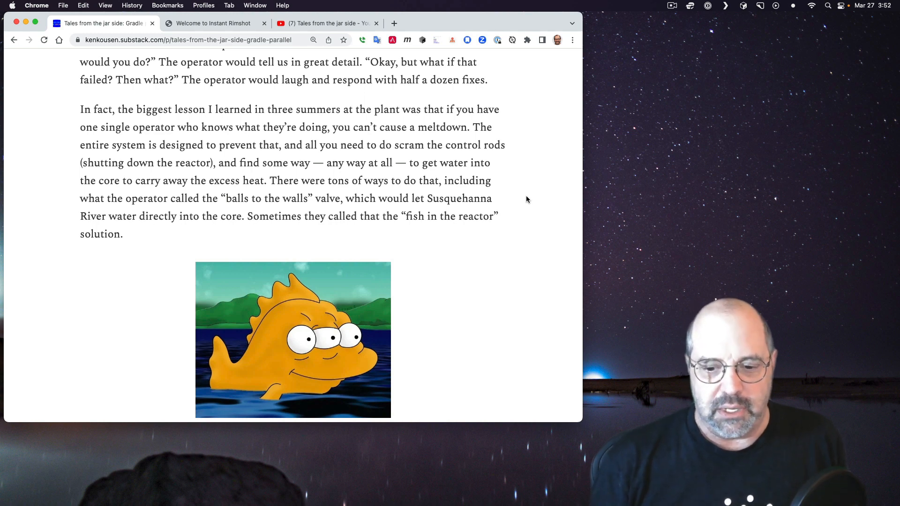
{"action": "mouse_move", "coordinate": [519, 197]}
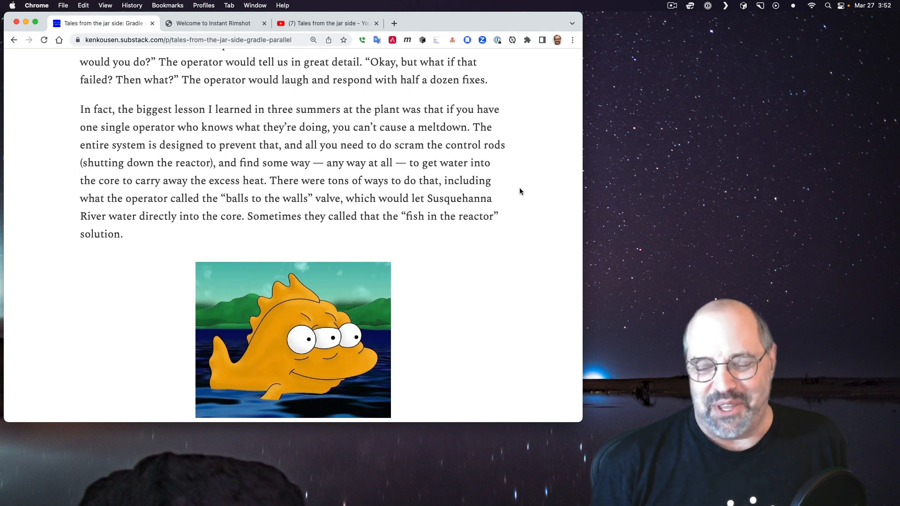
{"action": "mouse_move", "coordinate": [519, 205]}
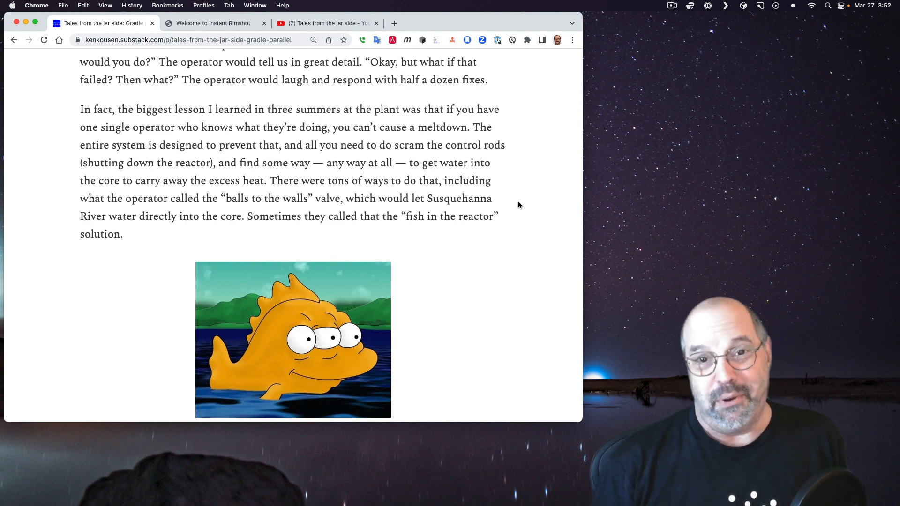
{"action": "mouse_move", "coordinate": [530, 205]}
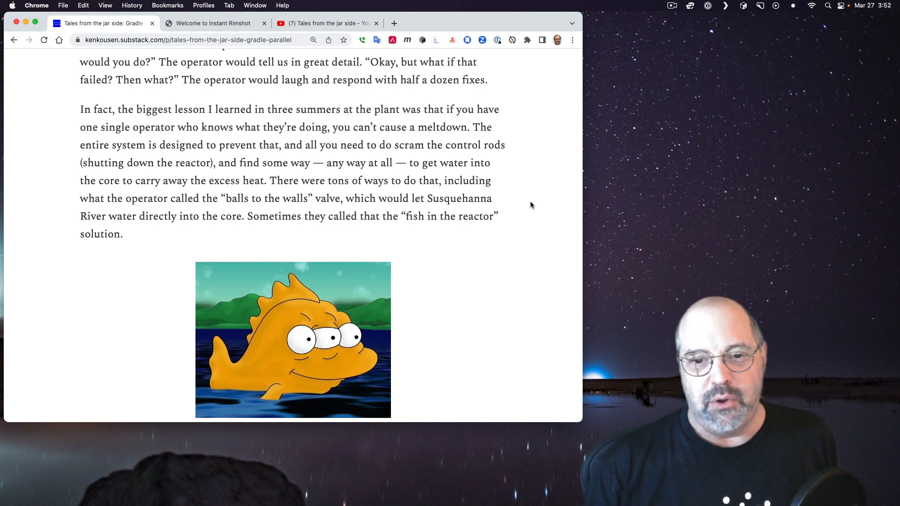
Step: Scroll past the fish image to the Three Mile Island, Fukushima and Chernobyl paragraphs
{"action": "scroll", "scroll_direction": "down", "scroll_amount": 3}
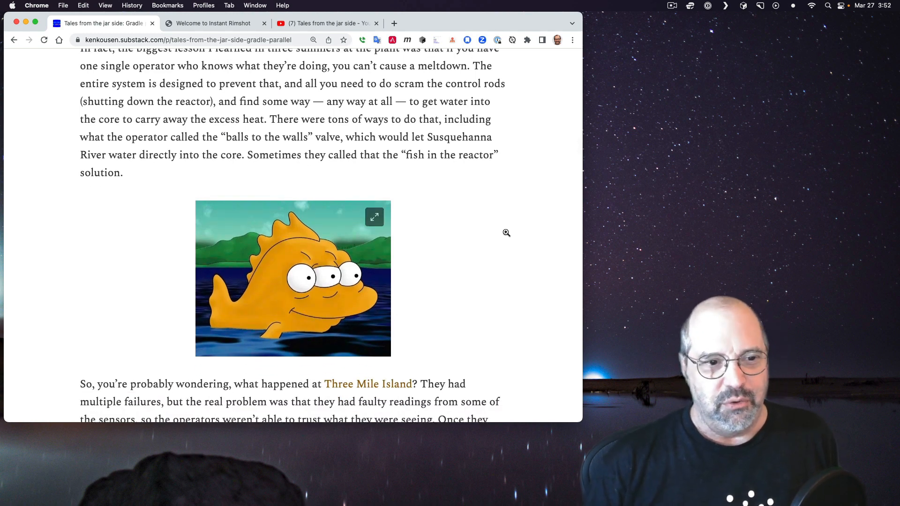
{"action": "scroll", "scroll_direction": "down", "scroll_amount": 3}
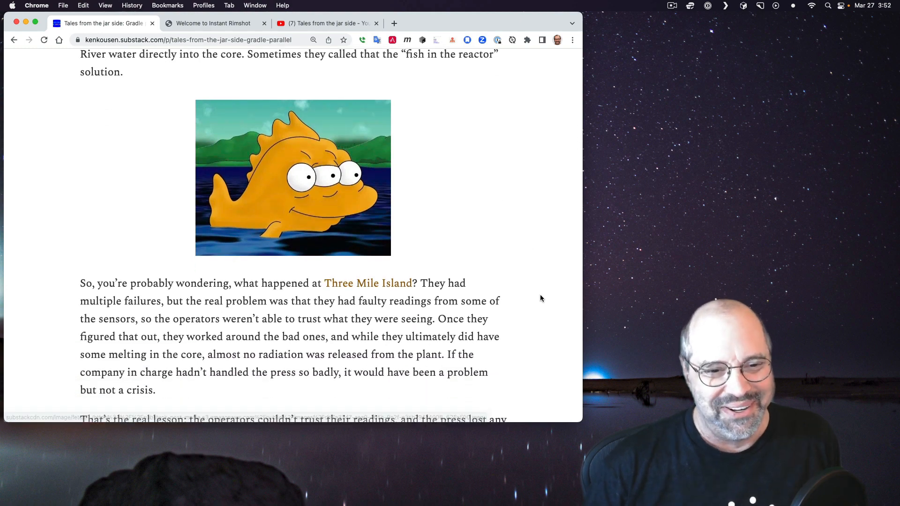
{"action": "scroll", "scroll_direction": "down", "scroll_amount": 3}
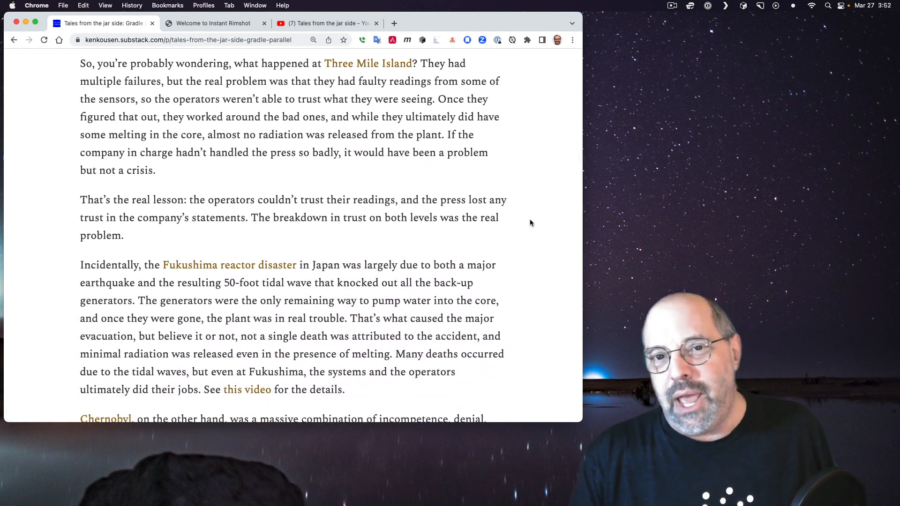
{"action": "scroll", "scroll_direction": "up", "scroll_amount": 3}
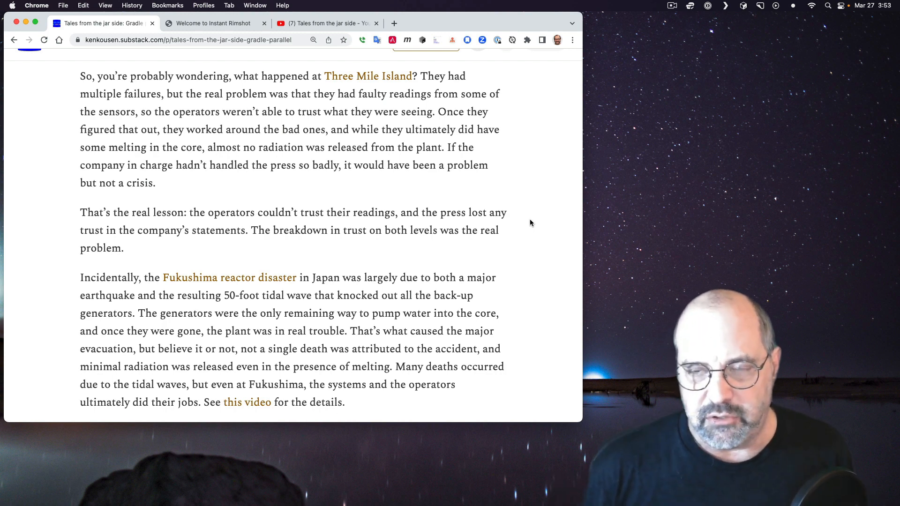
{"action": "scroll", "scroll_direction": "down", "scroll_amount": 3}
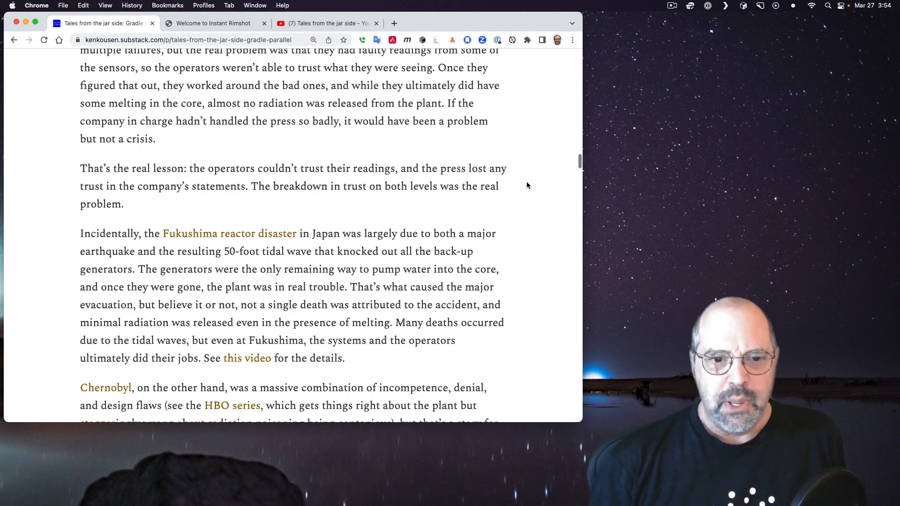
Step: Scroll to the Chernobyl paragraph and the Nuclear Radiation Victim T-shirt story
{"action": "scroll", "scroll_direction": "down", "scroll_amount": 3}
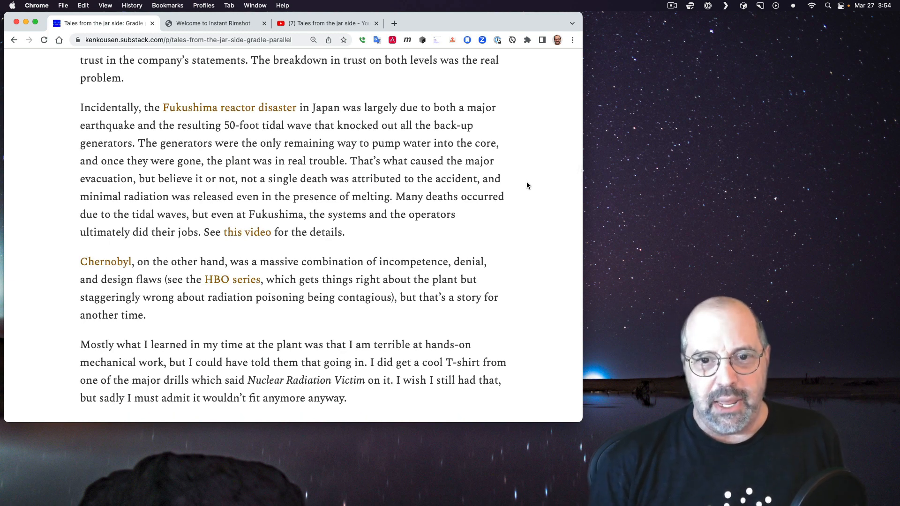
{"action": "mouse_move", "coordinate": [552, 182]}
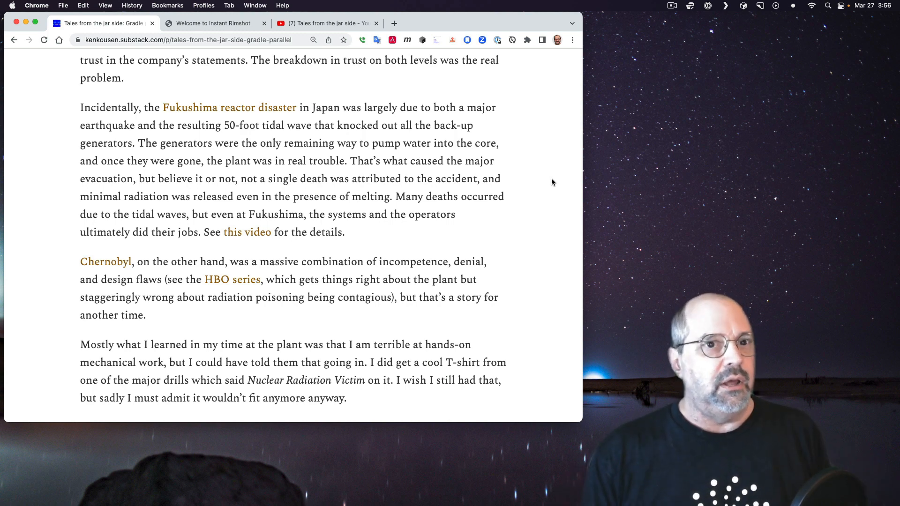
Step: Scroll to Song Lyrics Revisited about Hamilton, Joe Frank & Reynolds' 'Don't Pull Your Love'
{"action": "scroll", "scroll_direction": "down", "scroll_amount": 3}
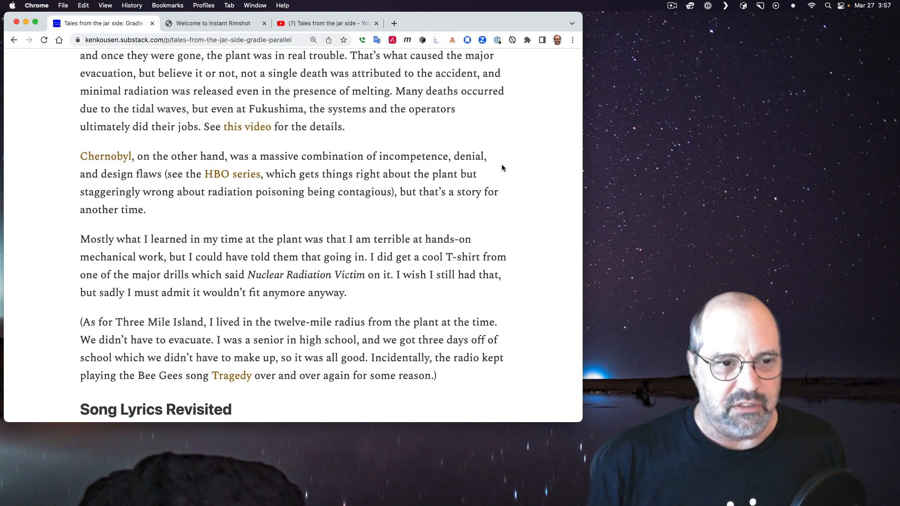
{"action": "mouse_move", "coordinate": [532, 179]}
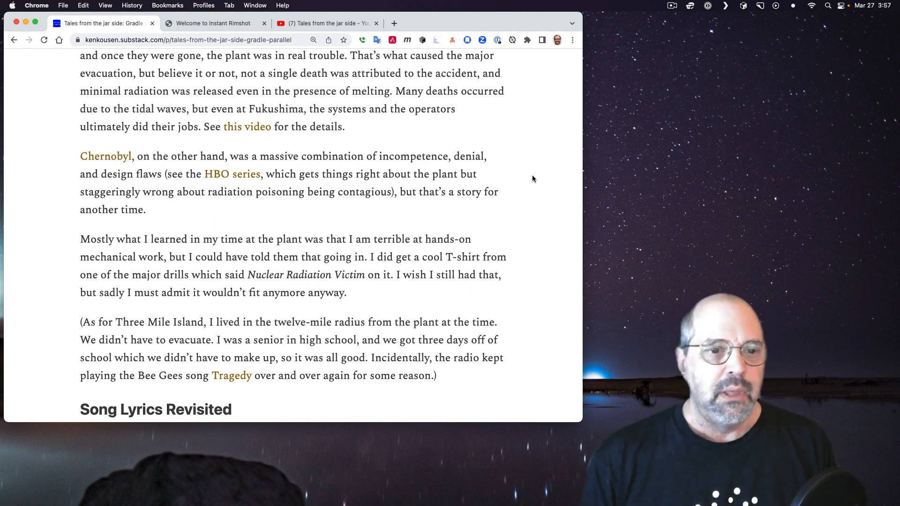
{"action": "scroll", "scroll_direction": "down", "scroll_amount": 3}
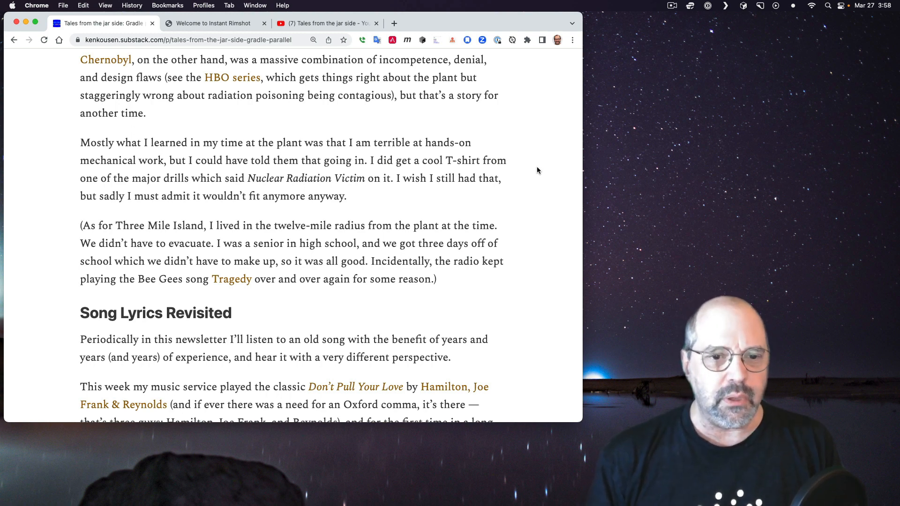
{"action": "scroll", "scroll_direction": "down", "scroll_amount": 3}
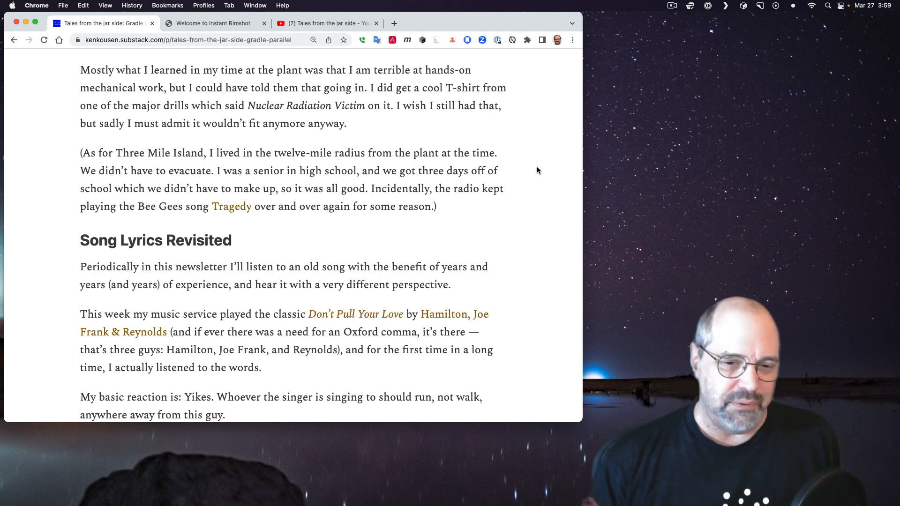
{"action": "scroll", "scroll_direction": "down", "scroll_amount": 3}
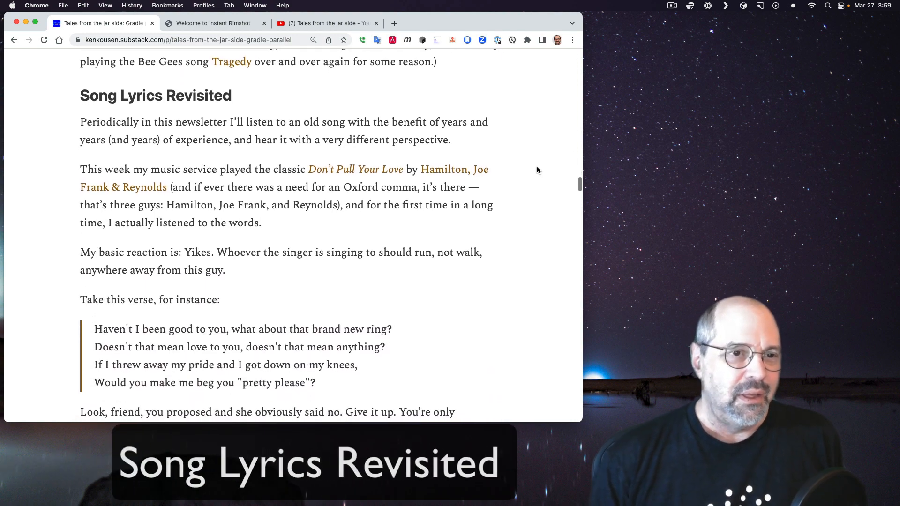
{"action": "scroll", "scroll_direction": "down", "scroll_amount": 3}
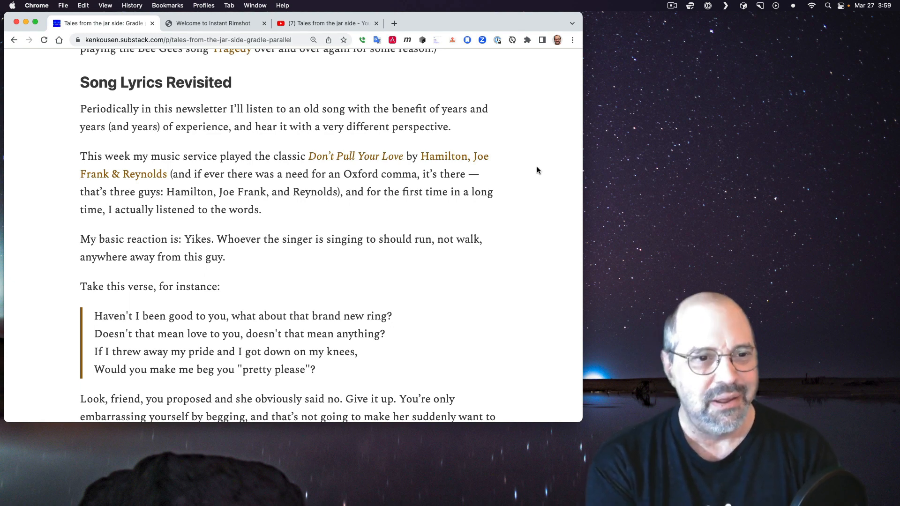
{"action": "scroll", "scroll_direction": "down", "scroll_amount": 3}
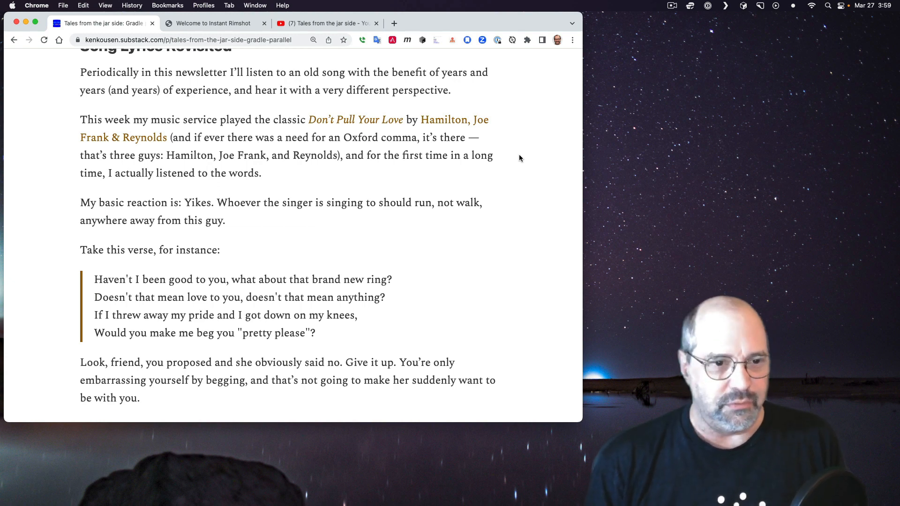
{"action": "scroll", "scroll_direction": "down", "scroll_amount": 3}
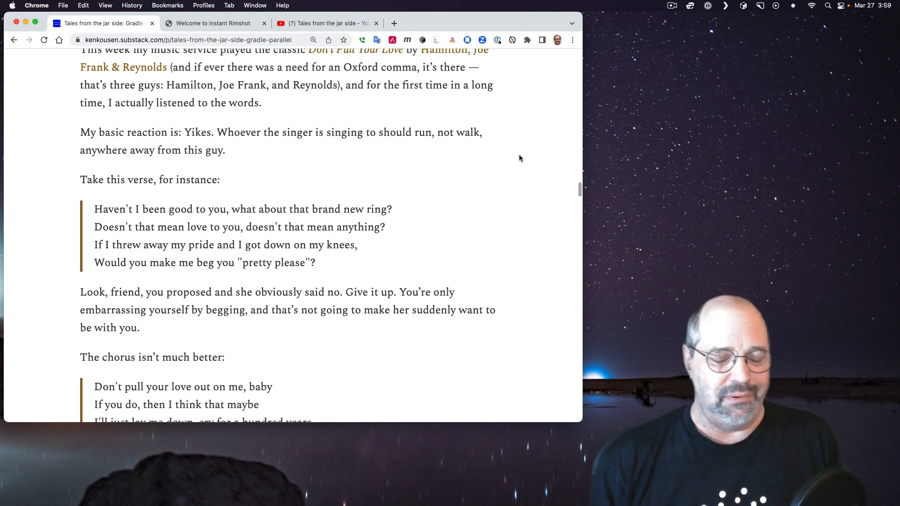
{"action": "scroll", "scroll_direction": "down", "scroll_amount": 3}
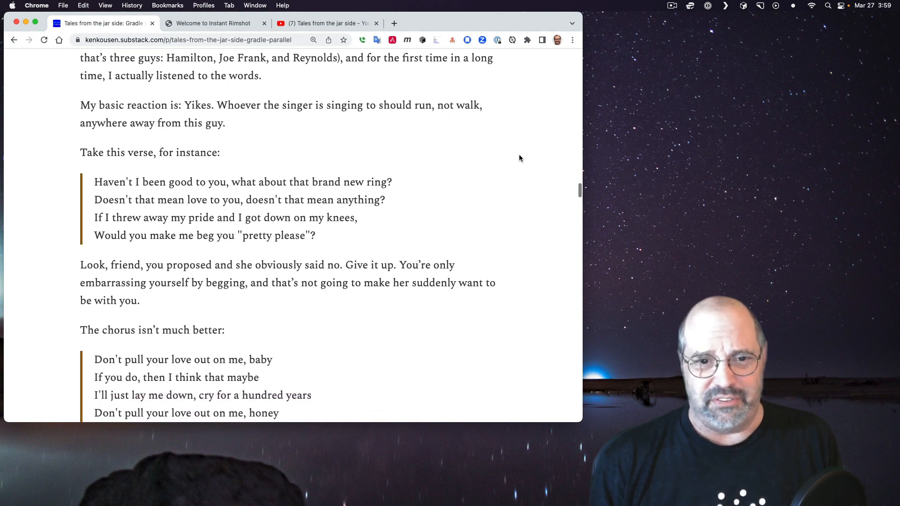
{"action": "scroll", "scroll_direction": "down", "scroll_amount": 3}
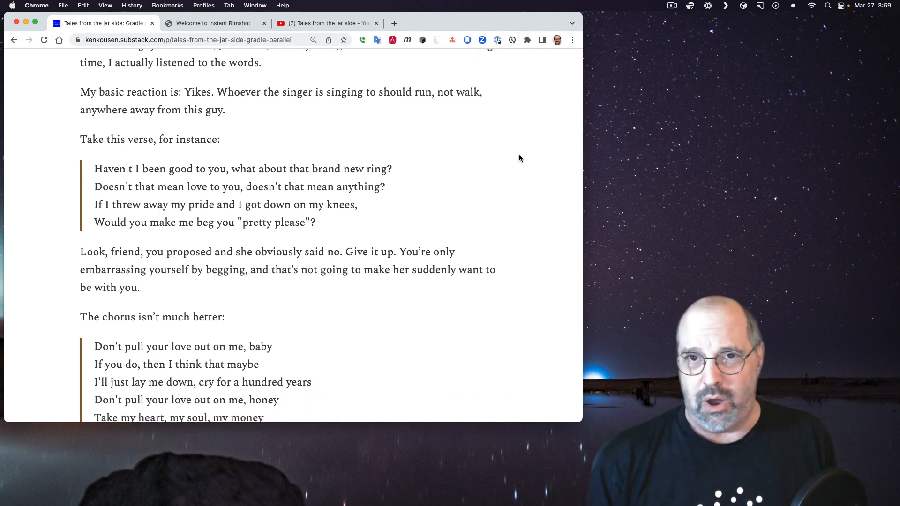
{"action": "scroll", "scroll_direction": "down", "scroll_amount": 3}
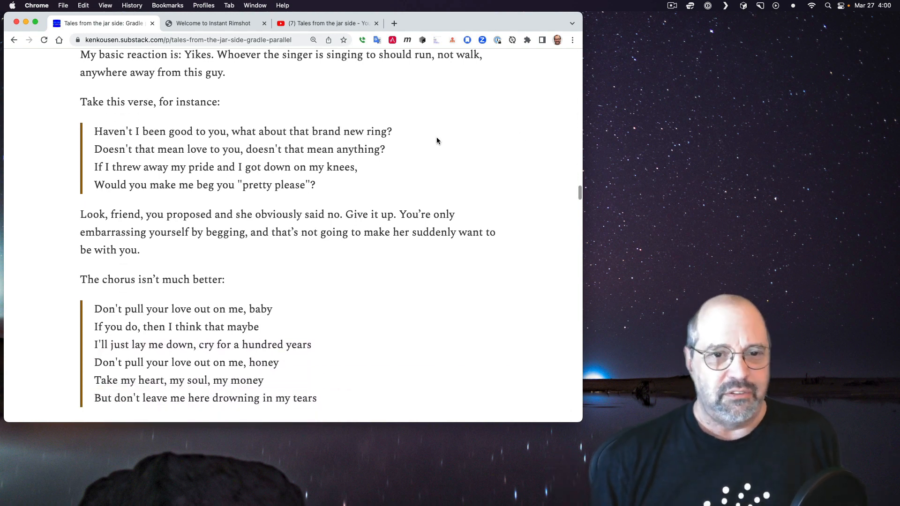
{"action": "mouse_move", "coordinate": [426, 140]}
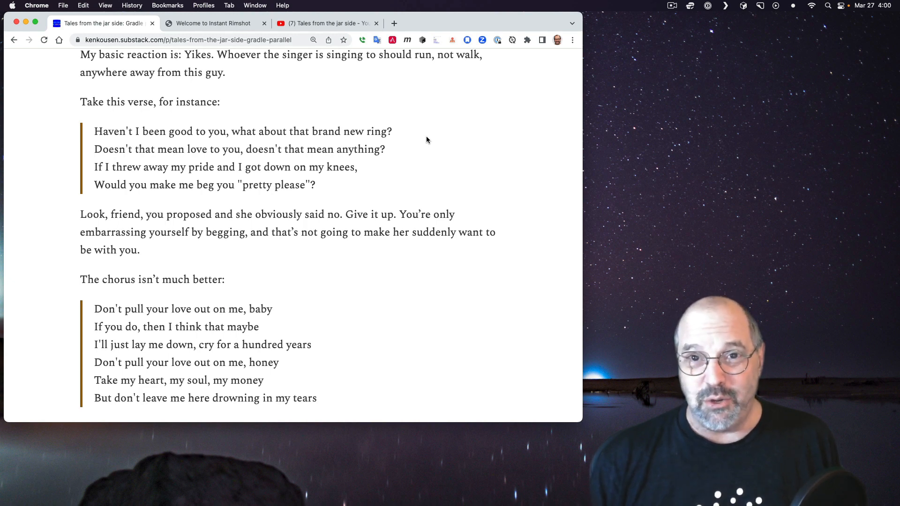
{"action": "scroll", "scroll_direction": "down", "scroll_amount": 3}
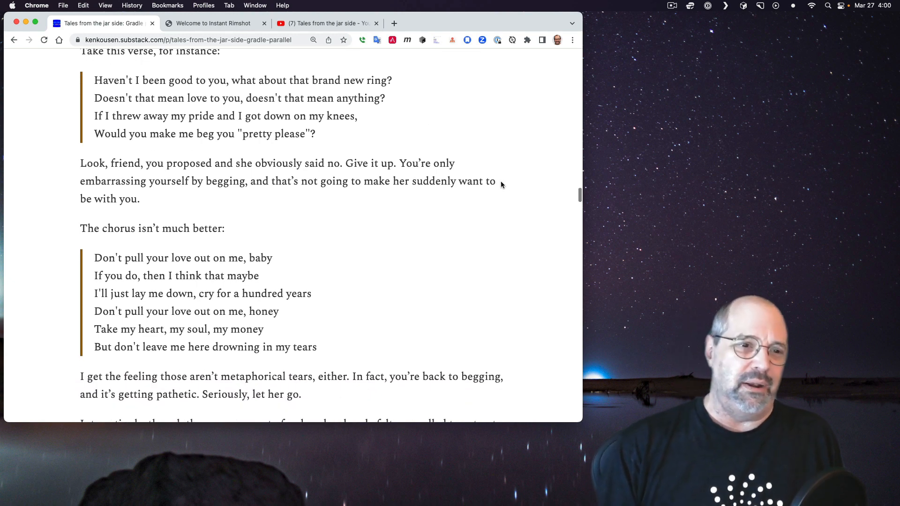
{"action": "mouse_move", "coordinate": [525, 203]}
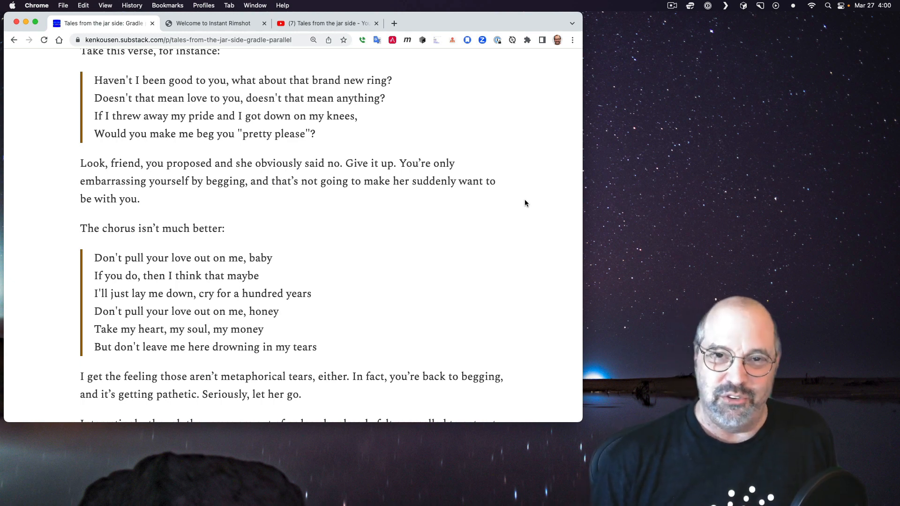
{"action": "scroll", "scroll_direction": "down", "scroll_amount": 3}
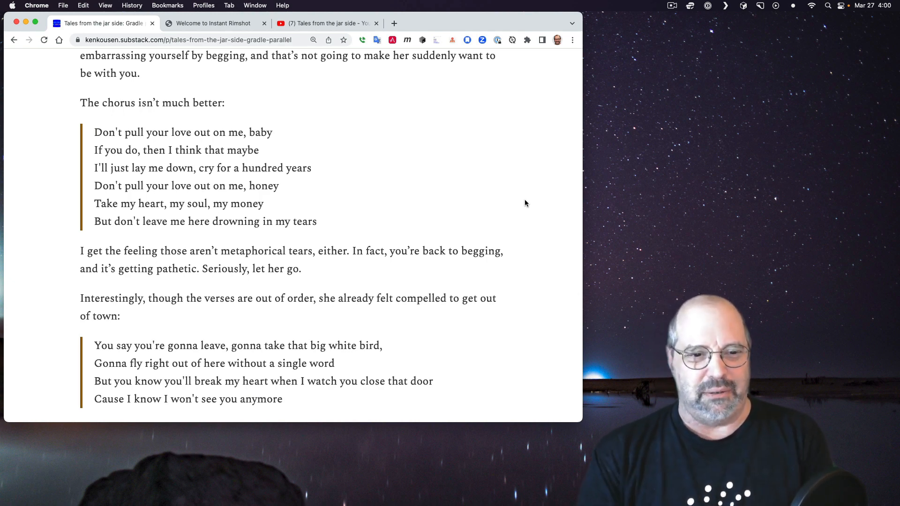
{"action": "scroll", "scroll_direction": "down", "scroll_amount": 3}
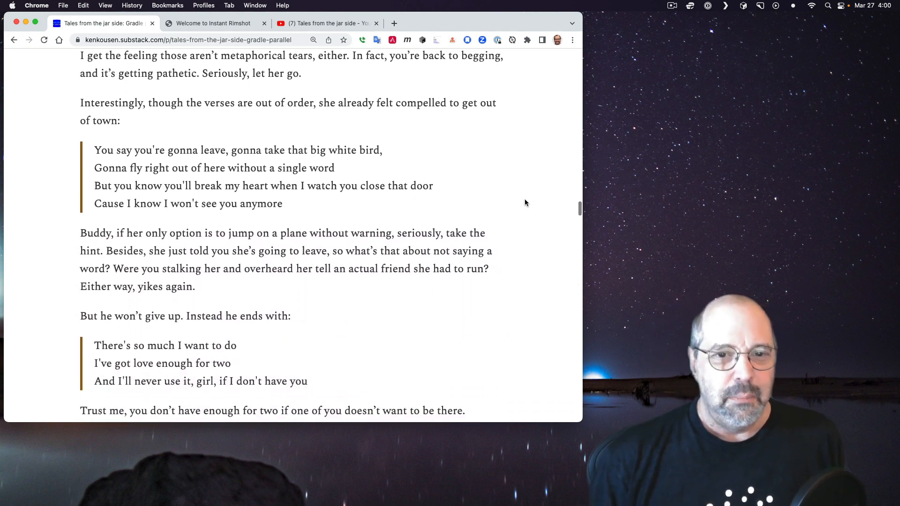
{"action": "mouse_move", "coordinate": [485, 169]}
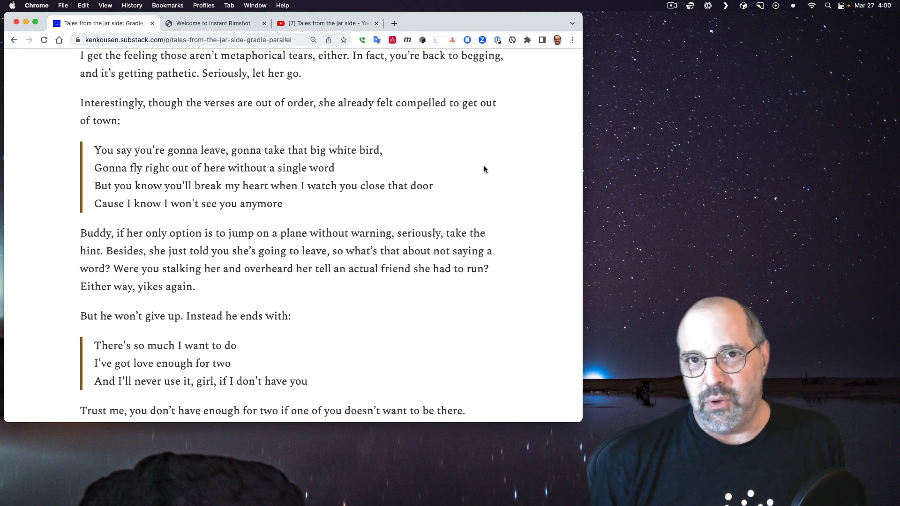
{"action": "mouse_move", "coordinate": [491, 174]}
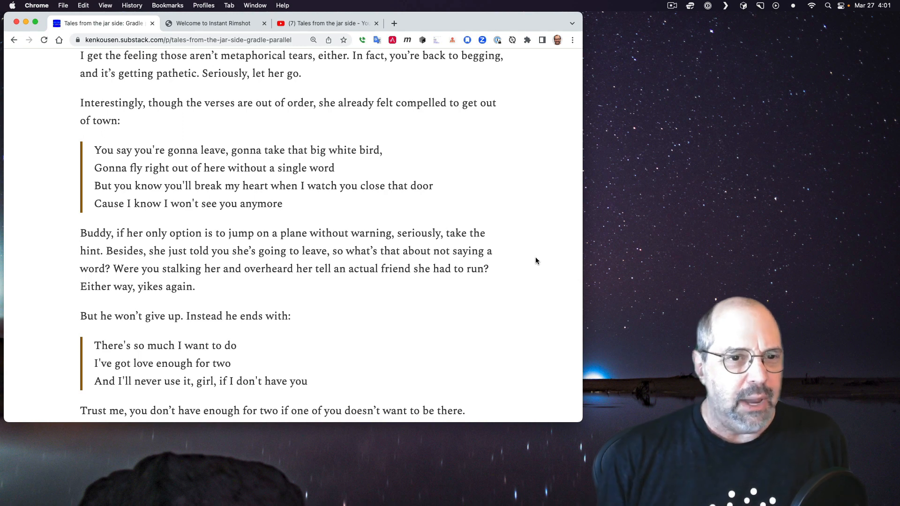
{"action": "mouse_move", "coordinate": [509, 259]}
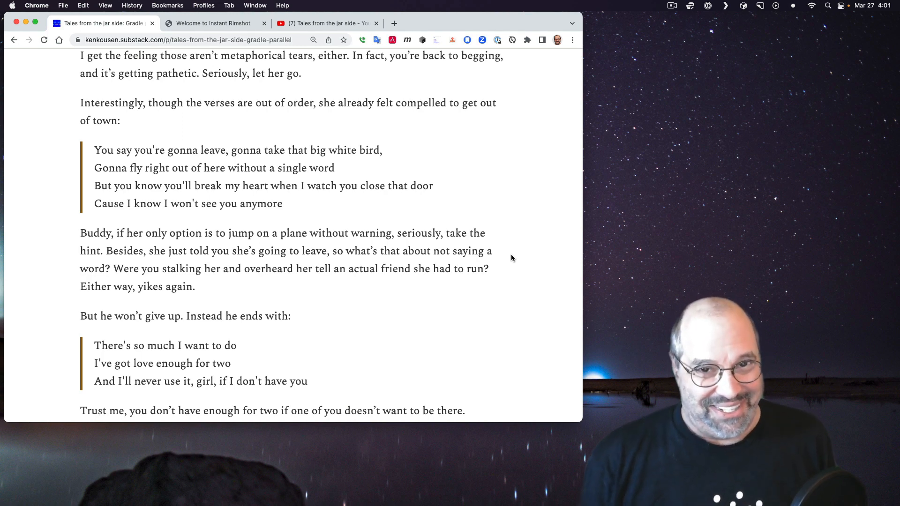
Step: Scroll past the Glen Campbell medley and 'Okay, Boomer' aside to Tweets and Toots
{"action": "scroll", "scroll_direction": "down", "scroll_amount": 3}
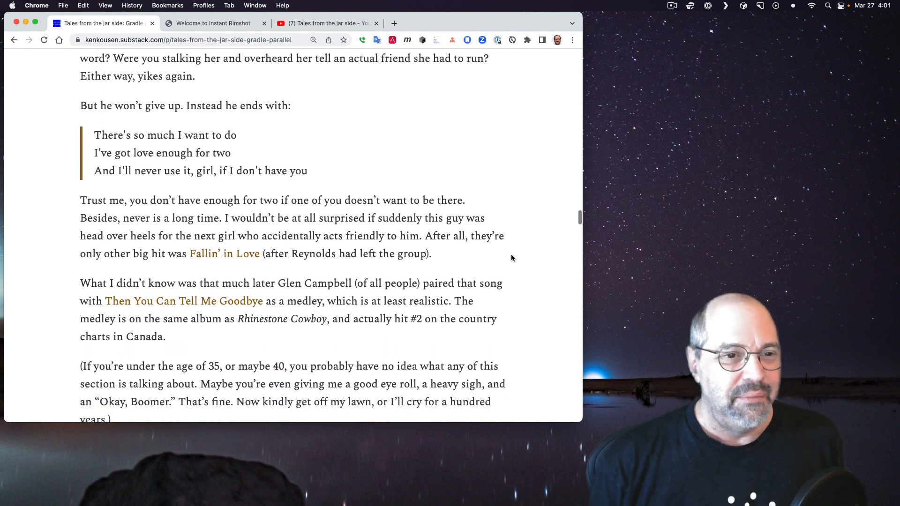
{"action": "mouse_move", "coordinate": [502, 160]}
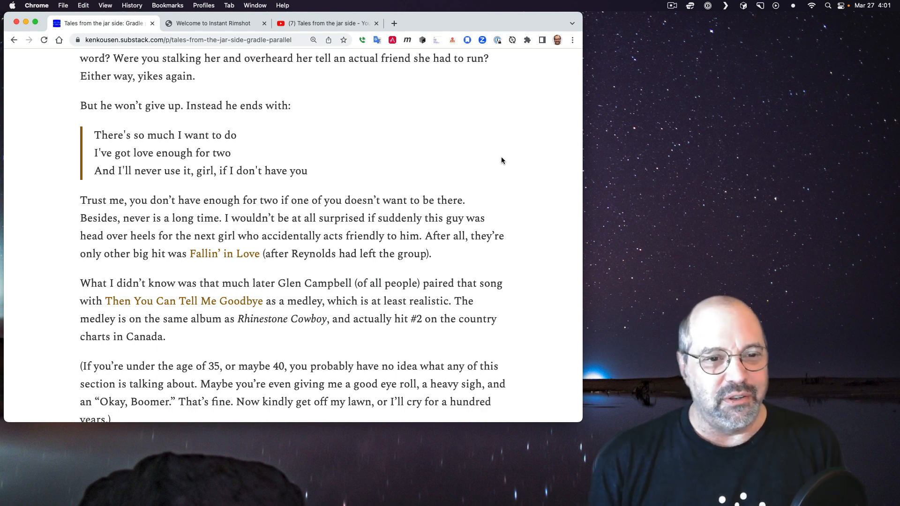
{"action": "mouse_move", "coordinate": [536, 199]}
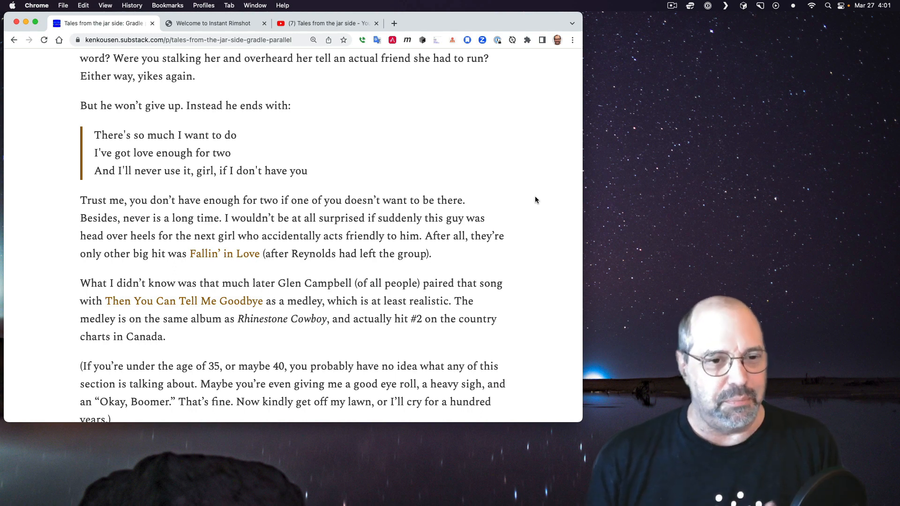
{"action": "scroll", "scroll_direction": "down", "scroll_amount": 3}
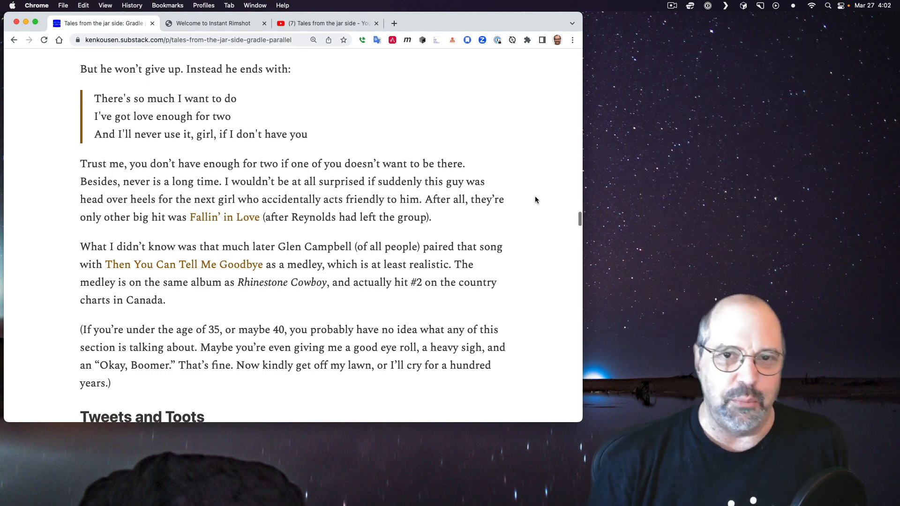
{"action": "scroll", "scroll_direction": "down", "scroll_amount": 3}
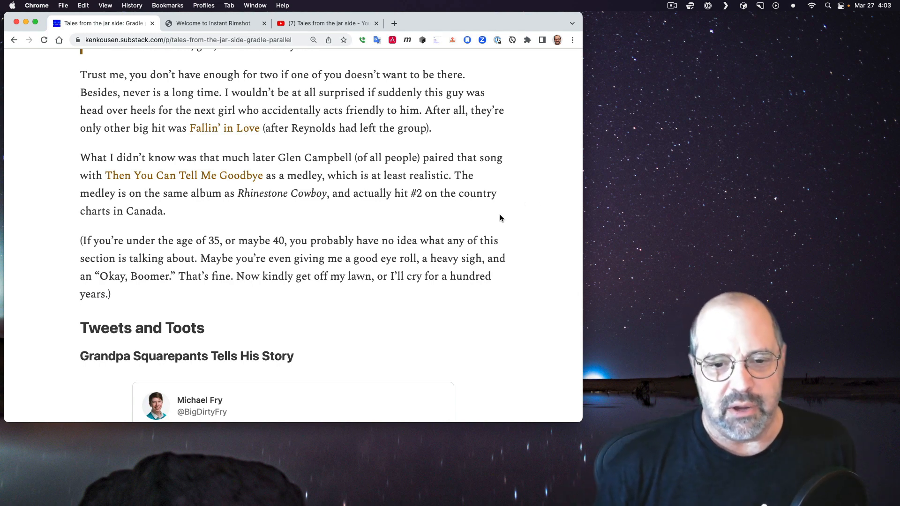
{"action": "mouse_move", "coordinate": [529, 298]}
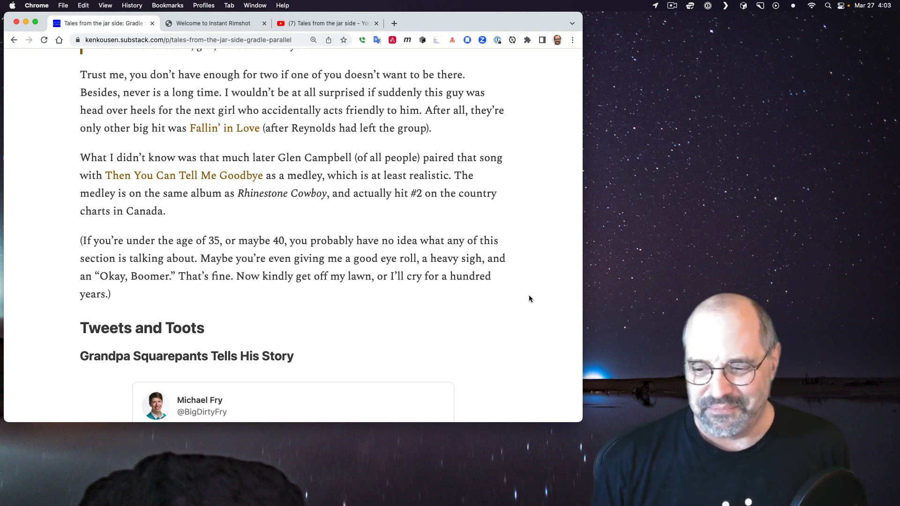
Step: Scroll through the Grandpa Squarepants tweet video to the 'My brain hurts' illusion section
{"action": "scroll", "scroll_direction": "down", "scroll_amount": 3}
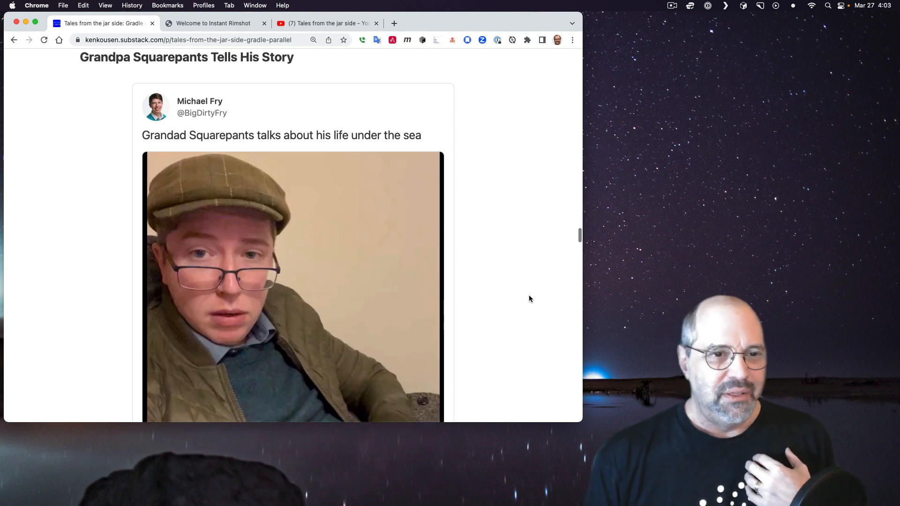
{"action": "scroll", "scroll_direction": "down", "scroll_amount": 3}
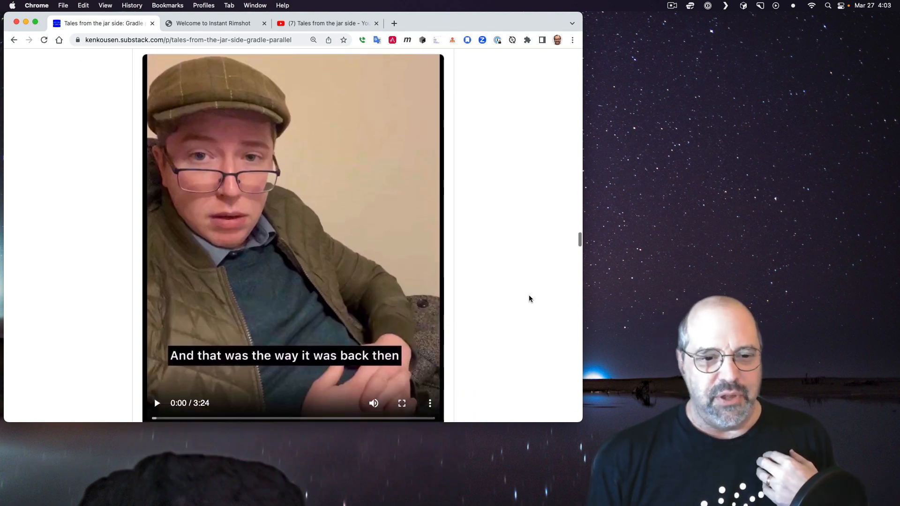
{"action": "scroll", "scroll_direction": "up", "scroll_amount": 3}
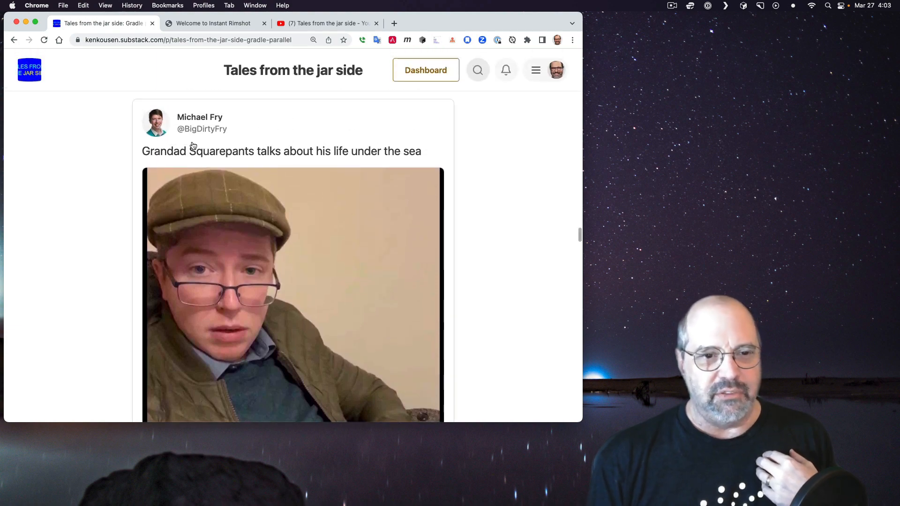
{"action": "scroll", "scroll_direction": "down", "scroll_amount": 3}
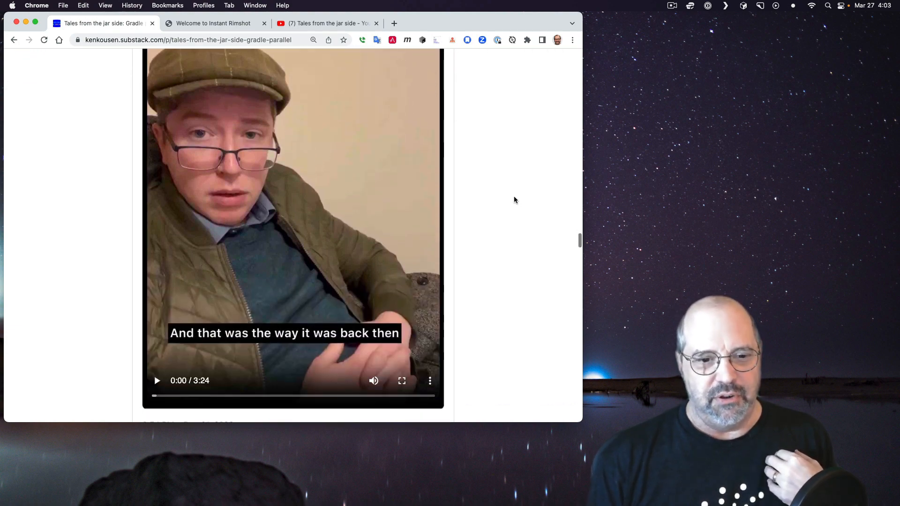
{"action": "mouse_move", "coordinate": [536, 230]}
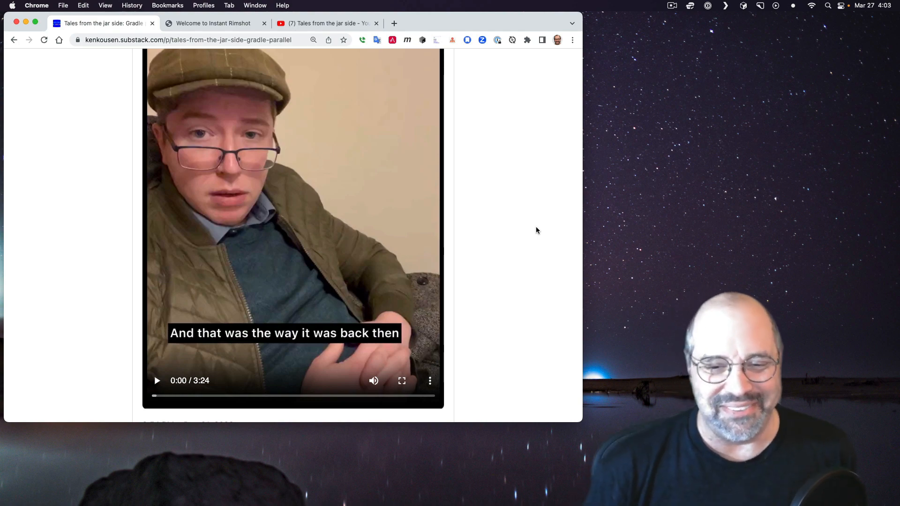
{"action": "scroll", "scroll_direction": "down", "scroll_amount": 3}
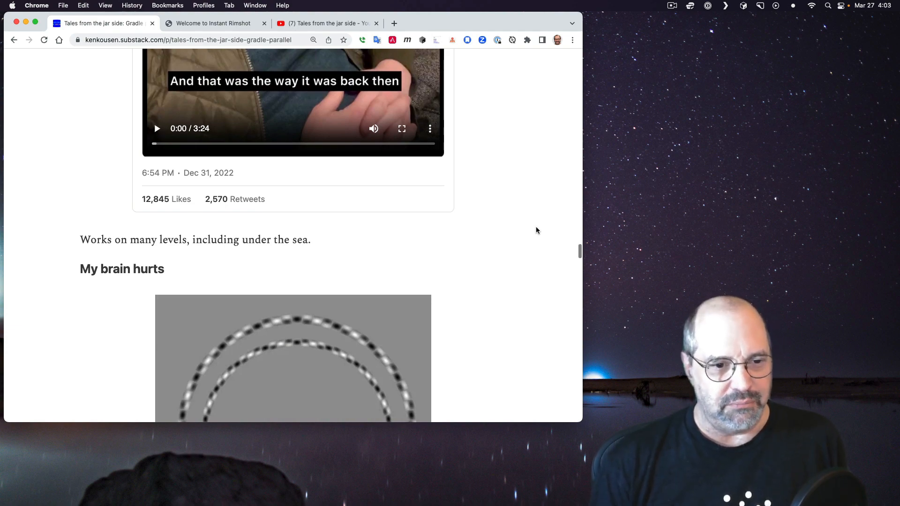
Step: Scroll past the two-circles illusion to the 'Oops' Ring tweet and 'That was awesome' heading
{"action": "scroll", "scroll_direction": "down", "scroll_amount": 3}
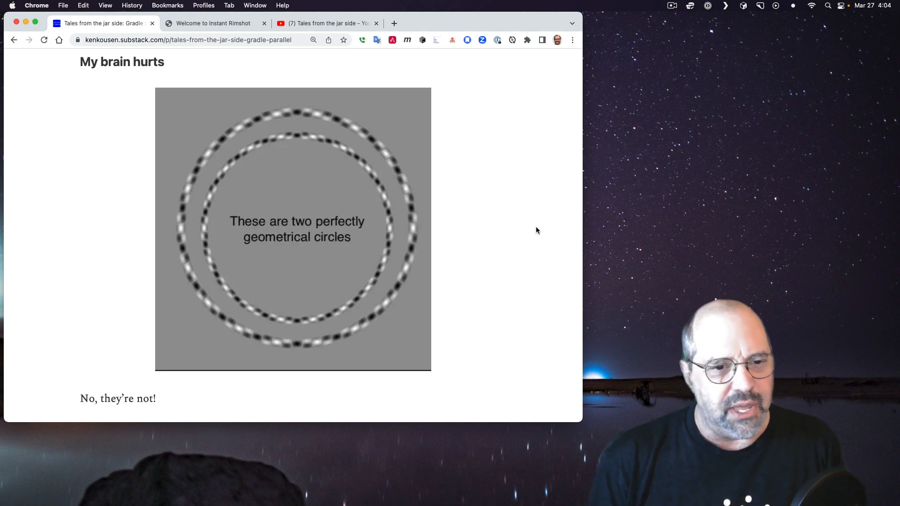
{"action": "mouse_move", "coordinate": [230, 294]}
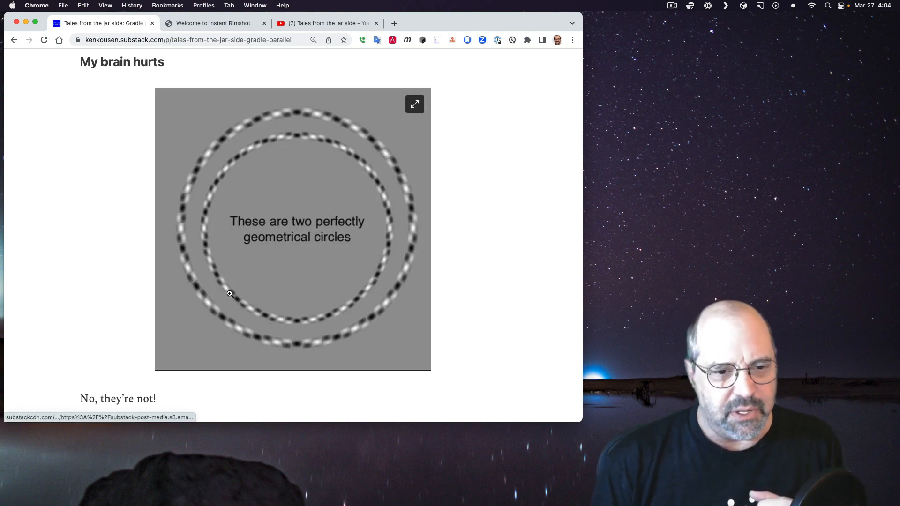
{"action": "mouse_move", "coordinate": [340, 148]}
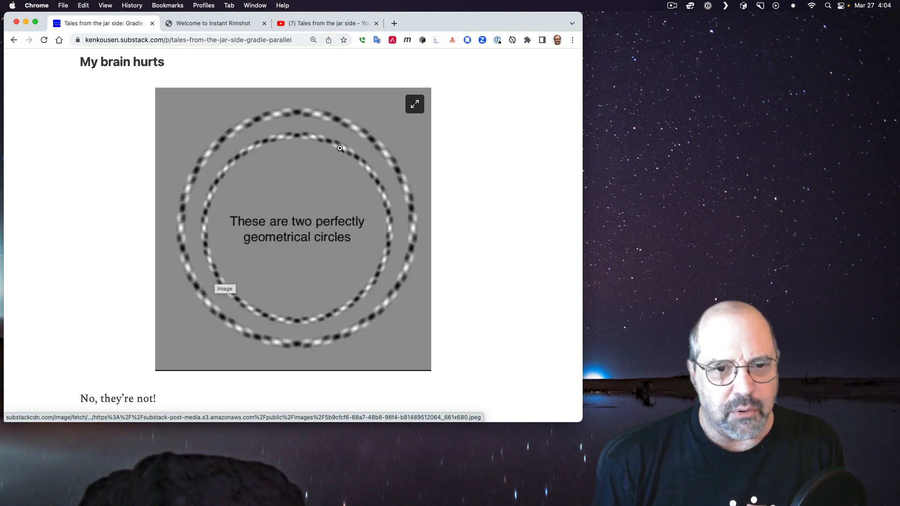
{"action": "mouse_move", "coordinate": [292, 327]}
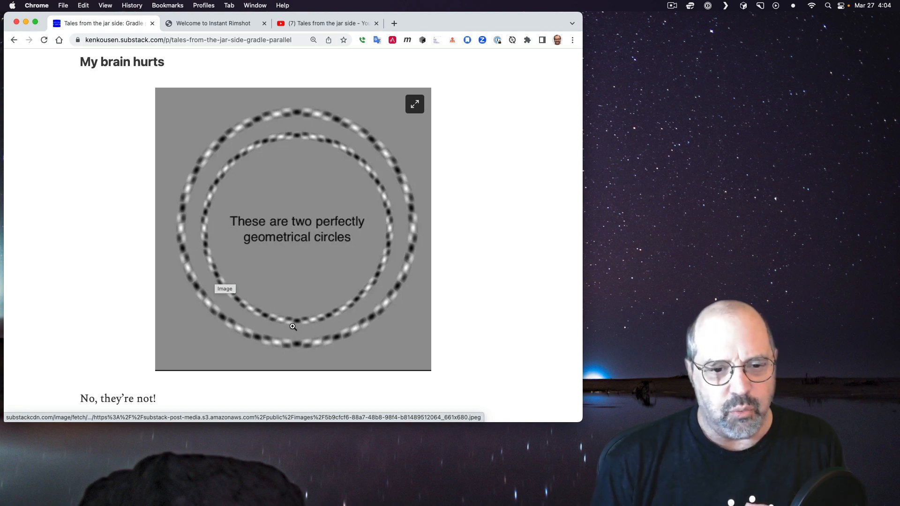
{"action": "mouse_move", "coordinate": [309, 118]}
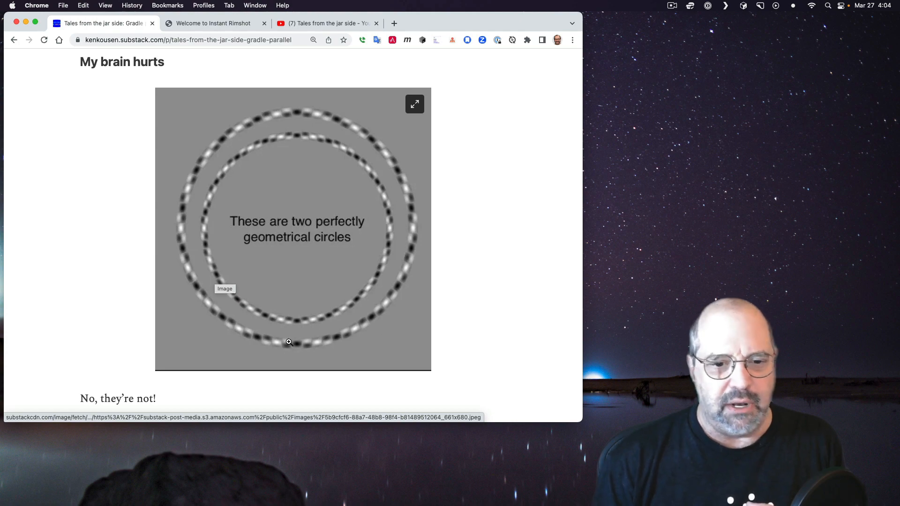
{"action": "mouse_move", "coordinate": [501, 291]}
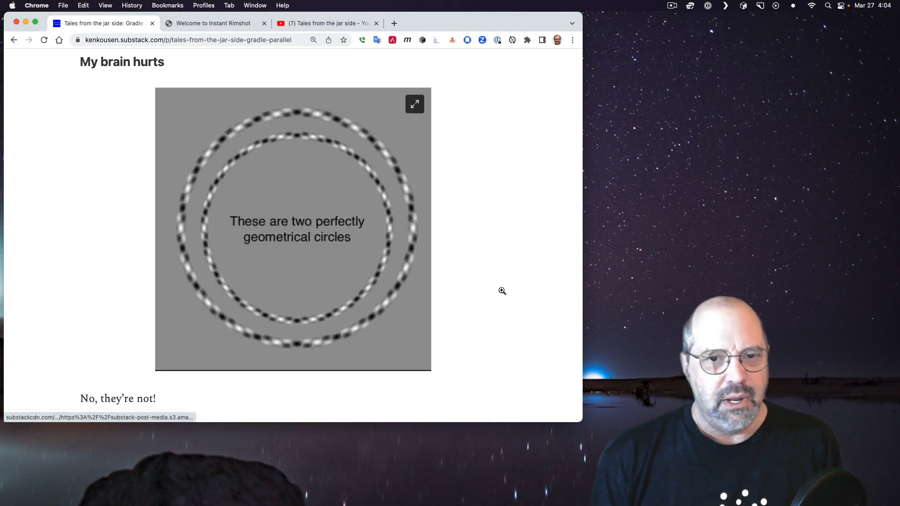
{"action": "scroll", "scroll_direction": "down", "scroll_amount": 3}
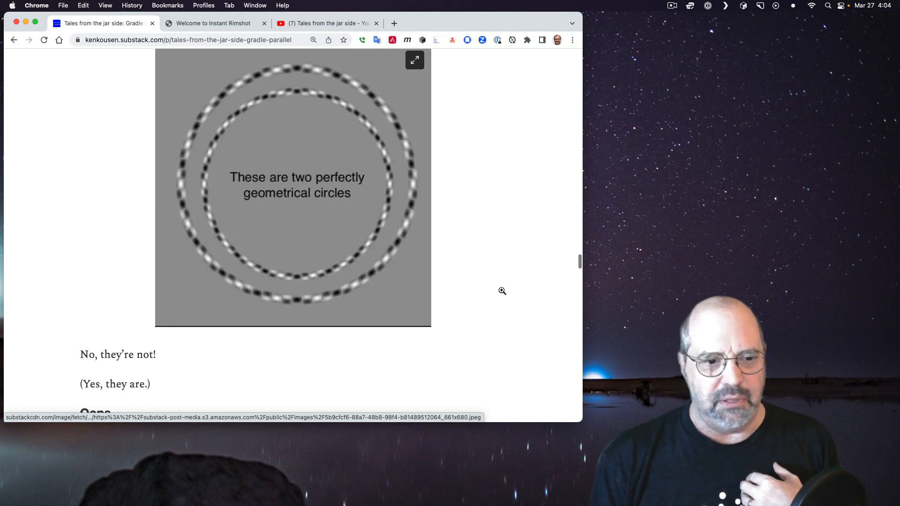
{"action": "scroll", "scroll_direction": "down", "scroll_amount": 3}
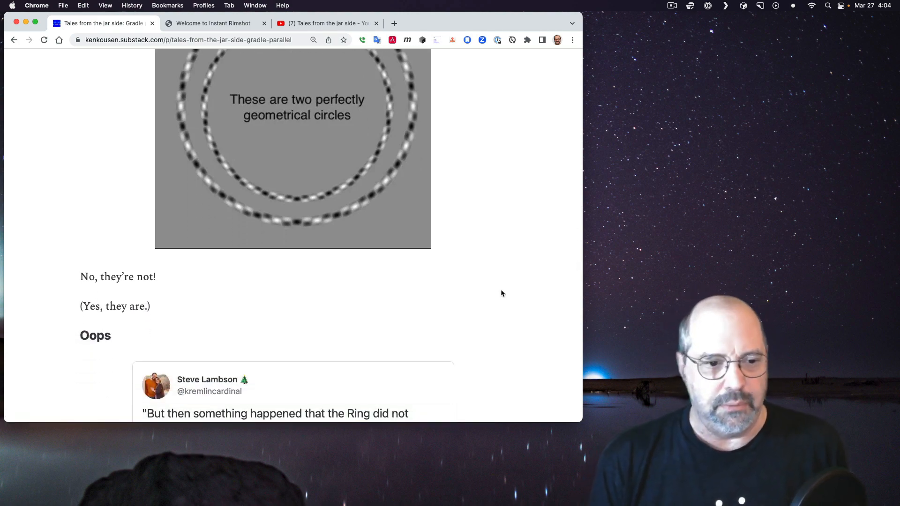
{"action": "scroll", "scroll_direction": "down", "scroll_amount": 3}
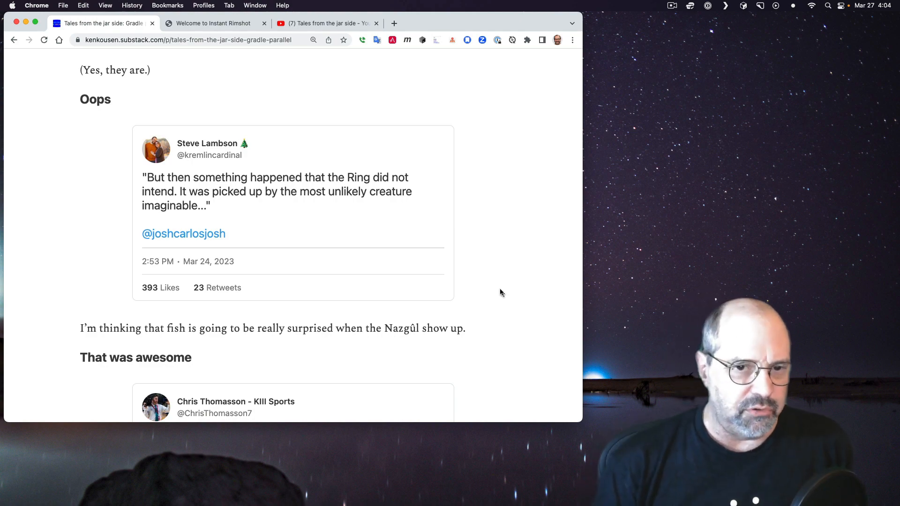
{"action": "mouse_move", "coordinate": [357, 193]}
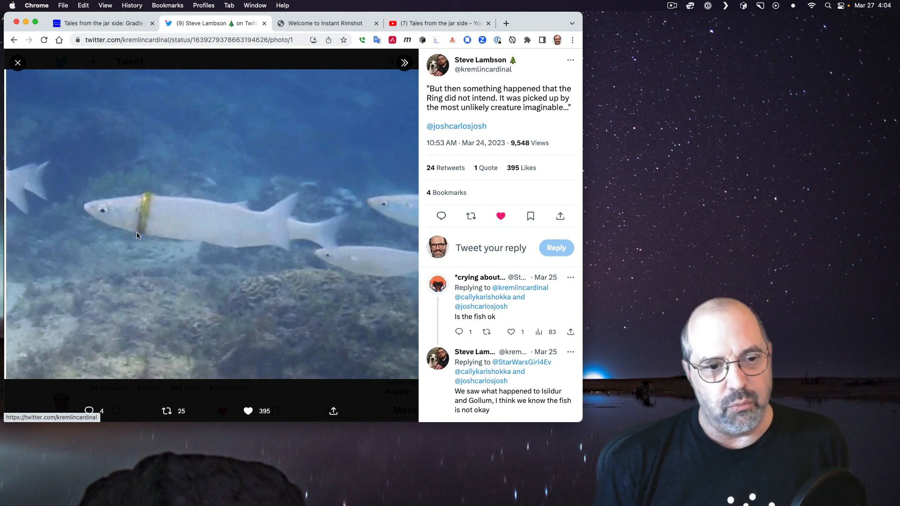
{"action": "mouse_move", "coordinate": [138, 243]}
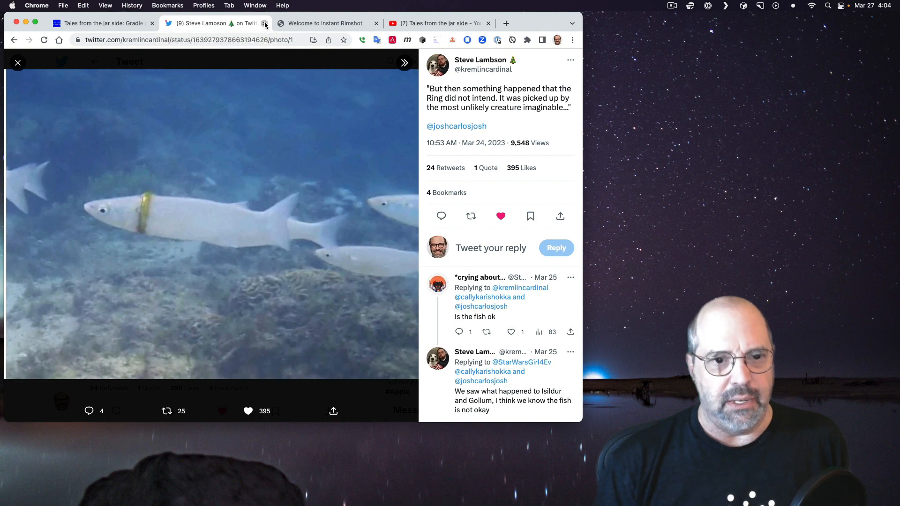
{"action": "left_click", "coordinate": [265, 23]}
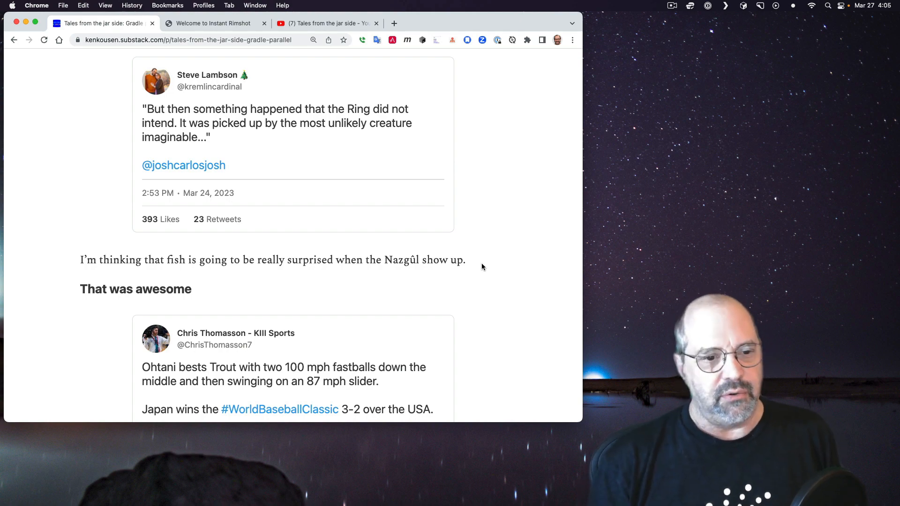
Step: Scroll to the Ohtani-versus-Trout tweet and the World Baseball Classic paragraph
{"action": "scroll", "scroll_direction": "down", "scroll_amount": 3}
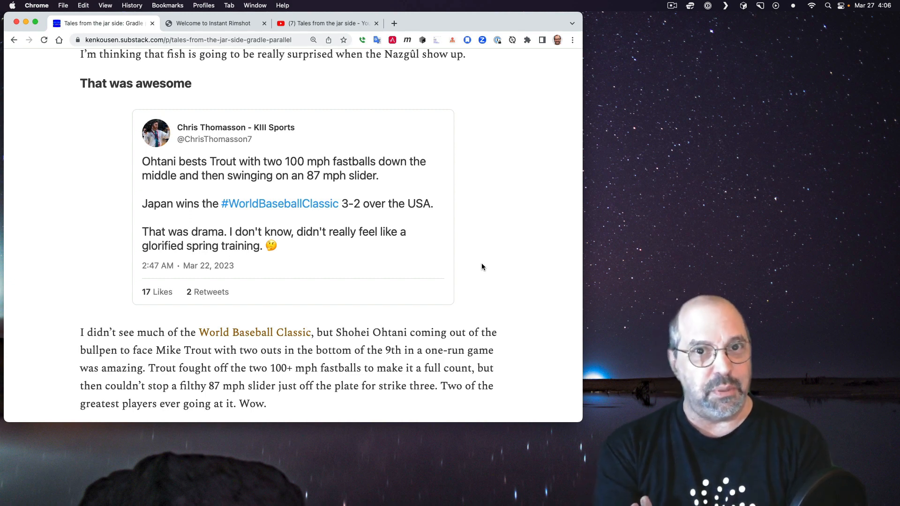
{"action": "mouse_move", "coordinate": [254, 332]}
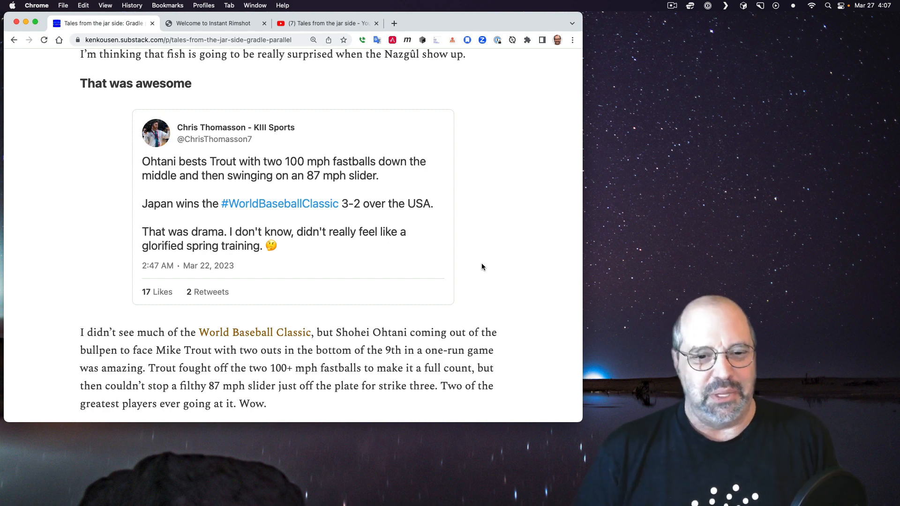
{"action": "scroll", "scroll_direction": "down", "scroll_amount": 3}
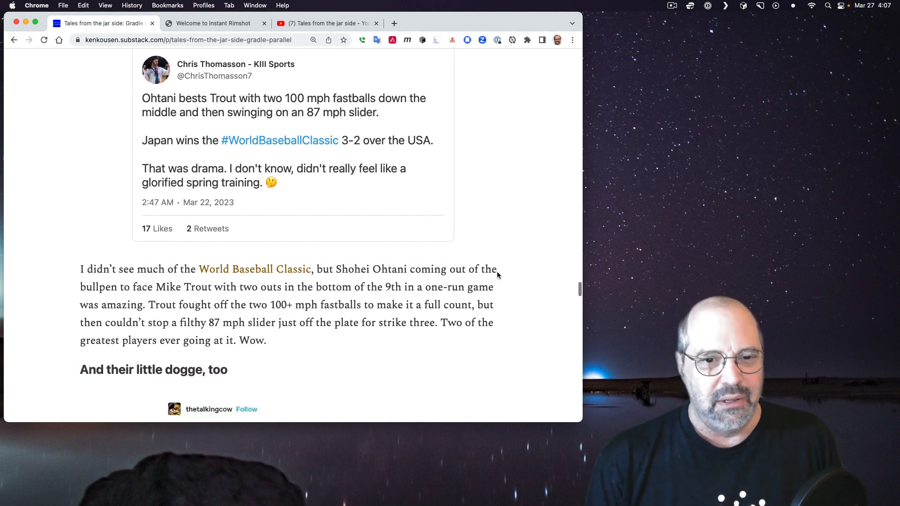
{"action": "scroll", "scroll_direction": "down", "scroll_amount": 3}
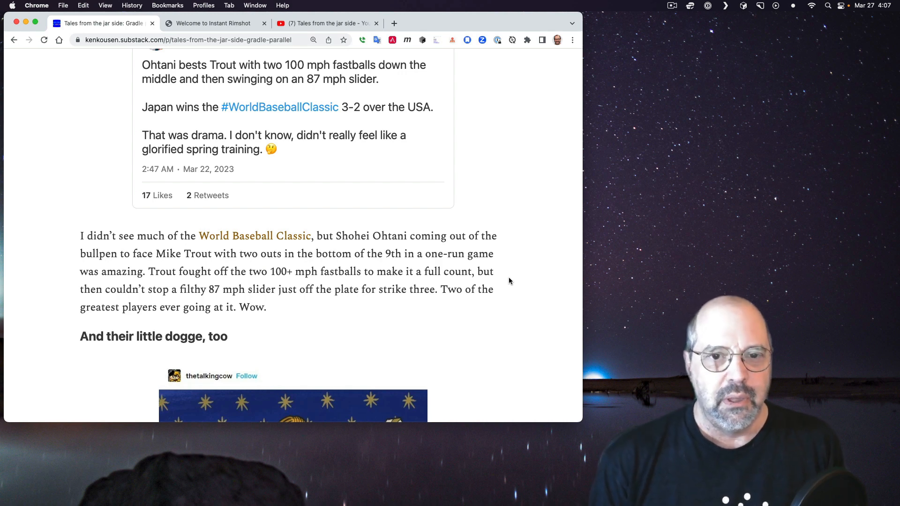
{"action": "scroll", "scroll_direction": "down", "scroll_amount": 3}
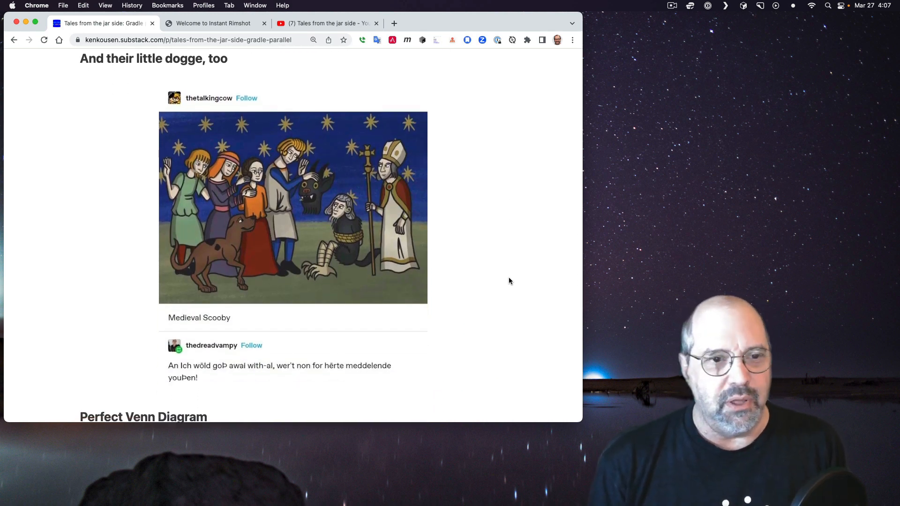
{"action": "scroll", "scroll_direction": "down", "scroll_amount": 3}
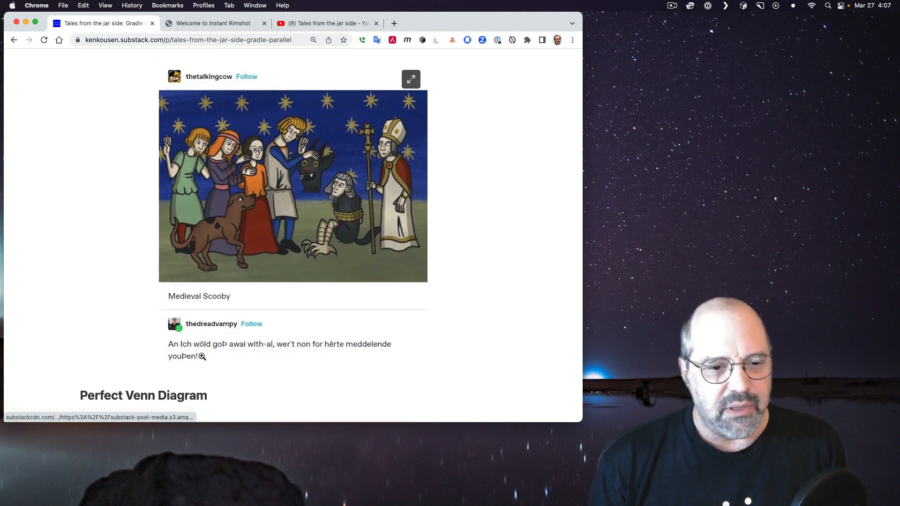
{"action": "mouse_move", "coordinate": [225, 361]}
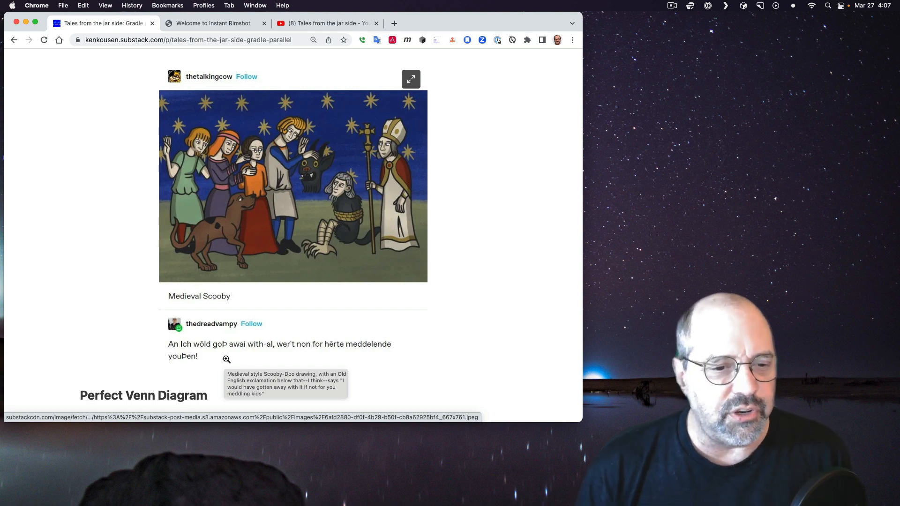
{"action": "left_click", "coordinate": [226, 358]}
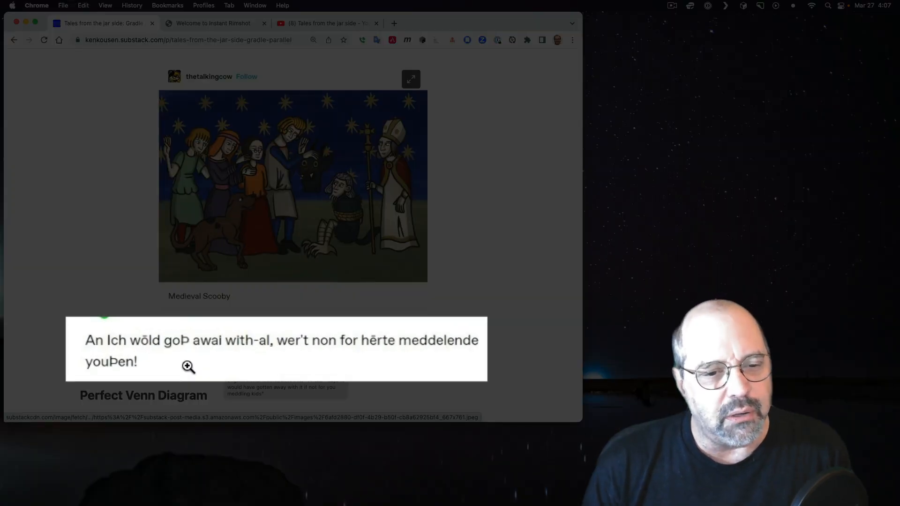
{"action": "mouse_move", "coordinate": [173, 363]}
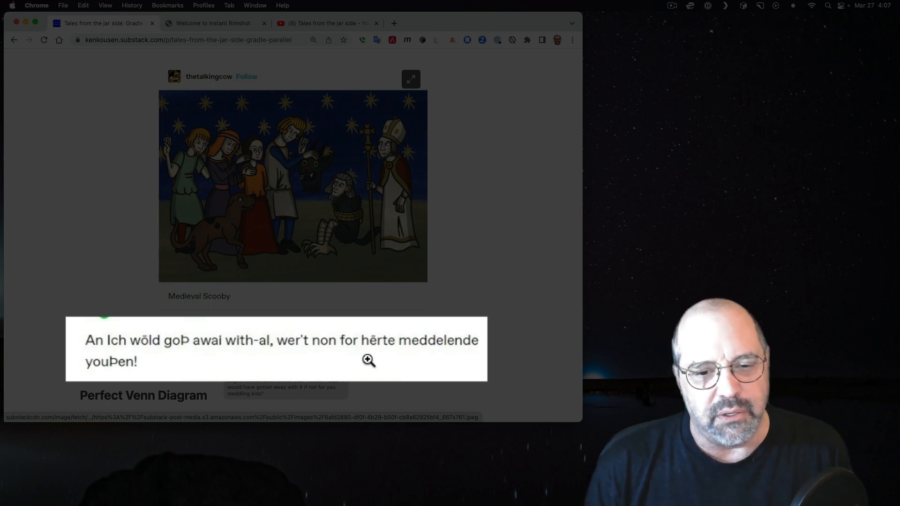
{"action": "mouse_move", "coordinate": [452, 358]}
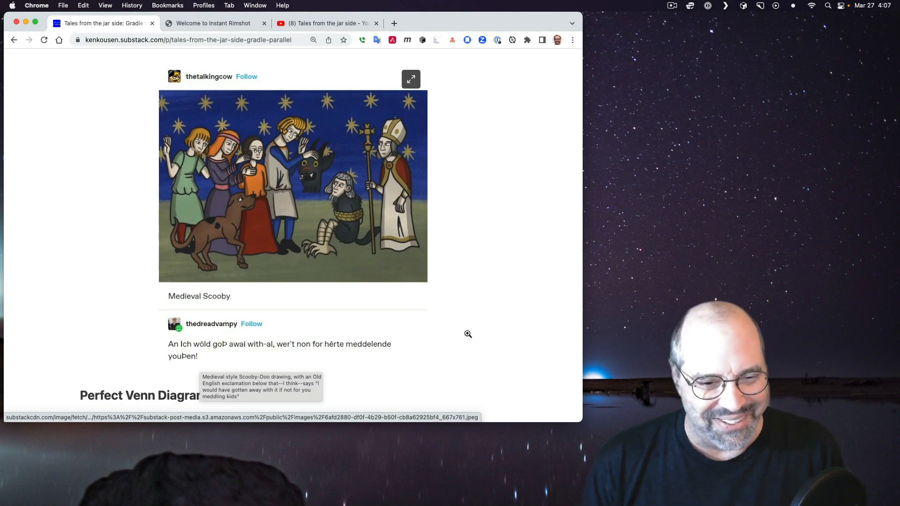
{"action": "left_click", "coordinate": [410, 79]}
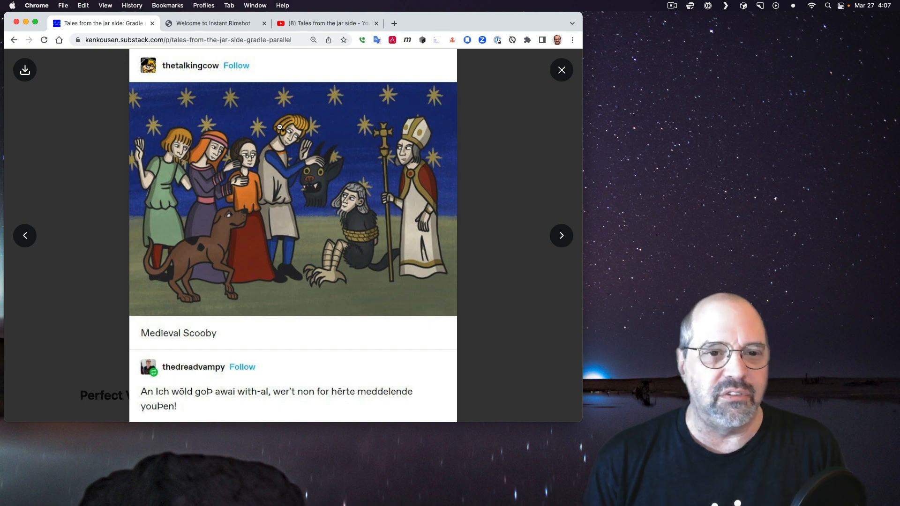
{"action": "left_click", "coordinate": [560, 70]}
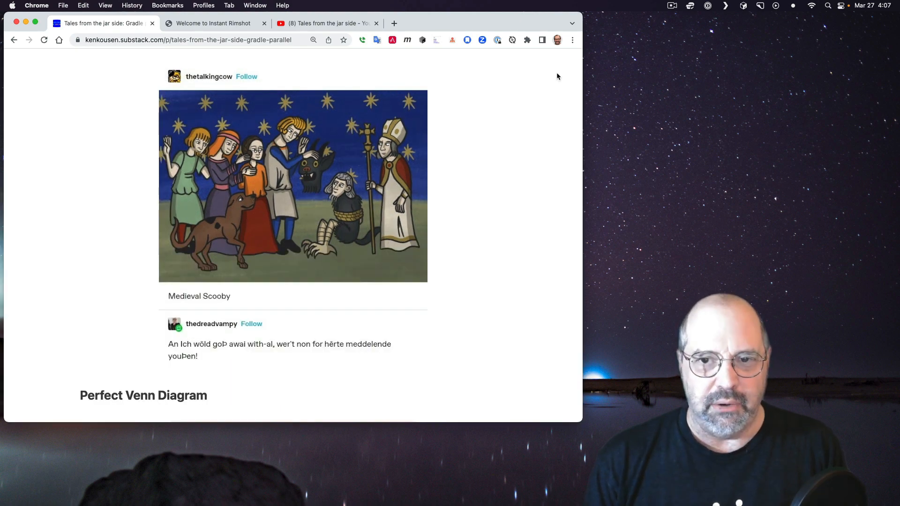
{"action": "mouse_move", "coordinate": [521, 319]}
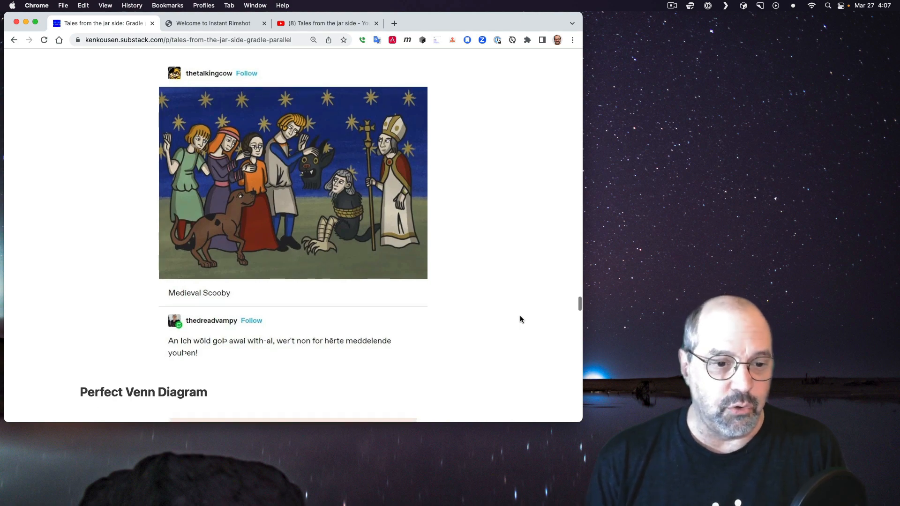
Step: Enlarge the Perfect Venn Diagram of Therapy, Dungeons & Dragons and BDSM
{"action": "scroll", "scroll_direction": "down", "scroll_amount": 3}
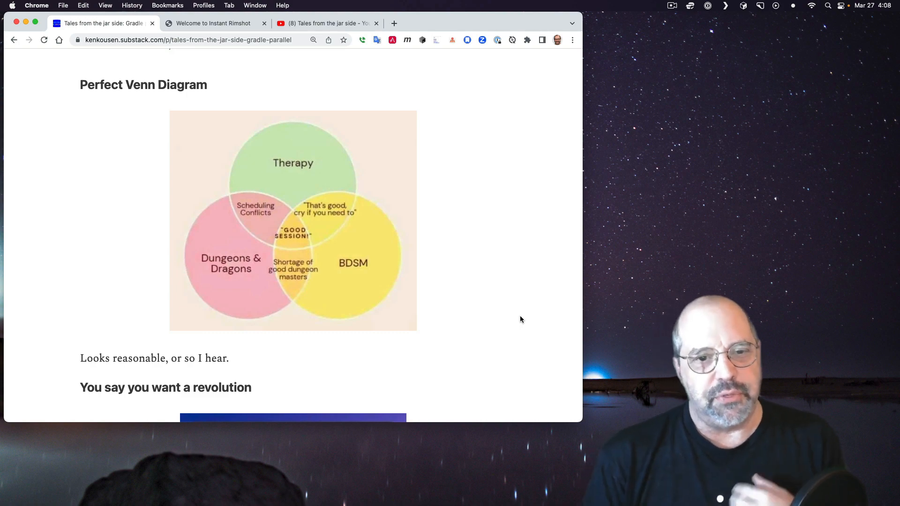
{"action": "mouse_move", "coordinate": [239, 307]}
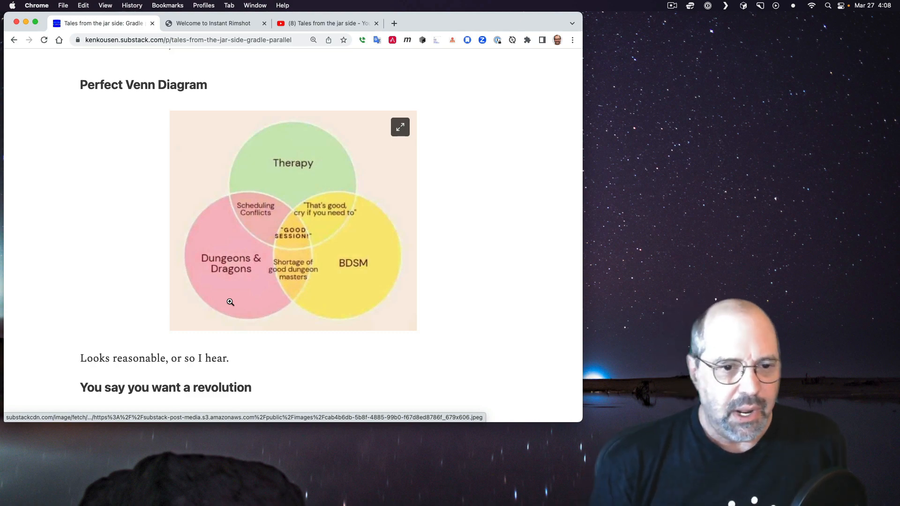
{"action": "mouse_move", "coordinate": [248, 222]}
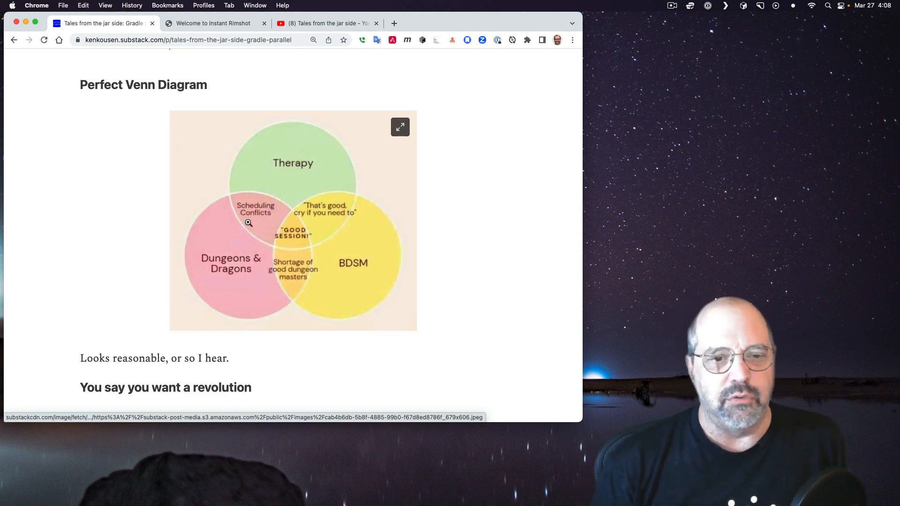
{"action": "mouse_move", "coordinate": [380, 262]}
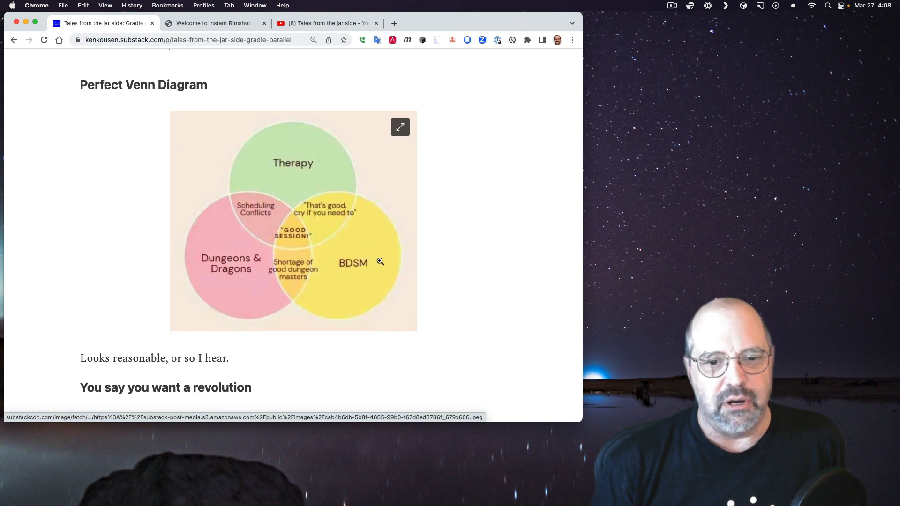
{"action": "mouse_move", "coordinate": [343, 224]}
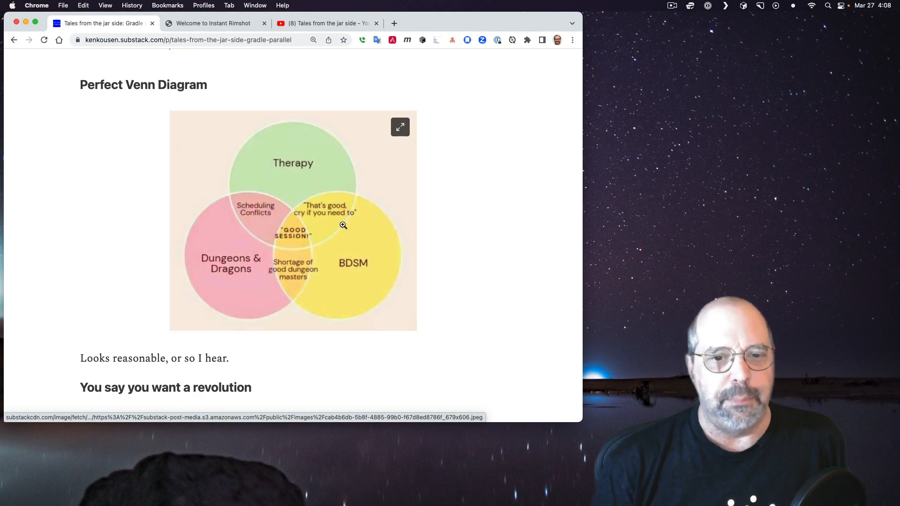
{"action": "mouse_move", "coordinate": [350, 234]}
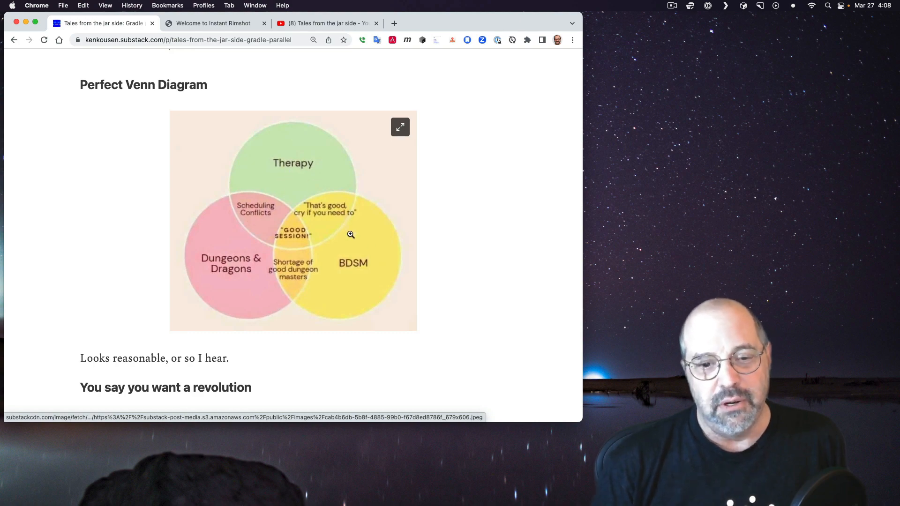
{"action": "mouse_move", "coordinate": [292, 303]}
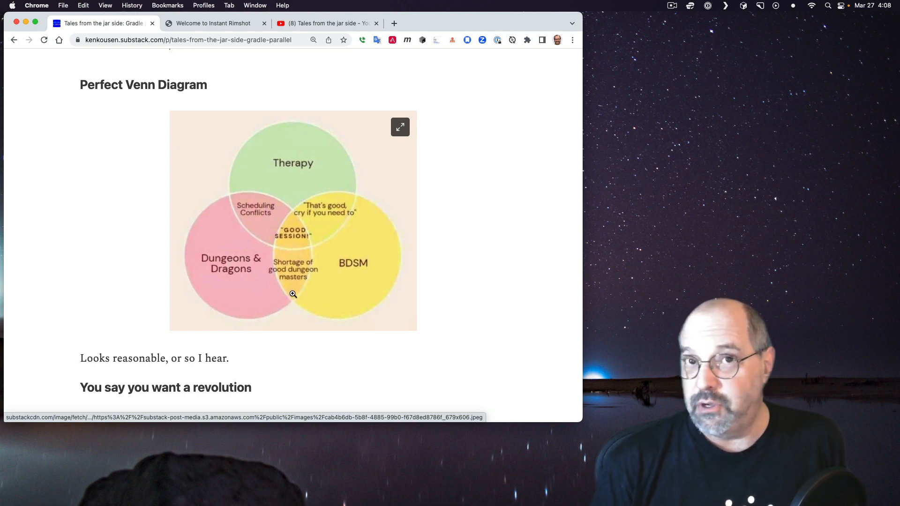
{"action": "mouse_move", "coordinate": [296, 245]}
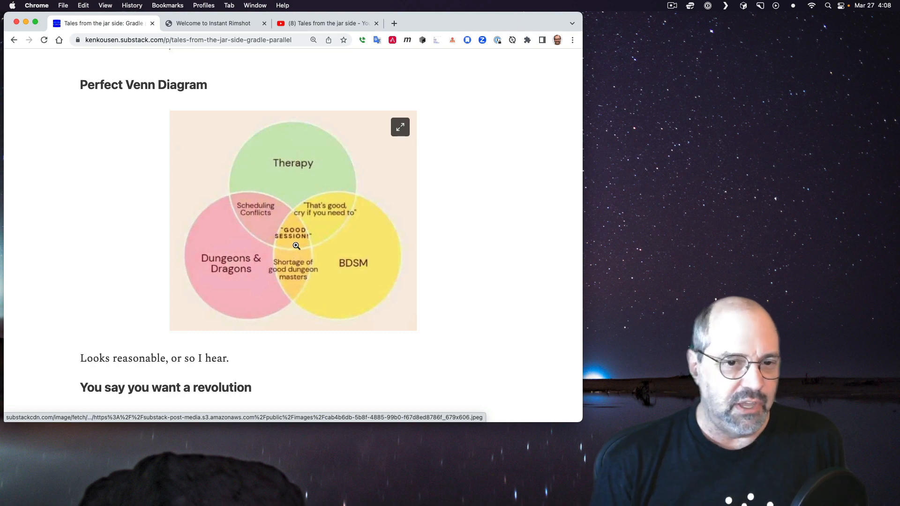
{"action": "mouse_move", "coordinate": [498, 259]}
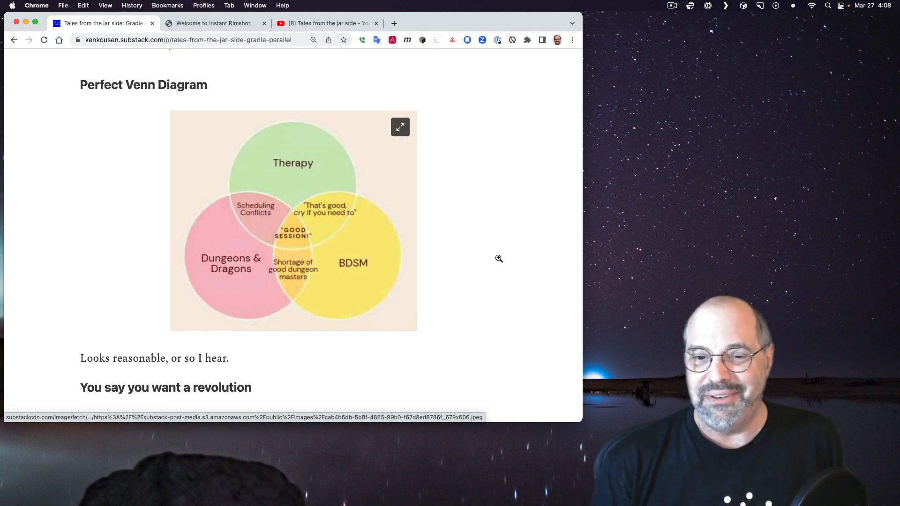
{"action": "left_click", "coordinate": [399, 127]}
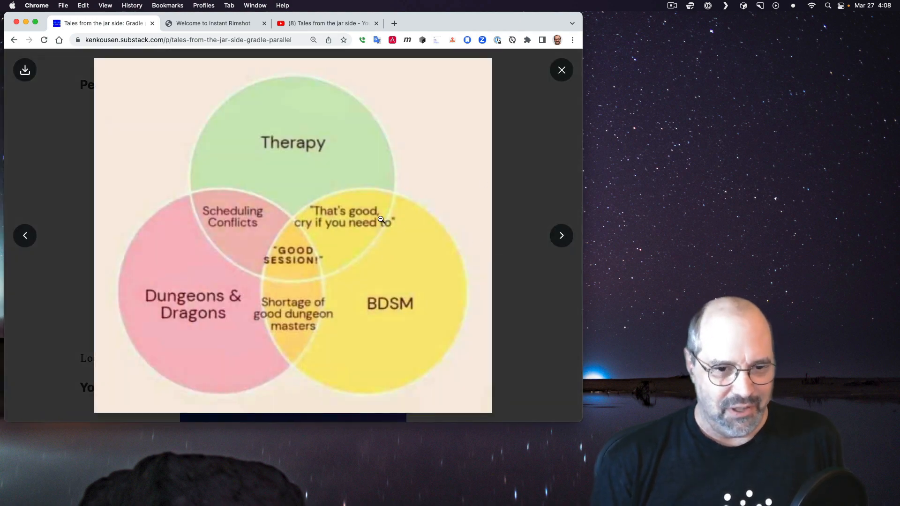
{"action": "mouse_move", "coordinate": [562, 70]}
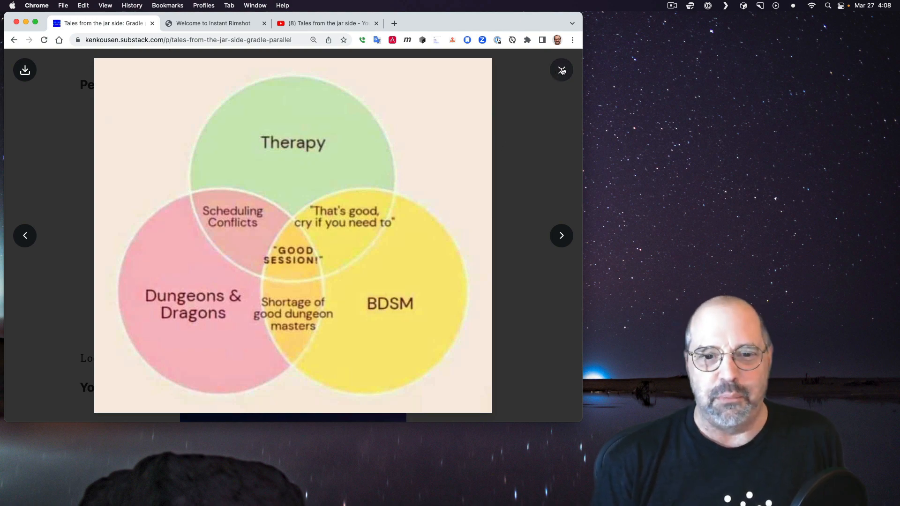
Step: Close the Venn diagram view and scroll to the Borg queen tweet
{"action": "left_click", "coordinate": [562, 69]}
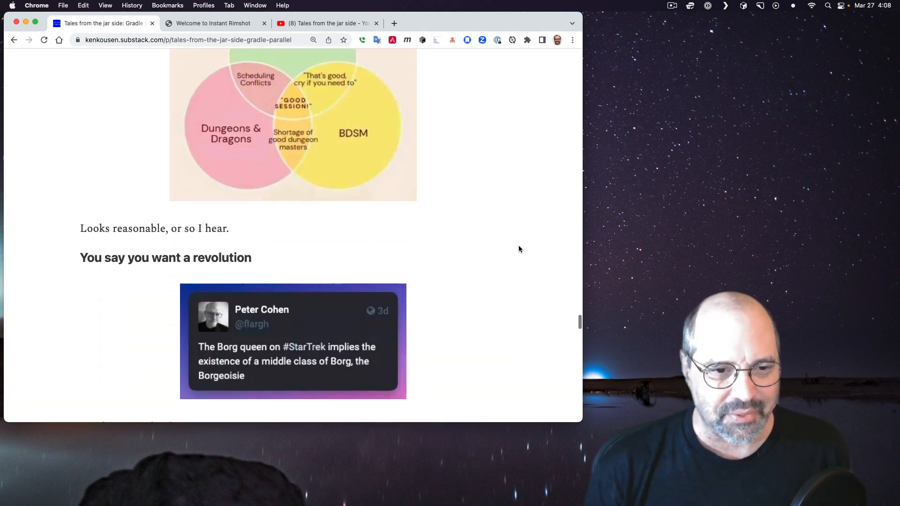
{"action": "scroll", "scroll_direction": "down", "scroll_amount": 3}
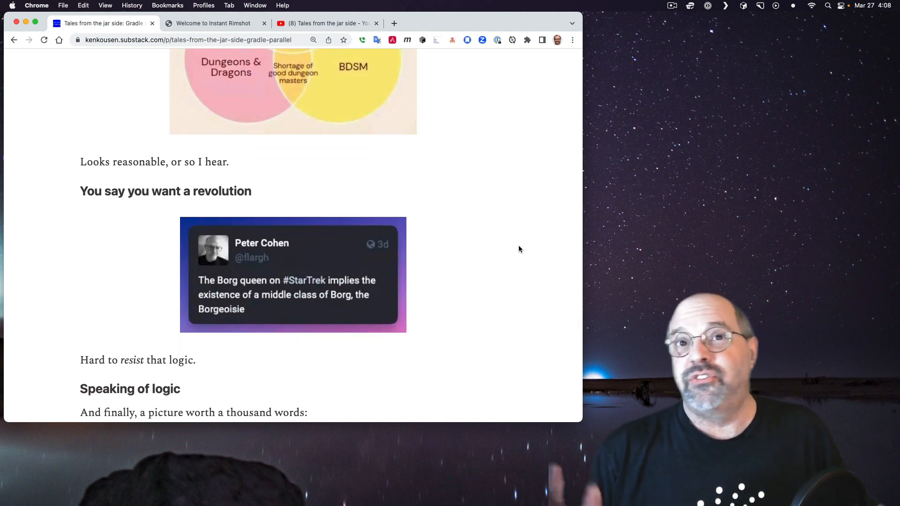
{"action": "scroll", "scroll_direction": "down", "scroll_amount": 3}
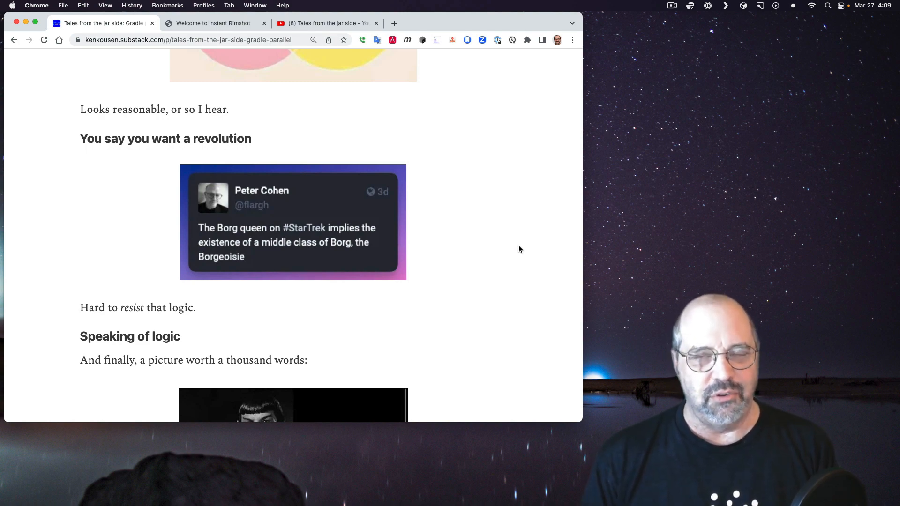
Step: Scroll to the Dr. Spock Super Glue image and the 'Have a great week' sign-off
{"action": "scroll", "scroll_direction": "down", "scroll_amount": 3}
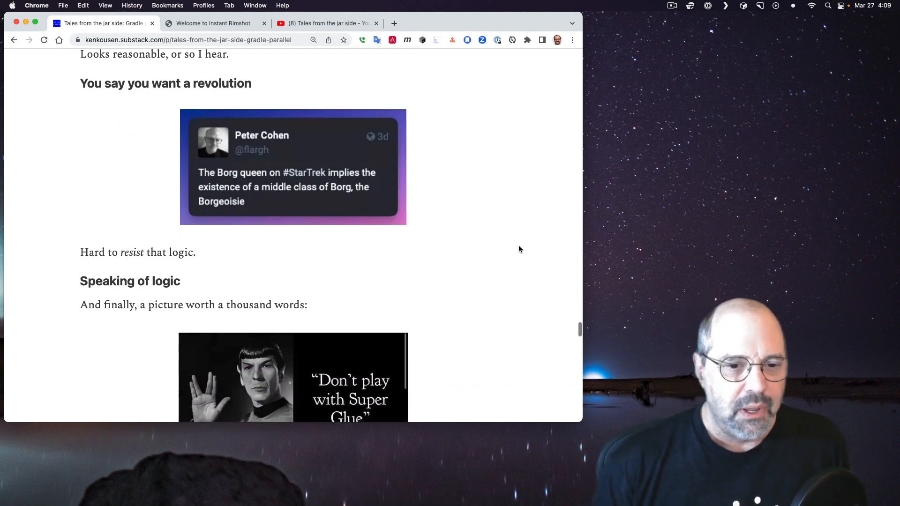
{"action": "scroll", "scroll_direction": "down", "scroll_amount": 3}
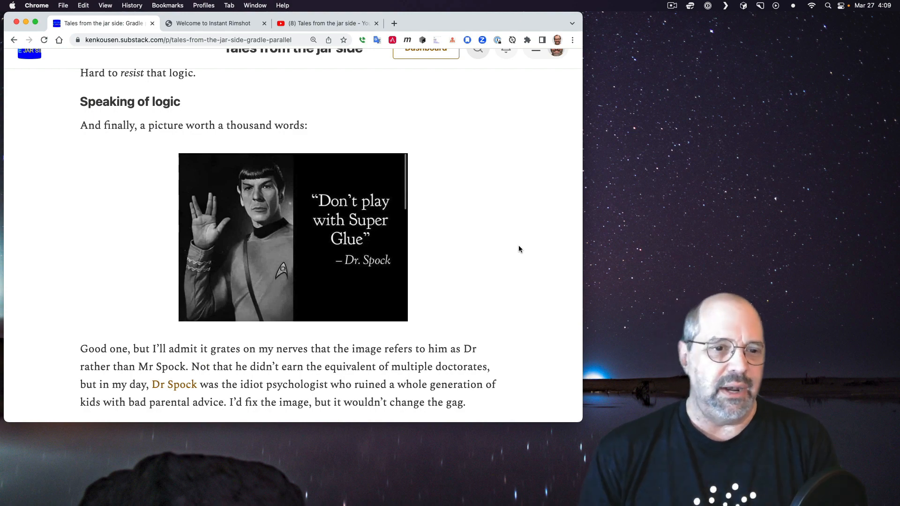
{"action": "scroll", "scroll_direction": "down", "scroll_amount": 3}
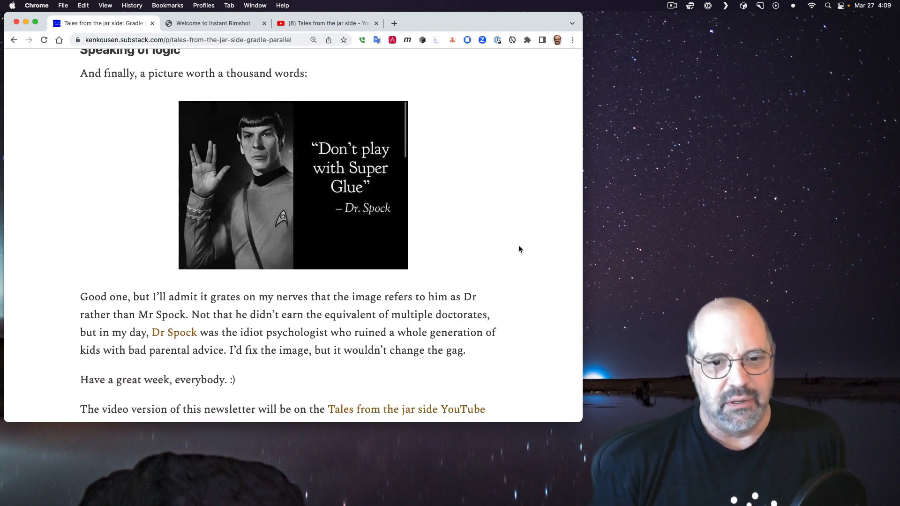
{"action": "mouse_move", "coordinate": [532, 228]}
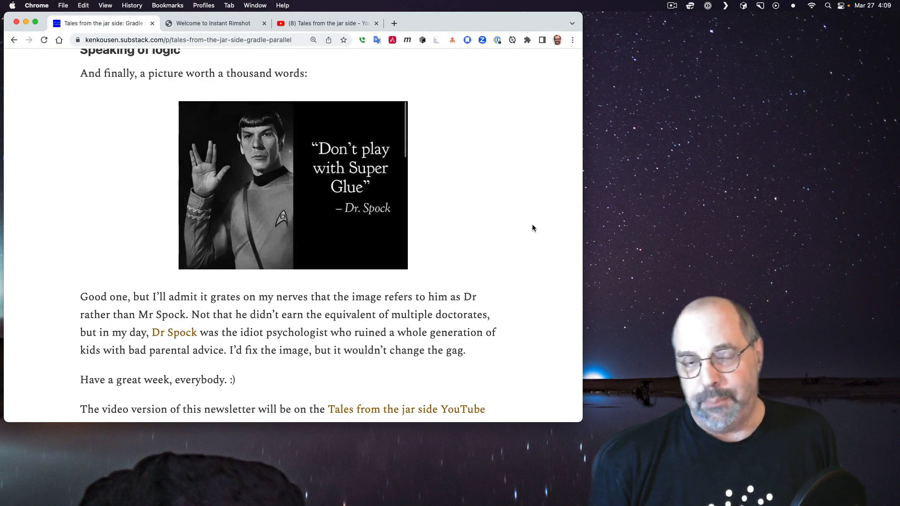
{"action": "scroll", "scroll_direction": "down", "scroll_amount": 3}
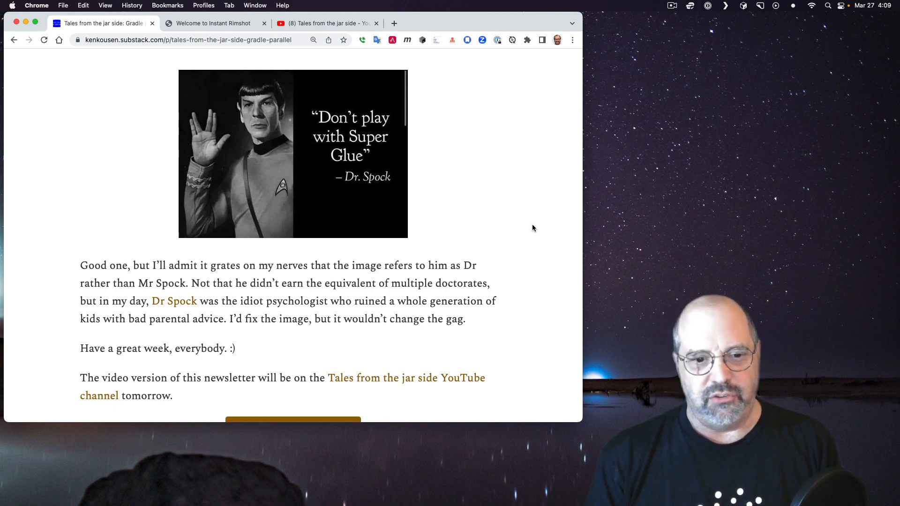
{"action": "mouse_move", "coordinate": [174, 301]}
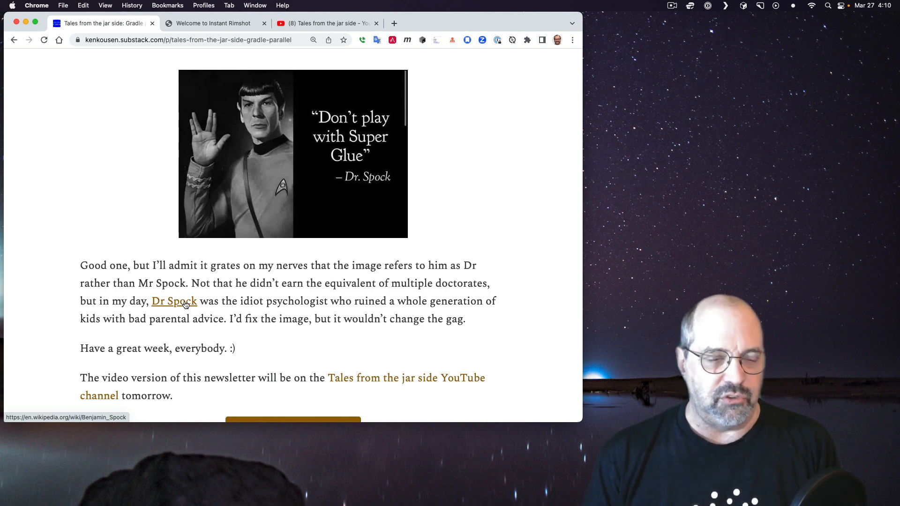
Step: Open the Dr Spock link's Benjamin Spock Wikipedia article in a new tab
{"action": "right_click", "coordinate": [174, 301]}
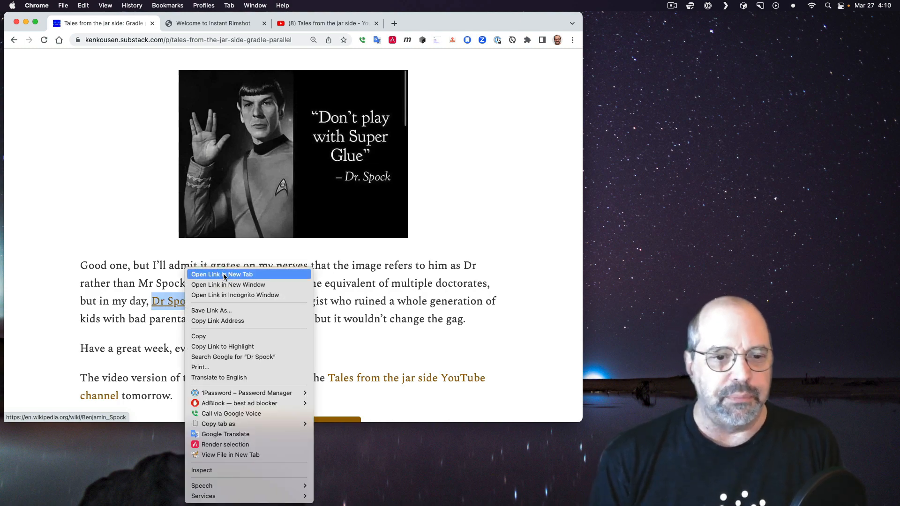
{"action": "left_click", "coordinate": [222, 274]}
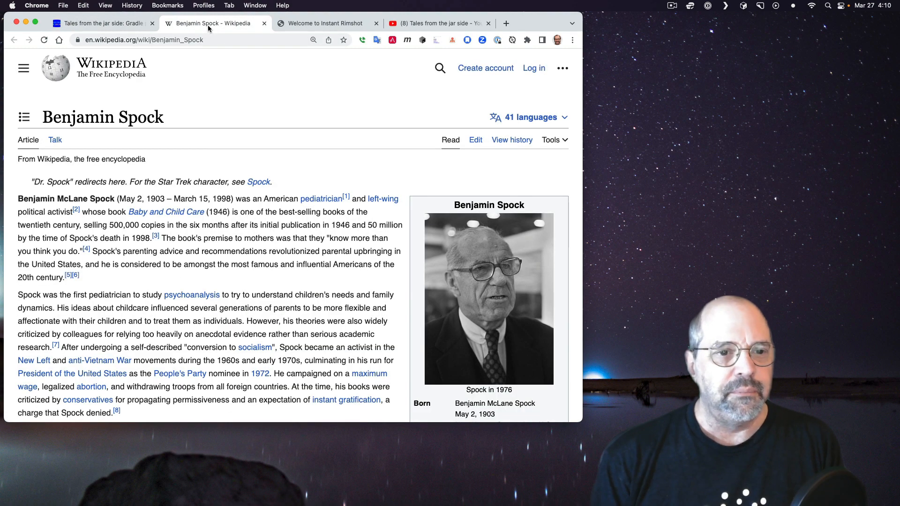
{"action": "mouse_move", "coordinate": [174, 216]}
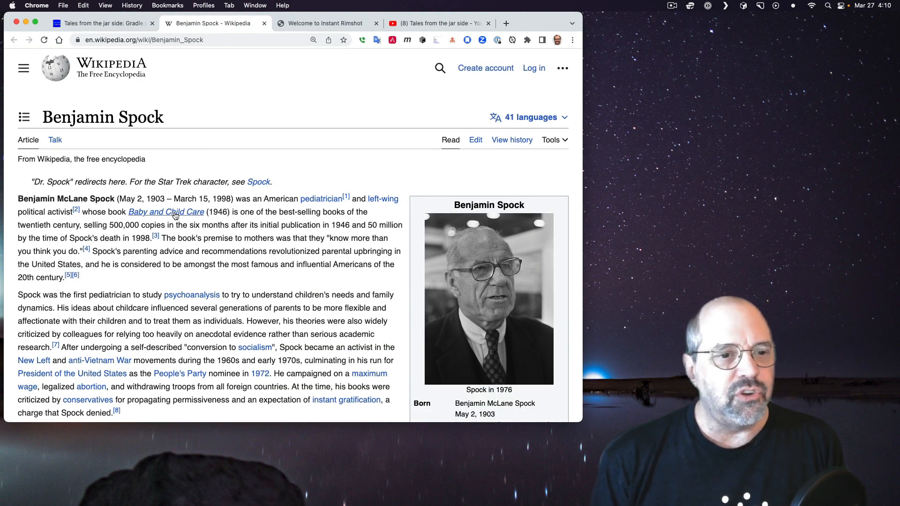
{"action": "scroll", "scroll_direction": "down", "scroll_amount": 3}
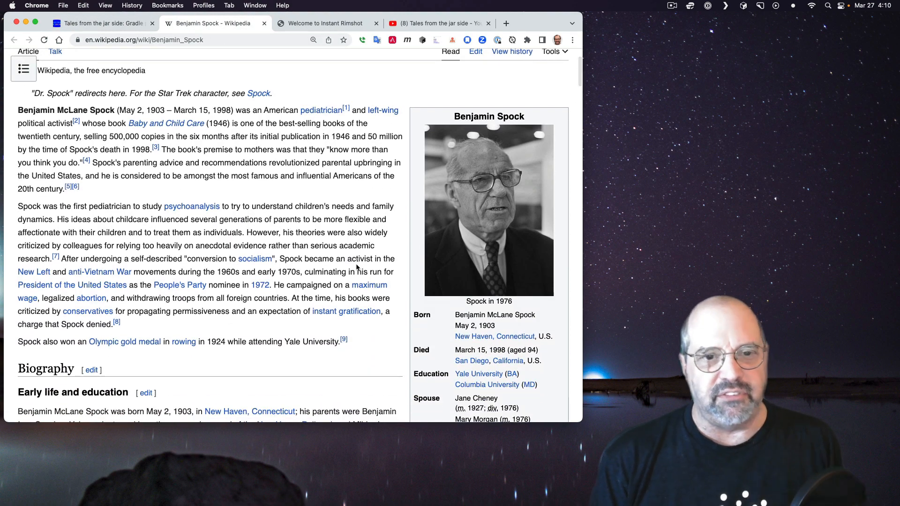
{"action": "mouse_move", "coordinate": [310, 188]}
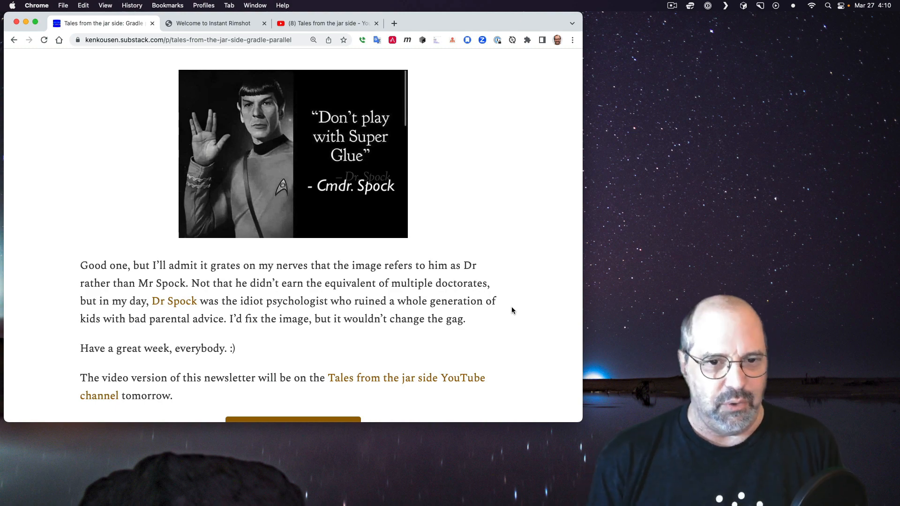
{"action": "mouse_move", "coordinate": [506, 247]}
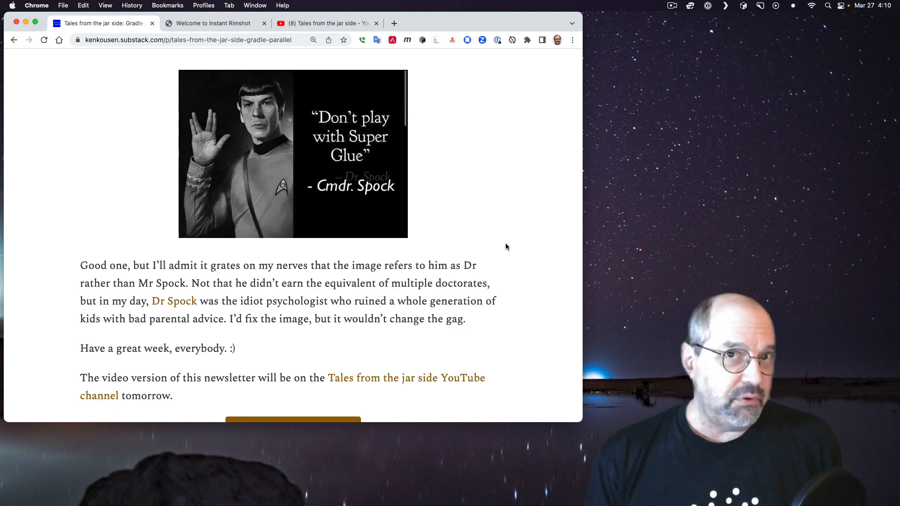
Step: Scroll around the post's ending with its likes, comments and Groovy Podcast note
{"action": "scroll", "scroll_direction": "down", "scroll_amount": 3}
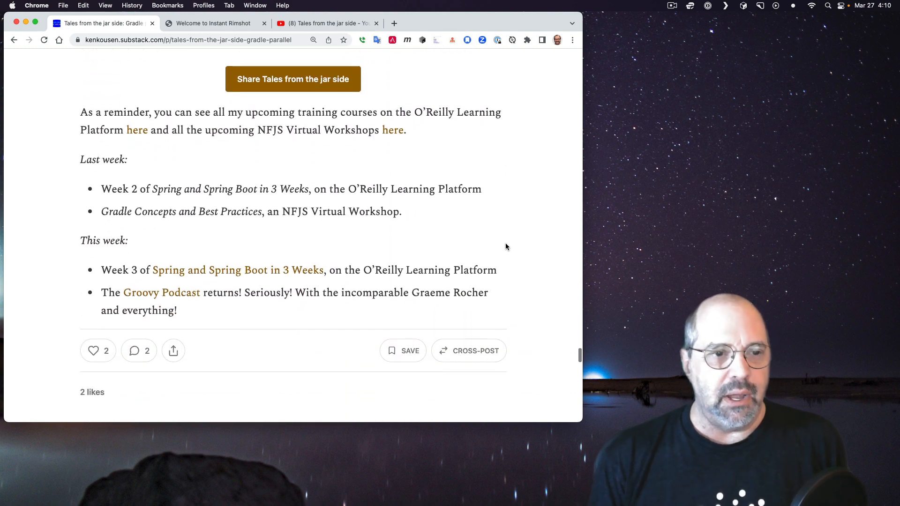
{"action": "scroll", "scroll_direction": "up", "scroll_amount": 3}
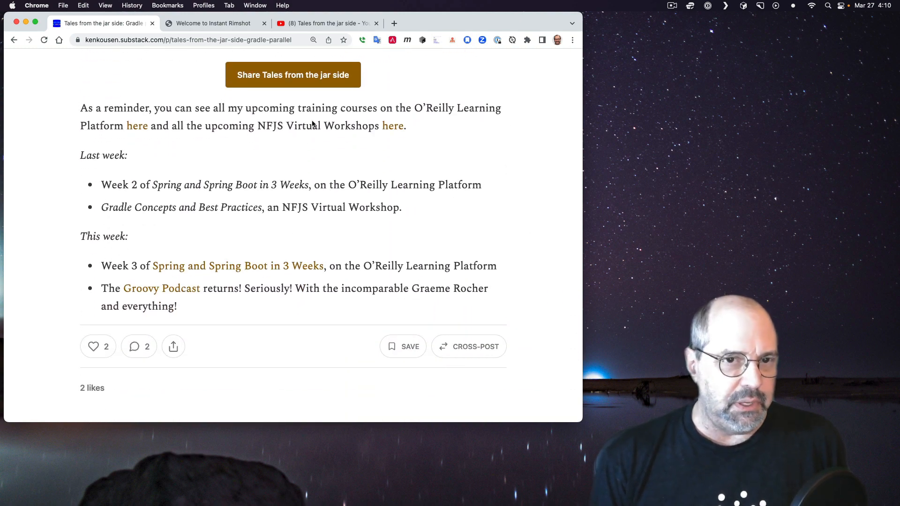
{"action": "mouse_move", "coordinate": [138, 126]}
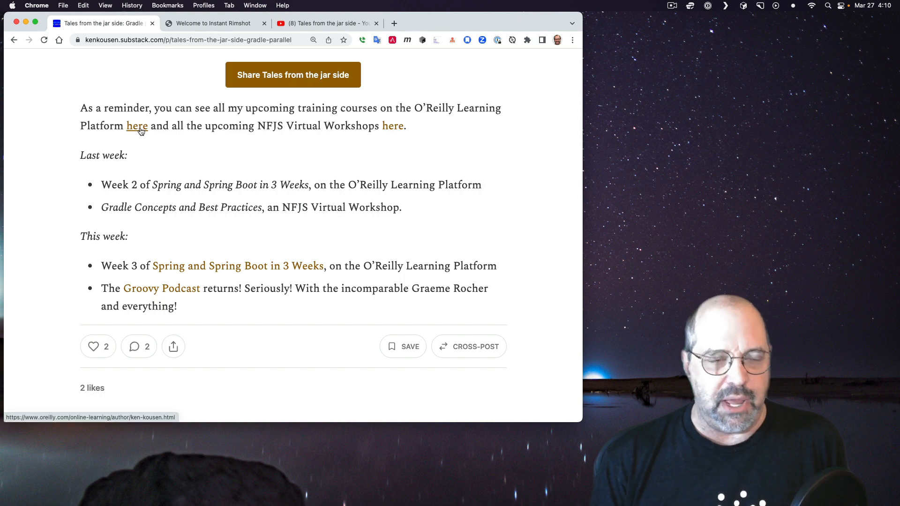
{"action": "mouse_move", "coordinate": [334, 150]}
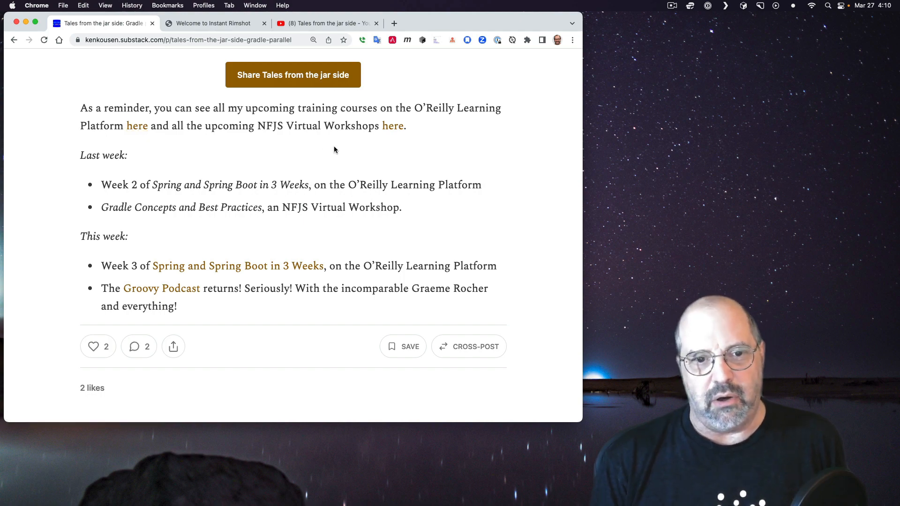
{"action": "mouse_move", "coordinate": [393, 126]}
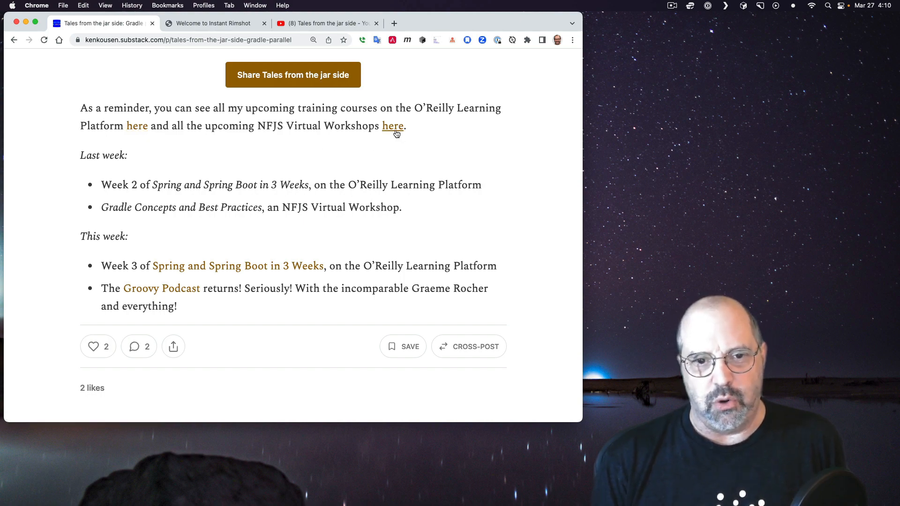
{"action": "mouse_move", "coordinate": [138, 126]}
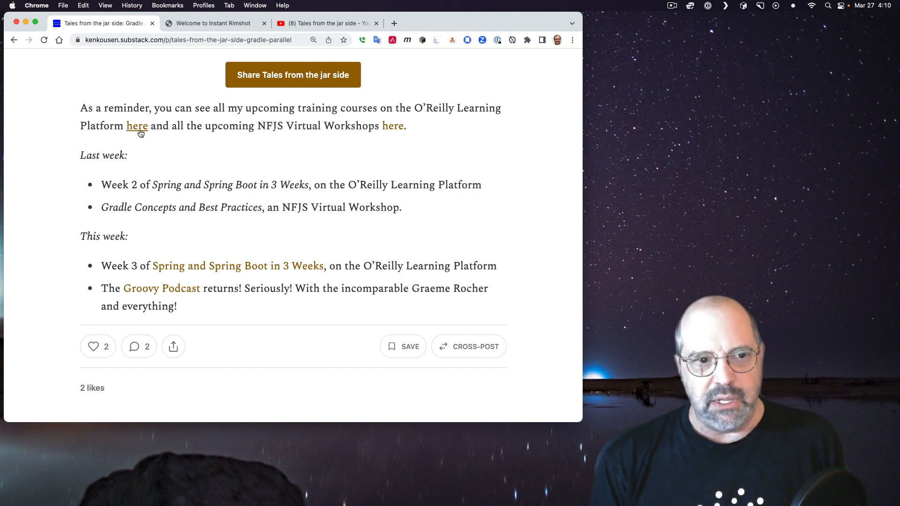
{"action": "mouse_move", "coordinate": [392, 125]}
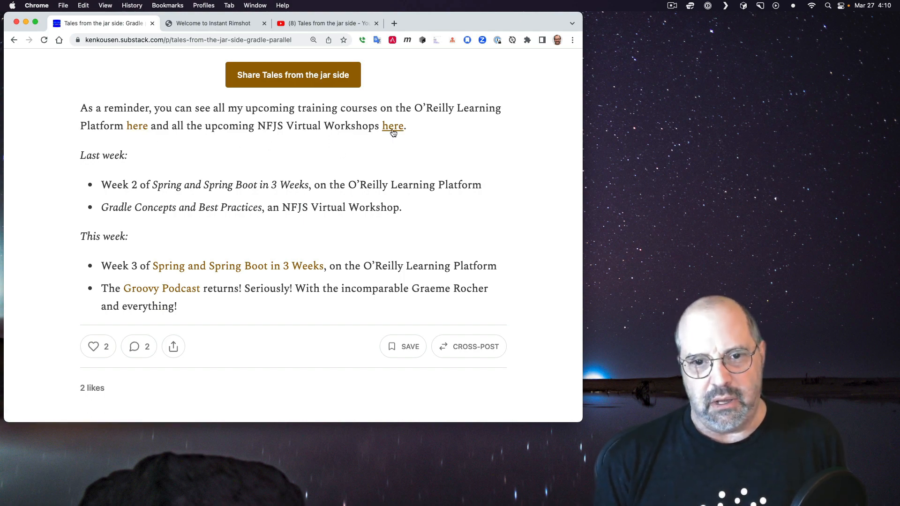
{"action": "mouse_move", "coordinate": [448, 143]}
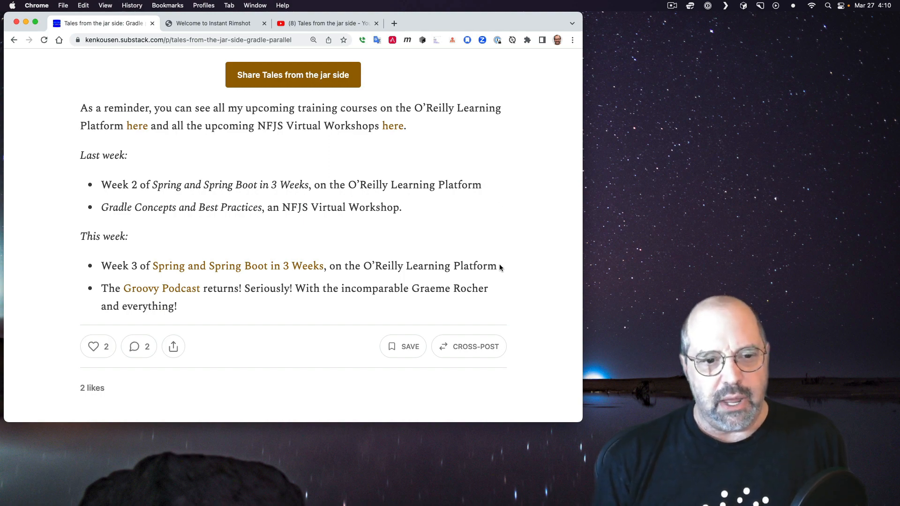
{"action": "mouse_move", "coordinate": [519, 271]}
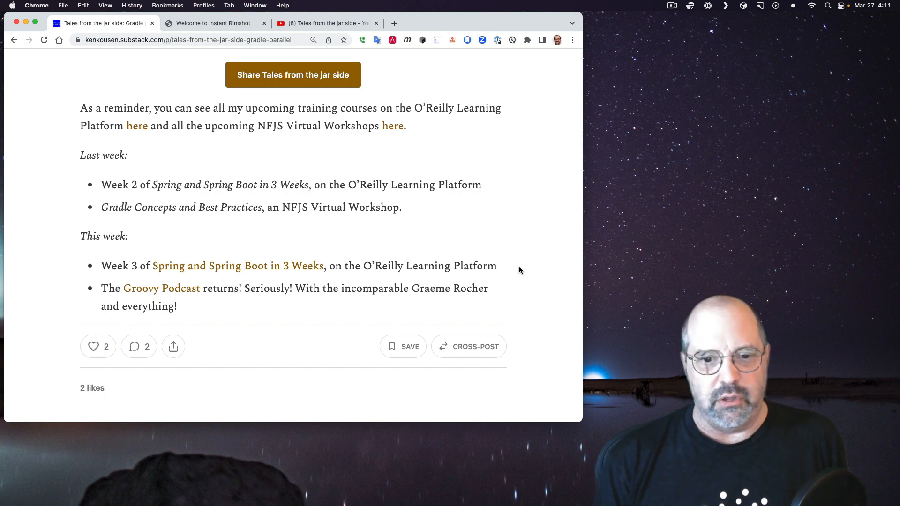
{"action": "mouse_move", "coordinate": [519, 294]}
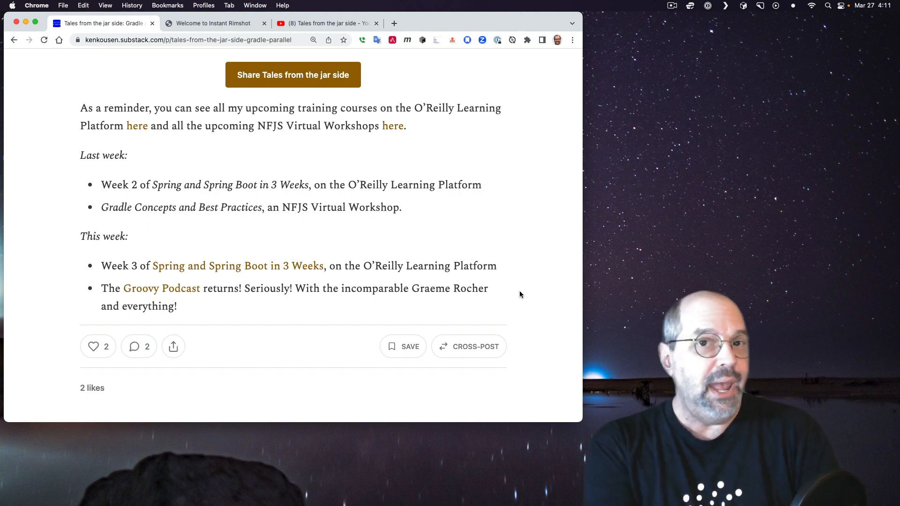